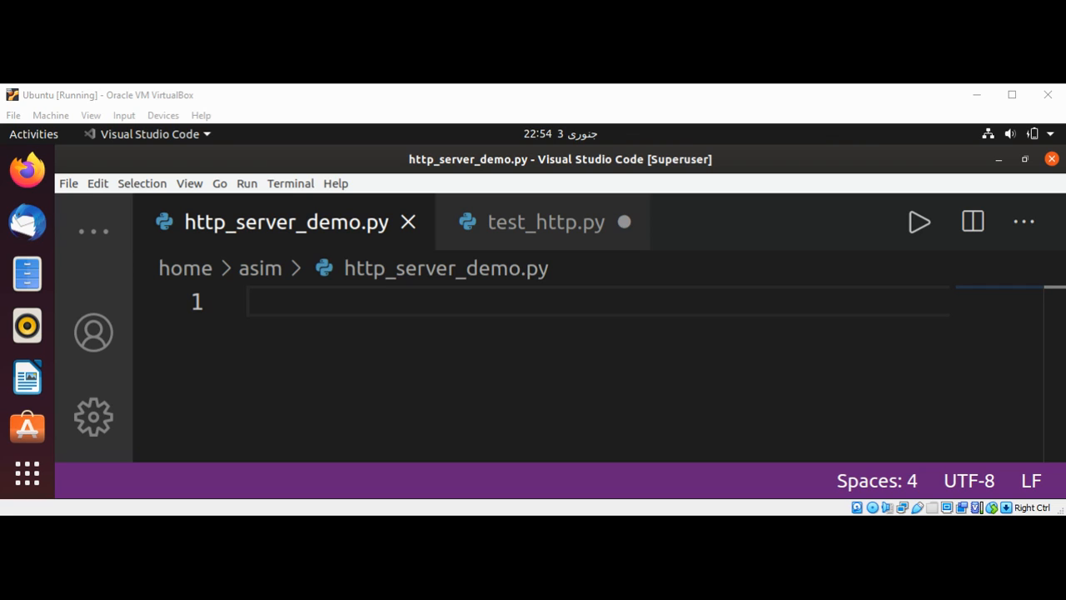
mouse_move(527, 108)
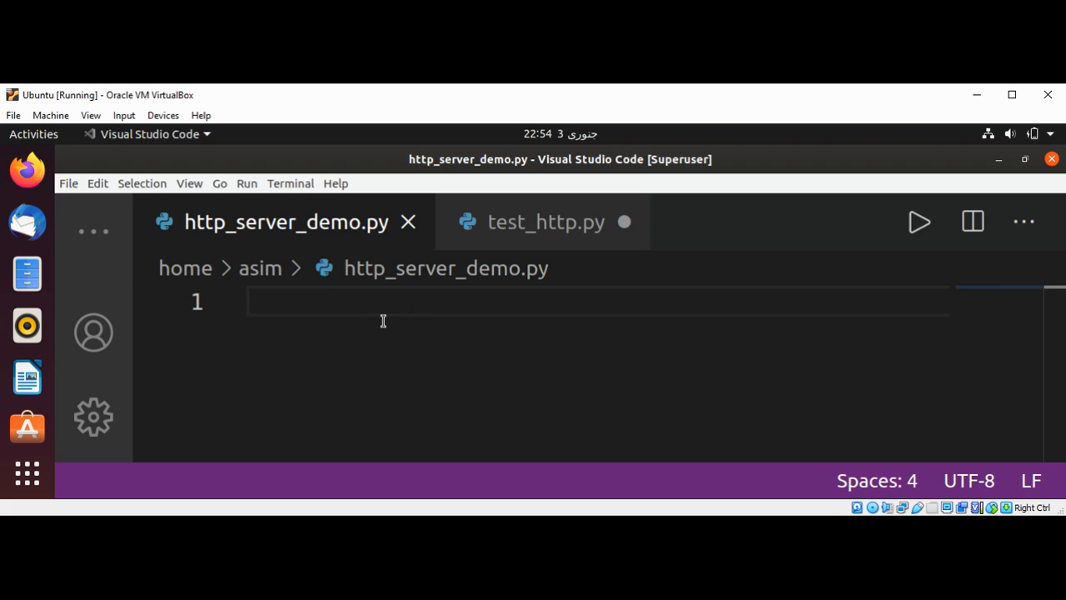
Add 'import socket' as line 1 of http_server_demo.py
text(i)
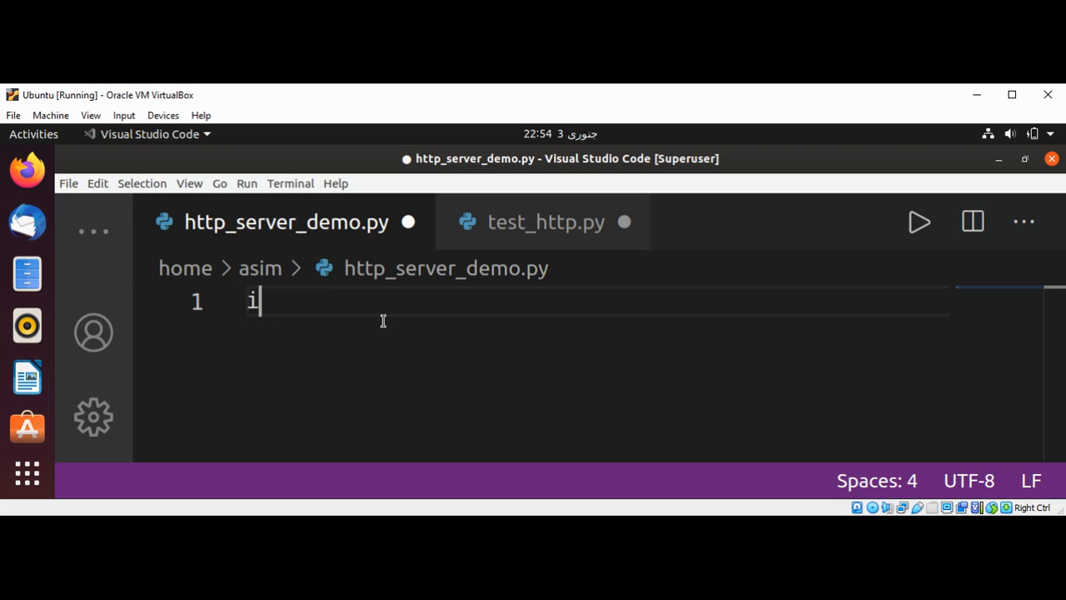
text(mport socket)
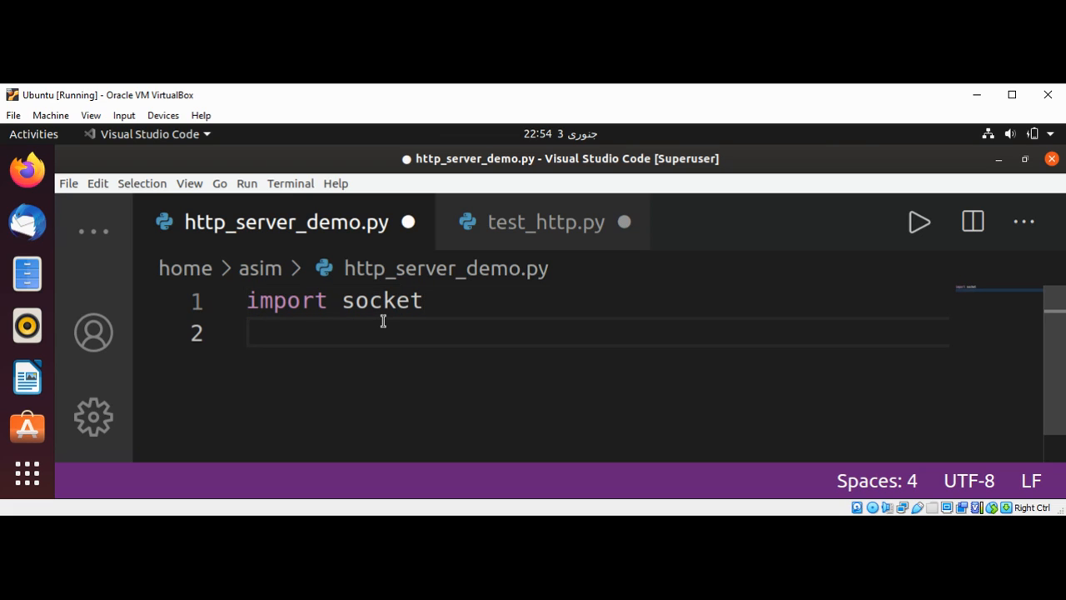
Begin line 2 with the assignment serverSocket = socket.socket(
text(ser)
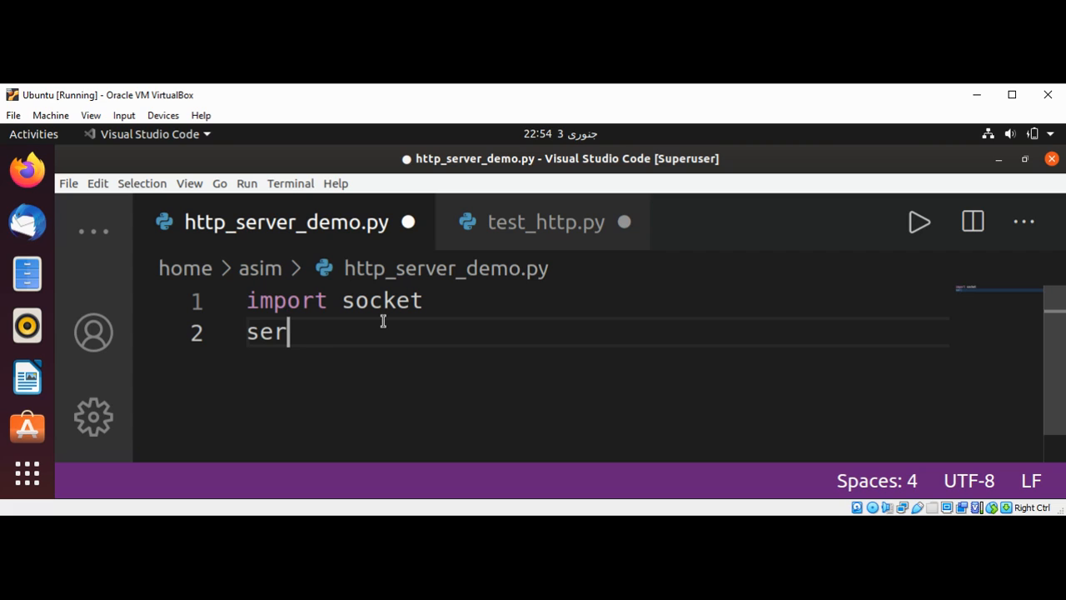
text(verS)
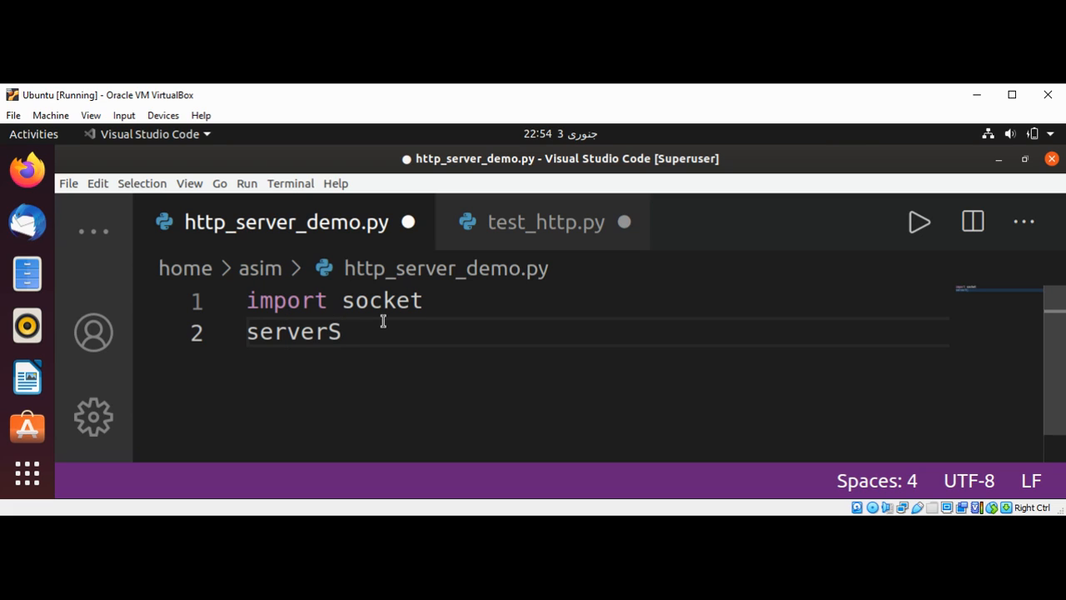
text(ocket)
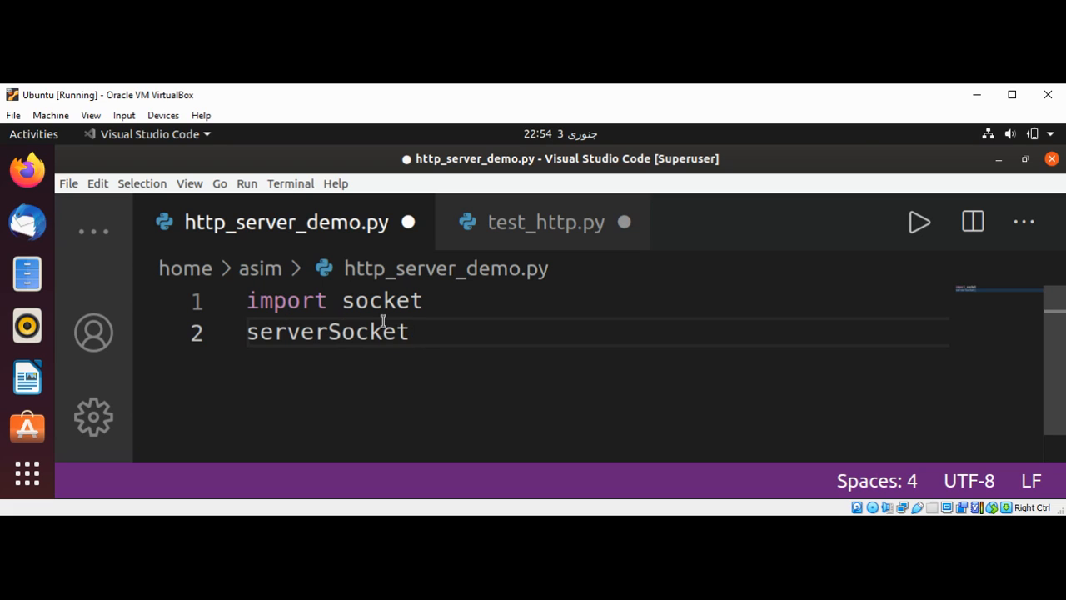
text(= s)
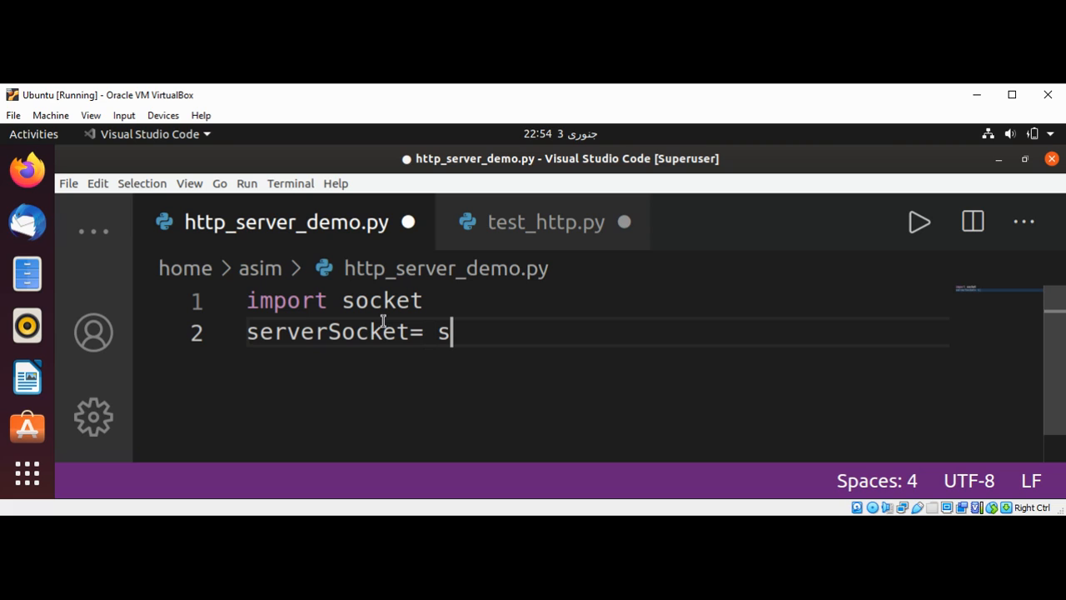
text(ocket)
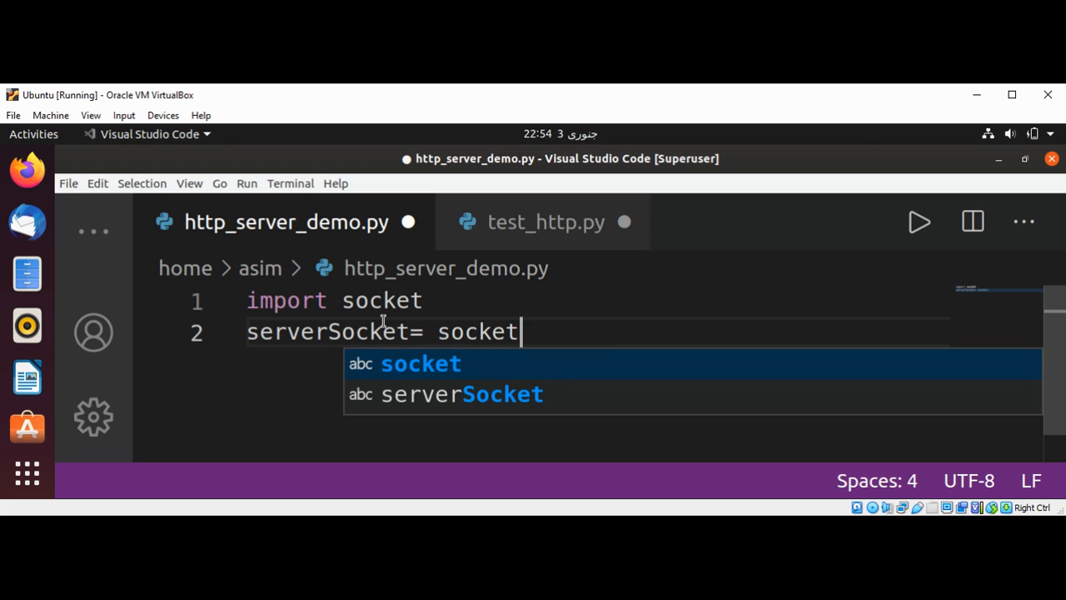
text(.socket(s)
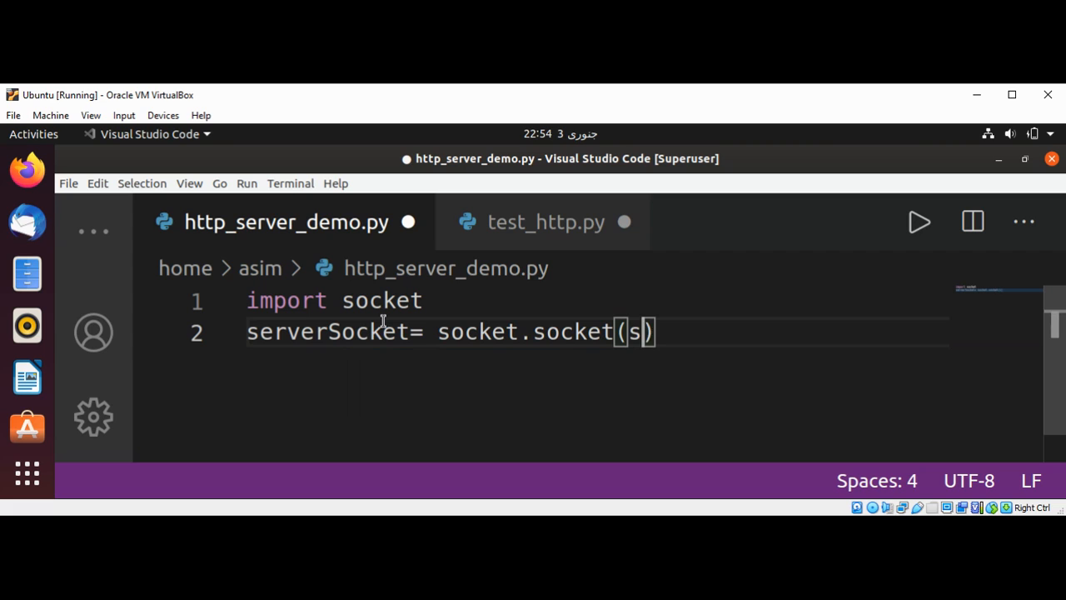
text(ocket.)
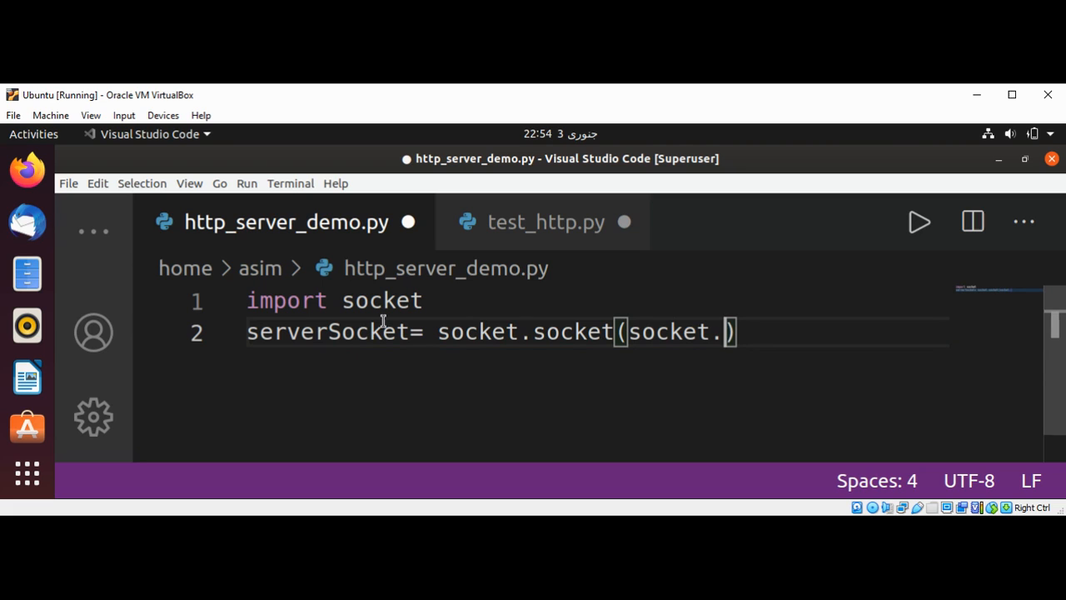
Pass socket.AF_INET and socket.SOCK_STREAM as the socket constructor arguments
text(AF)
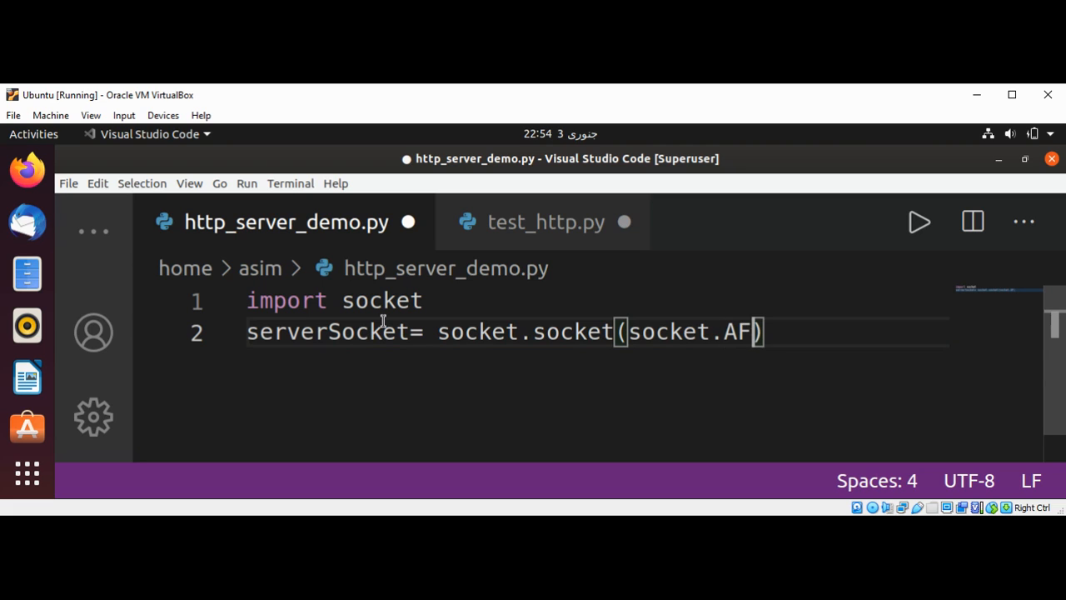
text(_I)
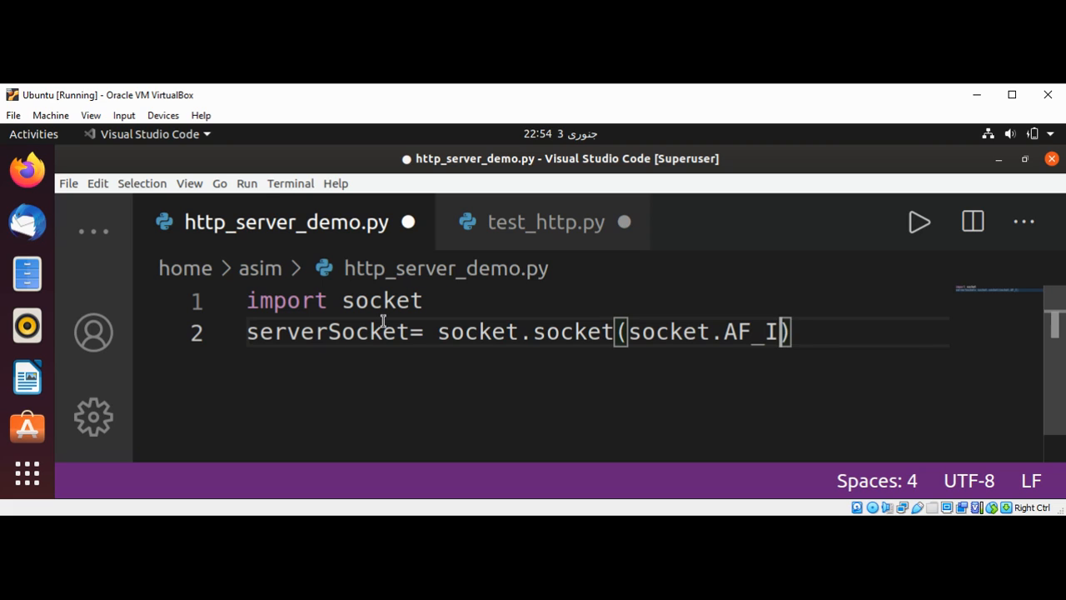
text(NET,)
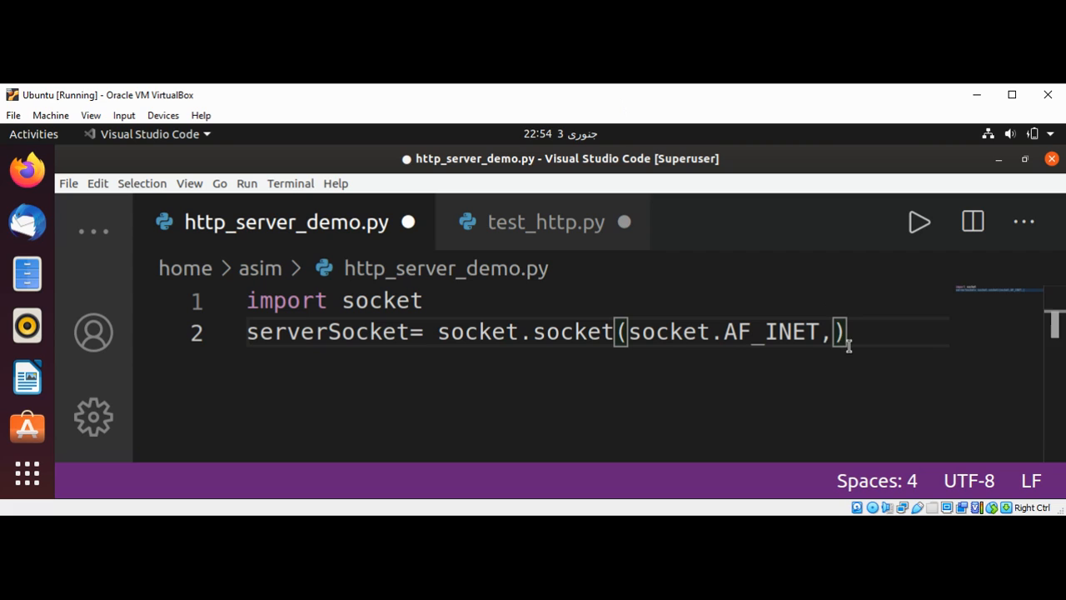
text(s)
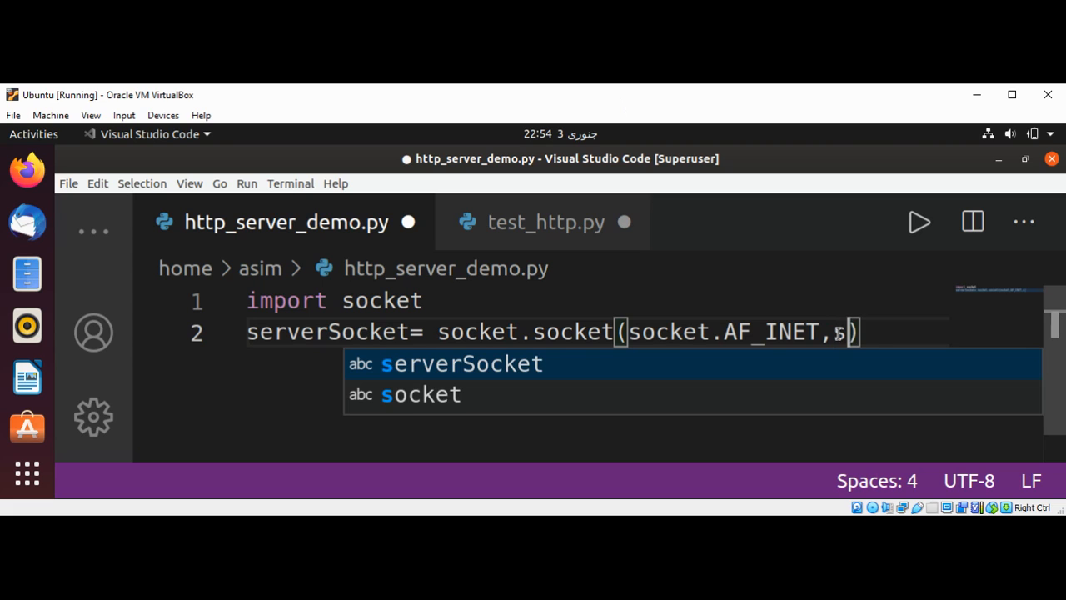
text(socket.S)
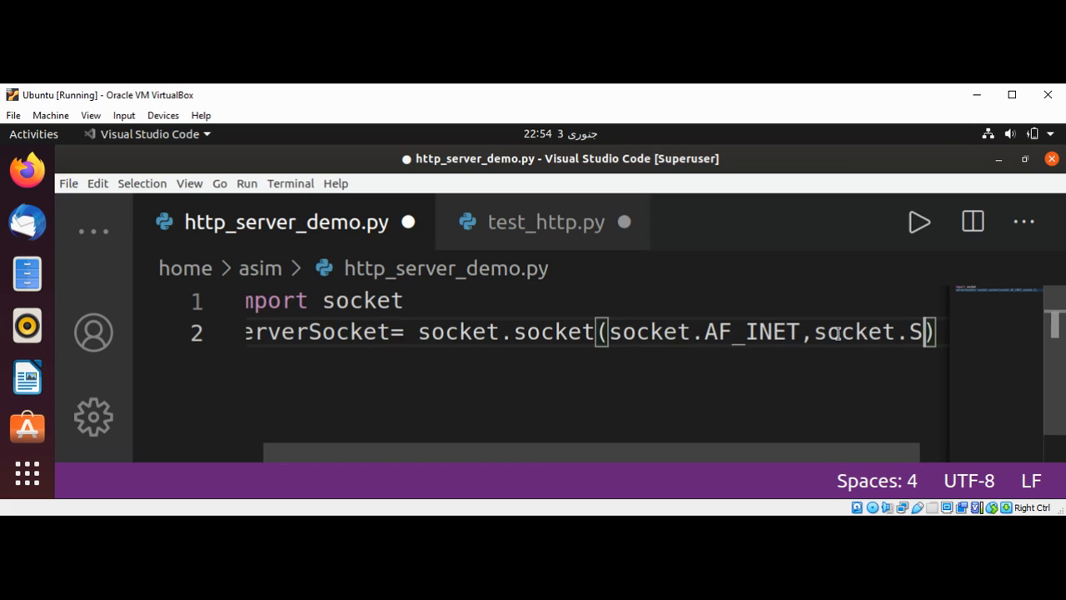
text(OCK_)
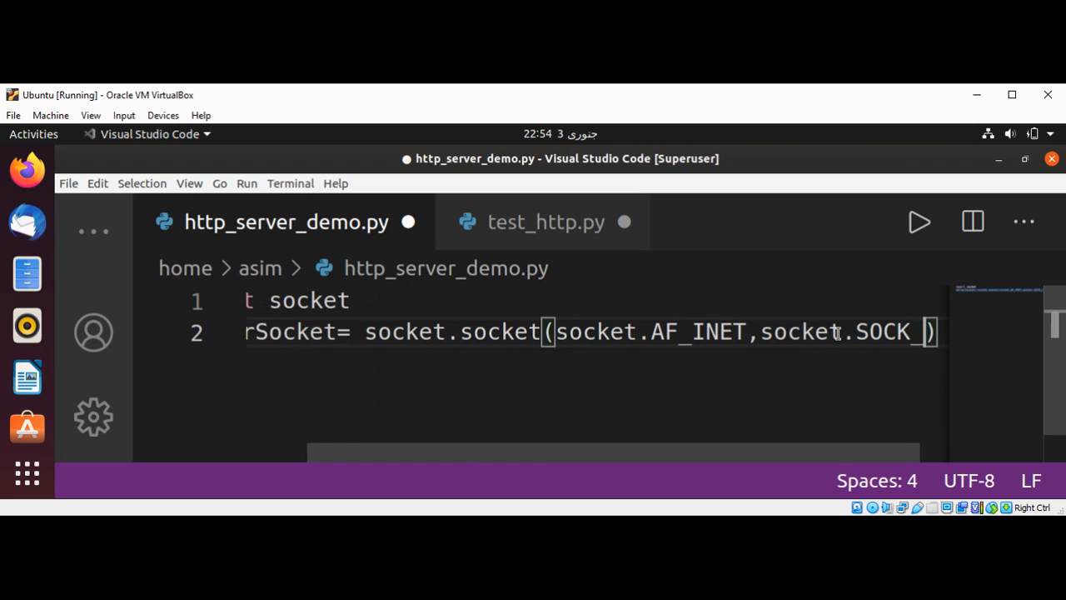
text(STREAM)
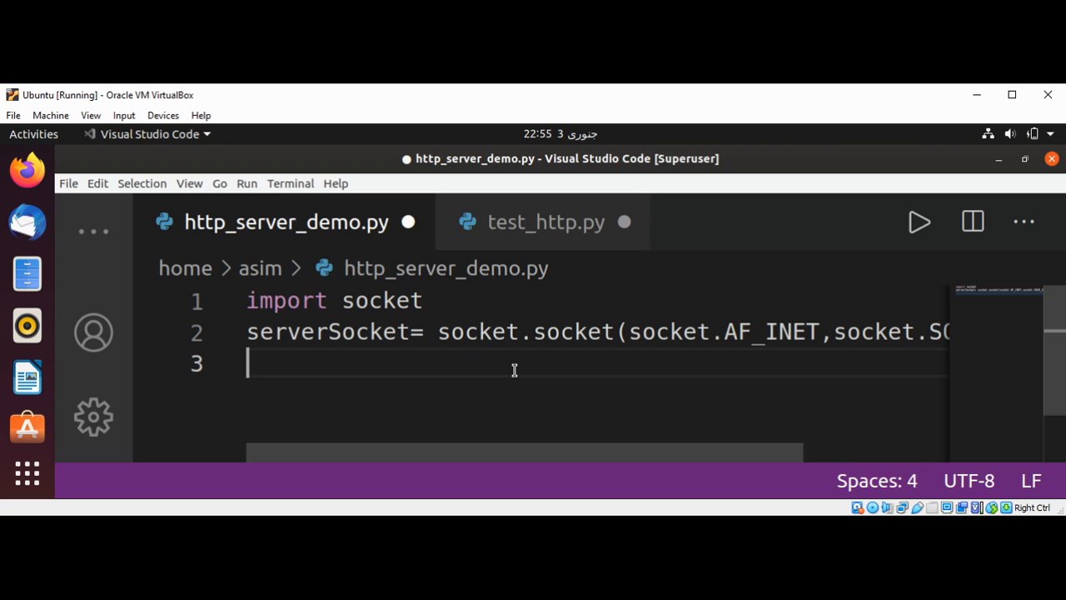
Write serverSocket.bind(('localhost', 8080)) on line 3 and start line 4
text(serverSocket.bind((')
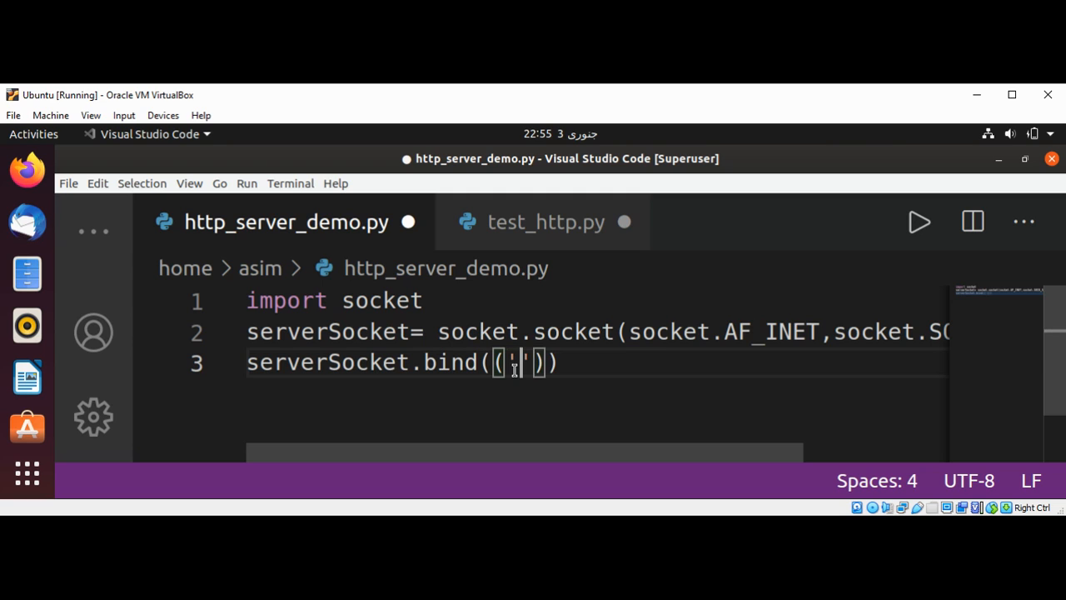
text(localhos)
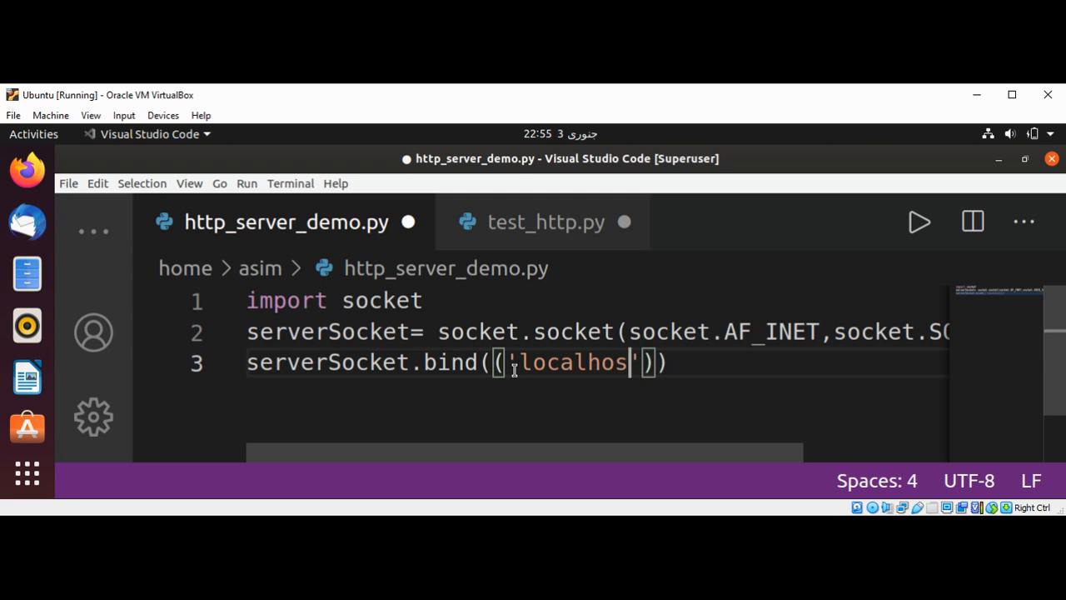
text(t)
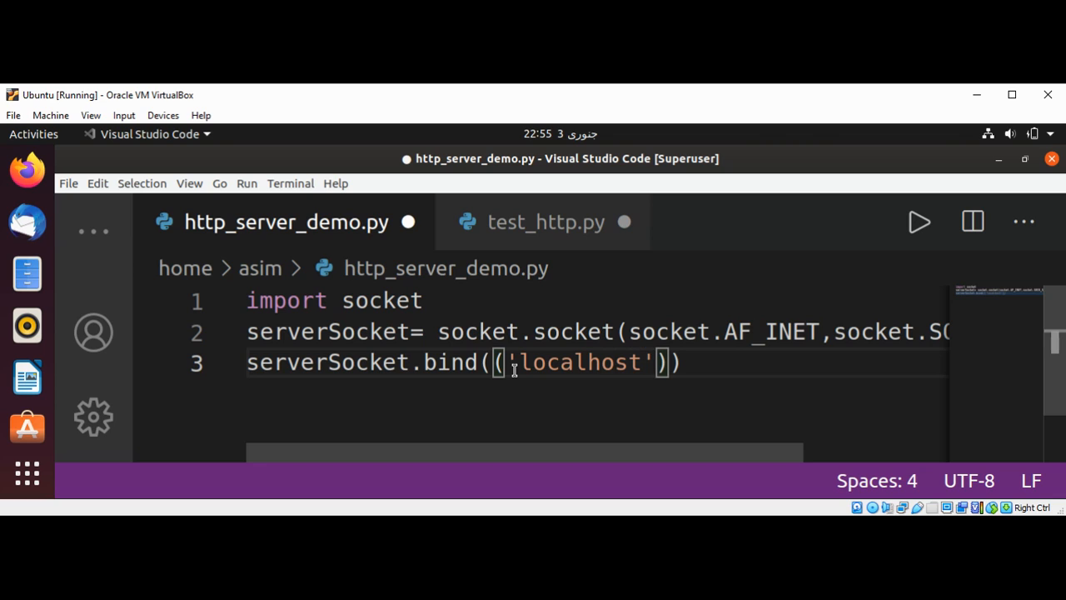
text(,80)
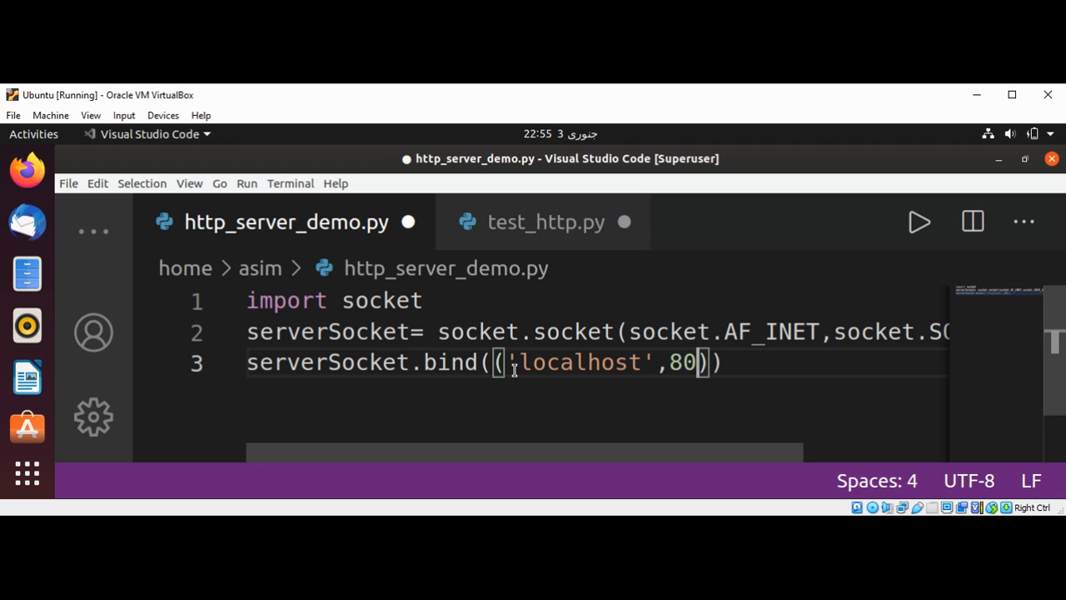
text(80)
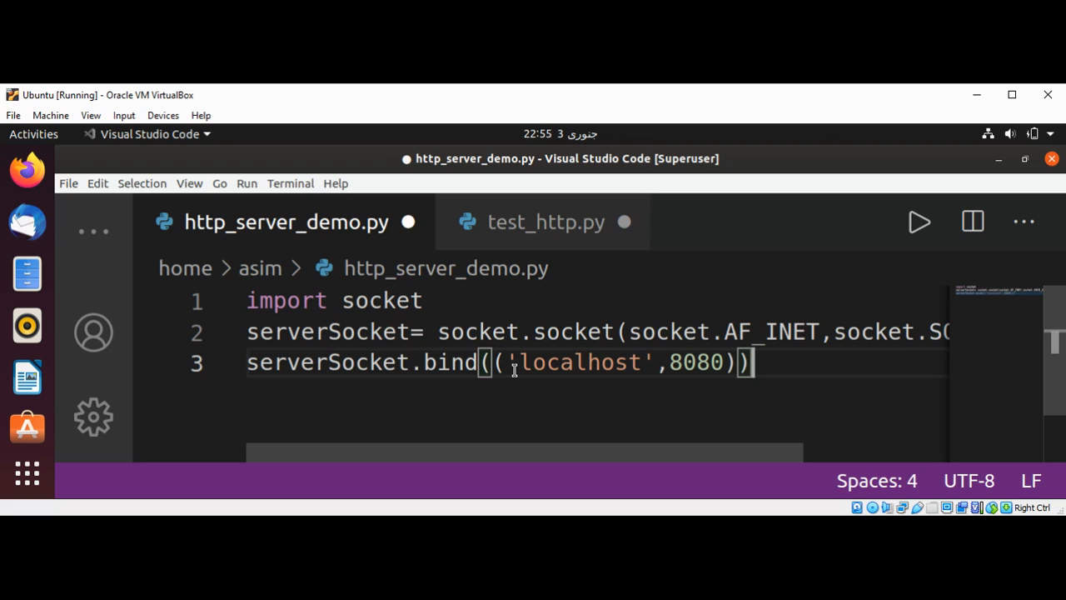
key(Enter)
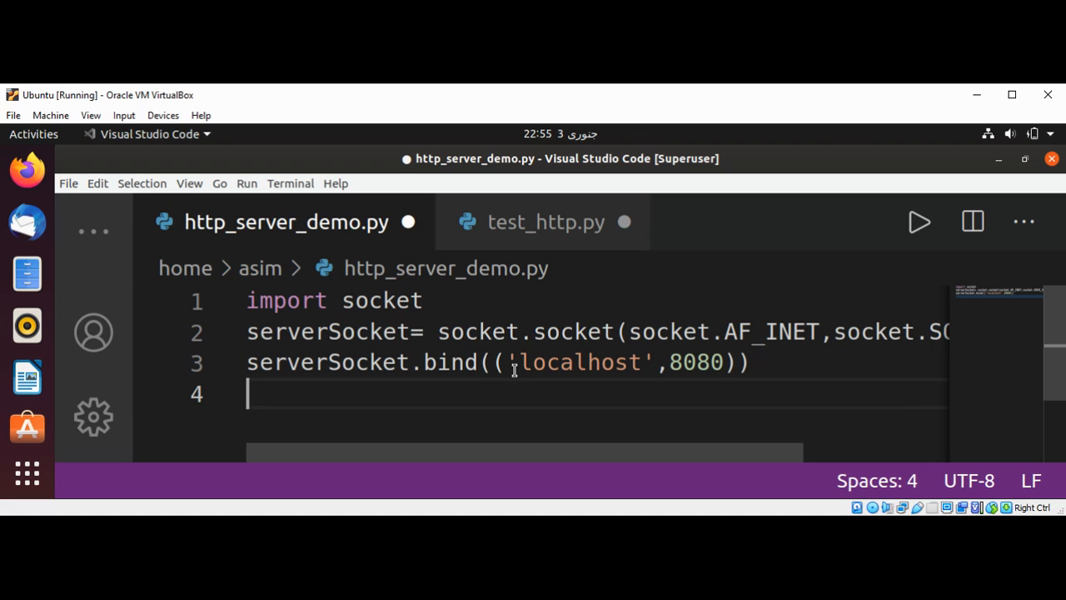
Write serverSocket.listen(5) on line 4
text(s)
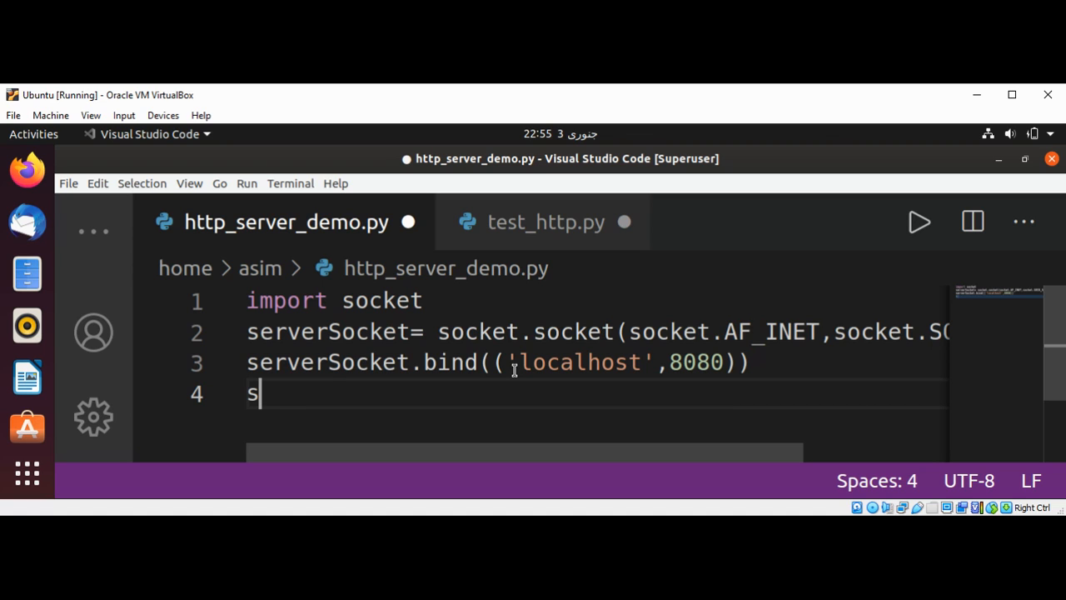
text(erverSocket)
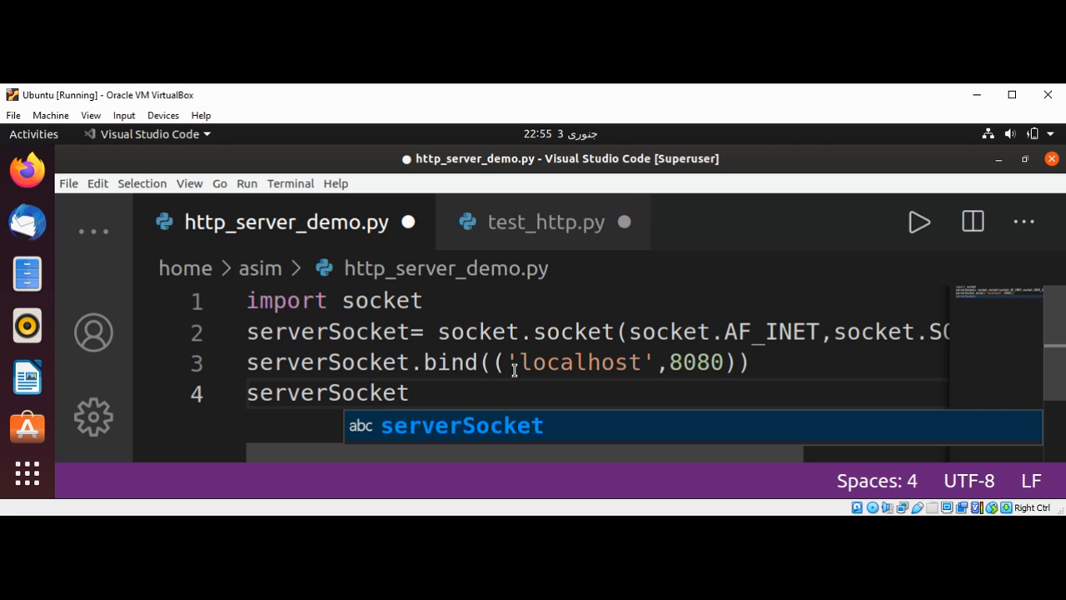
text(.lis)
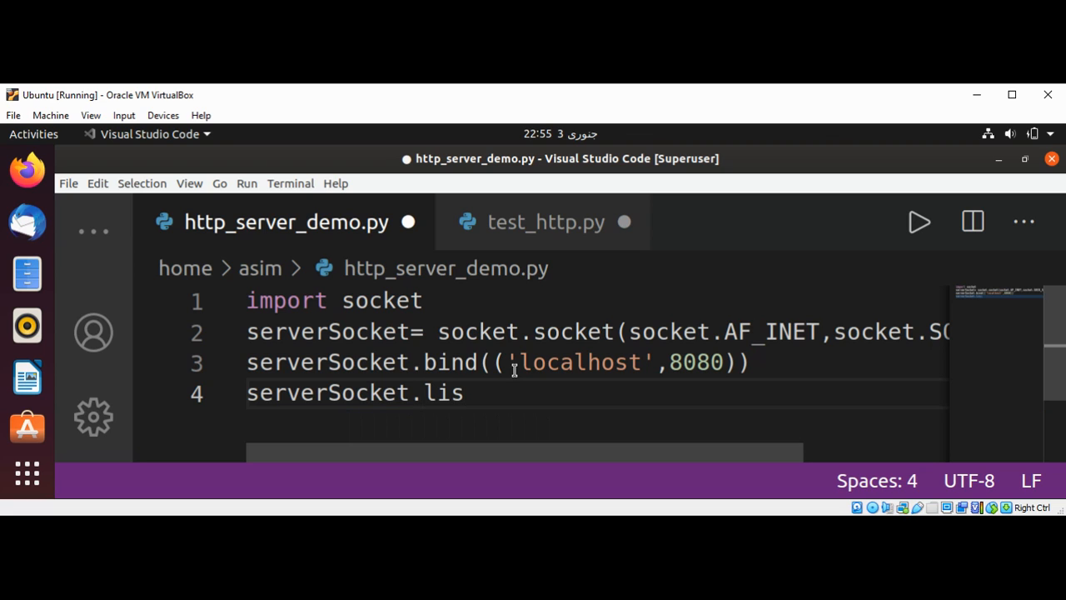
text(ten)
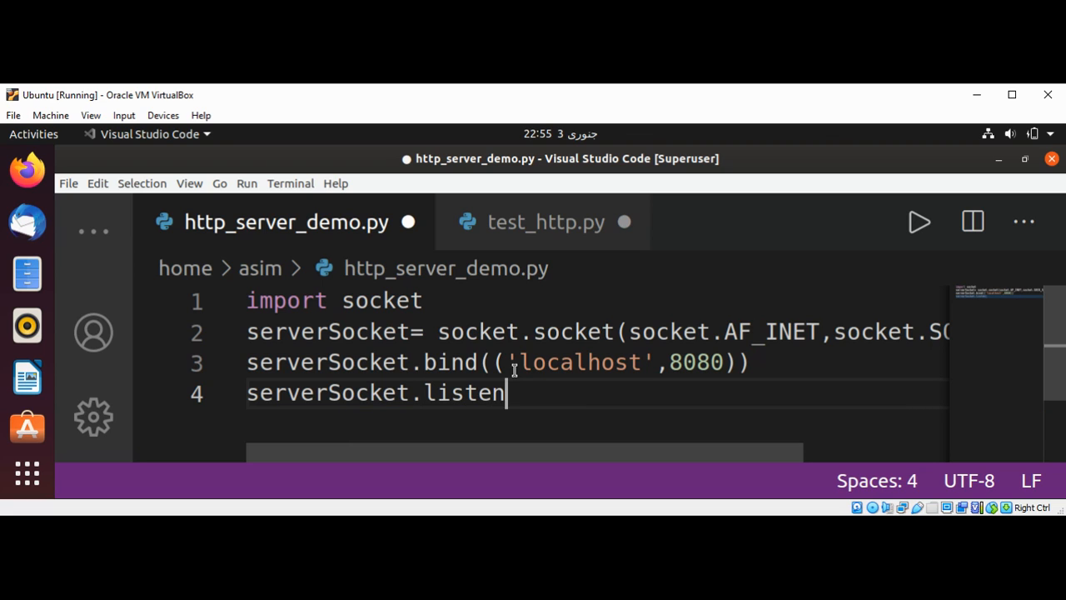
text(())
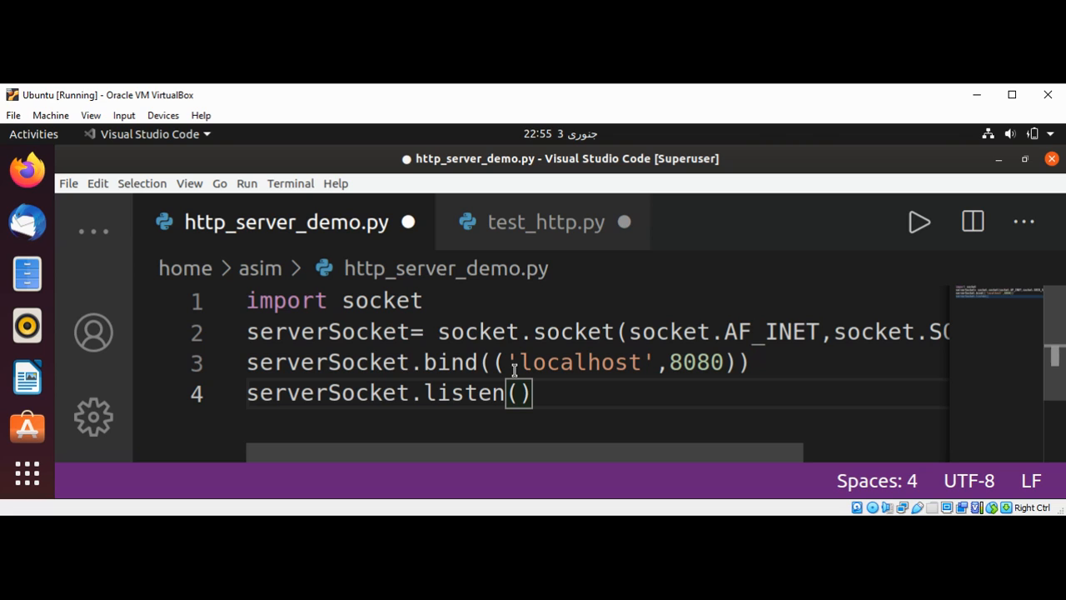
text(5)
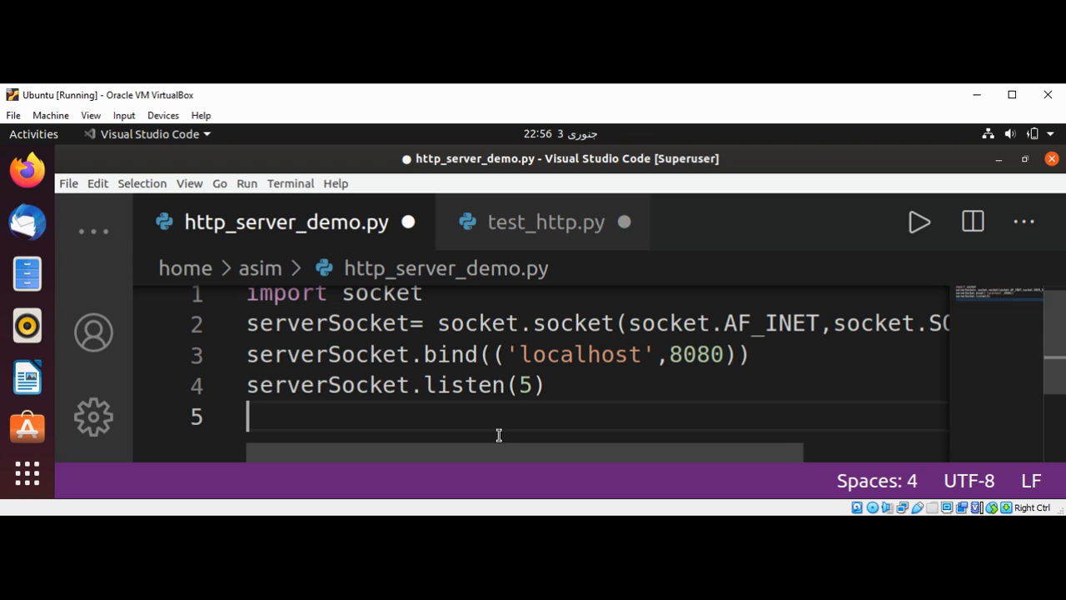
Add 'while True:' with print('Server waiting for connections') inside it
text(wh)
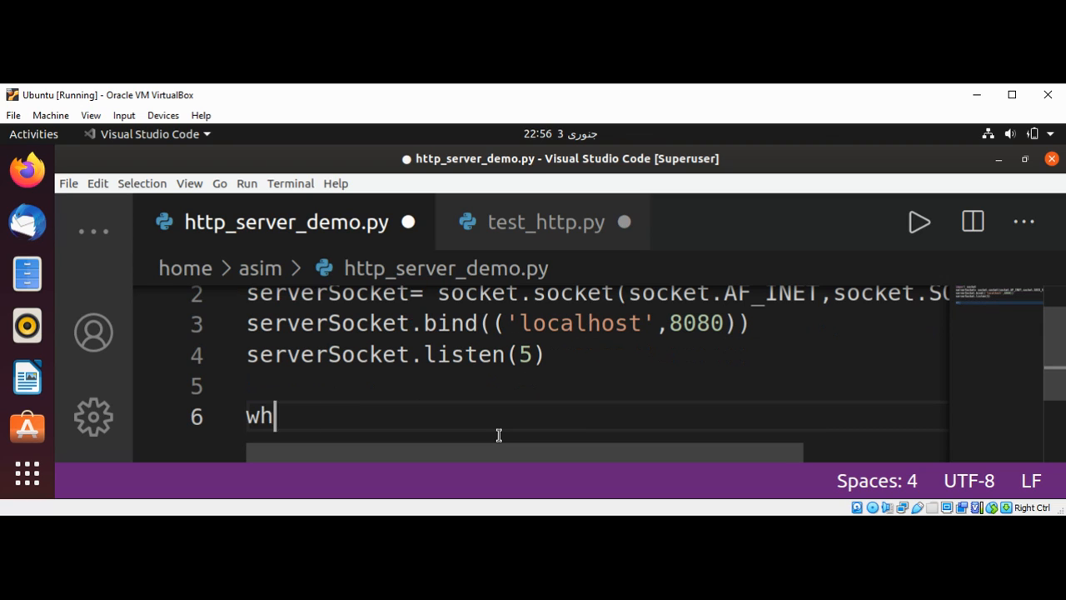
text(ile True:)
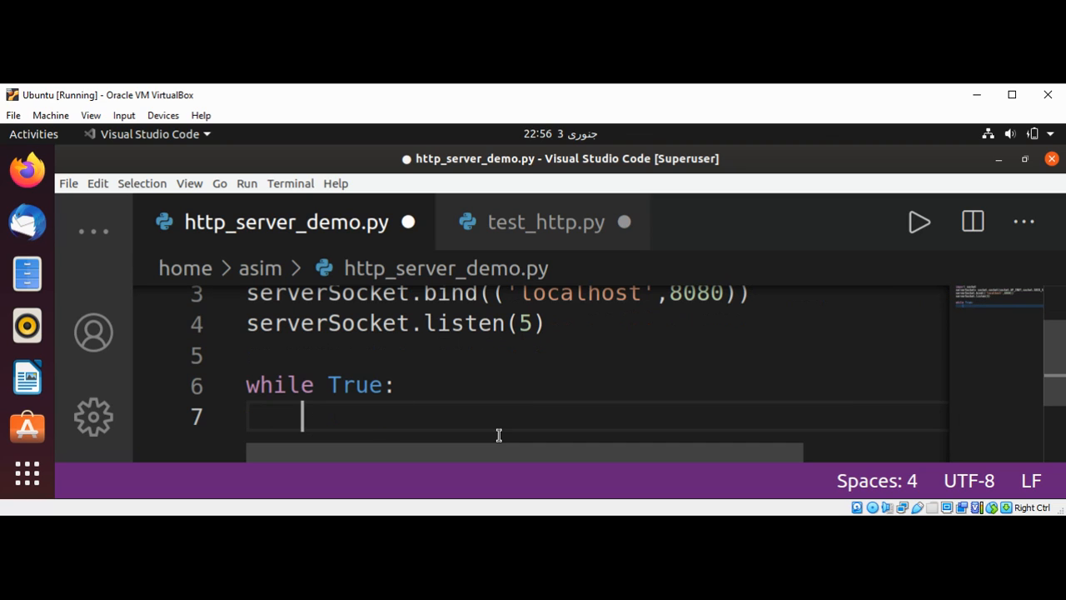
text(print()
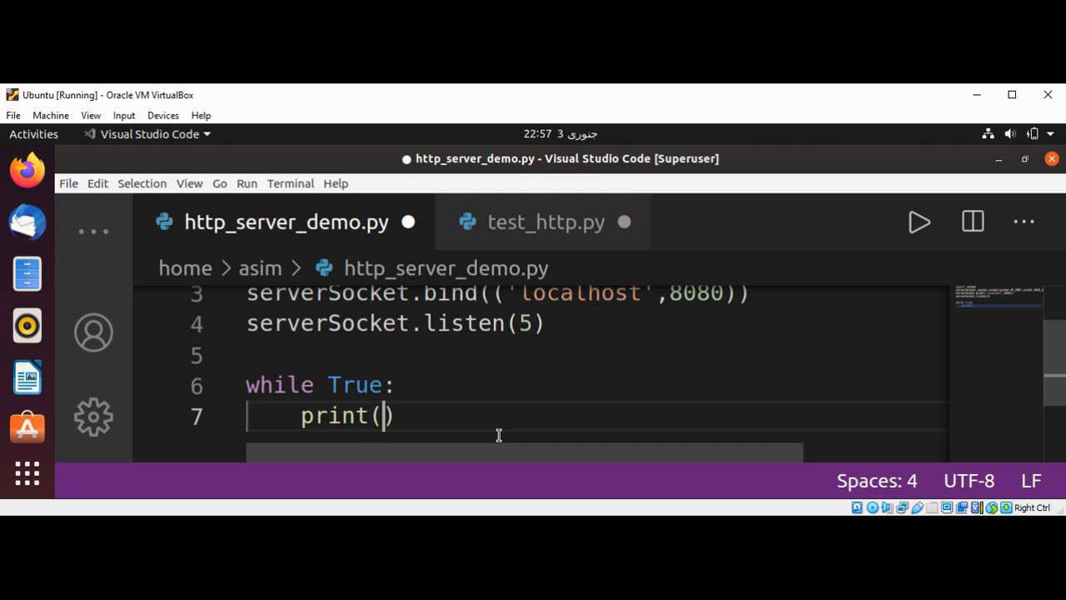
text('')
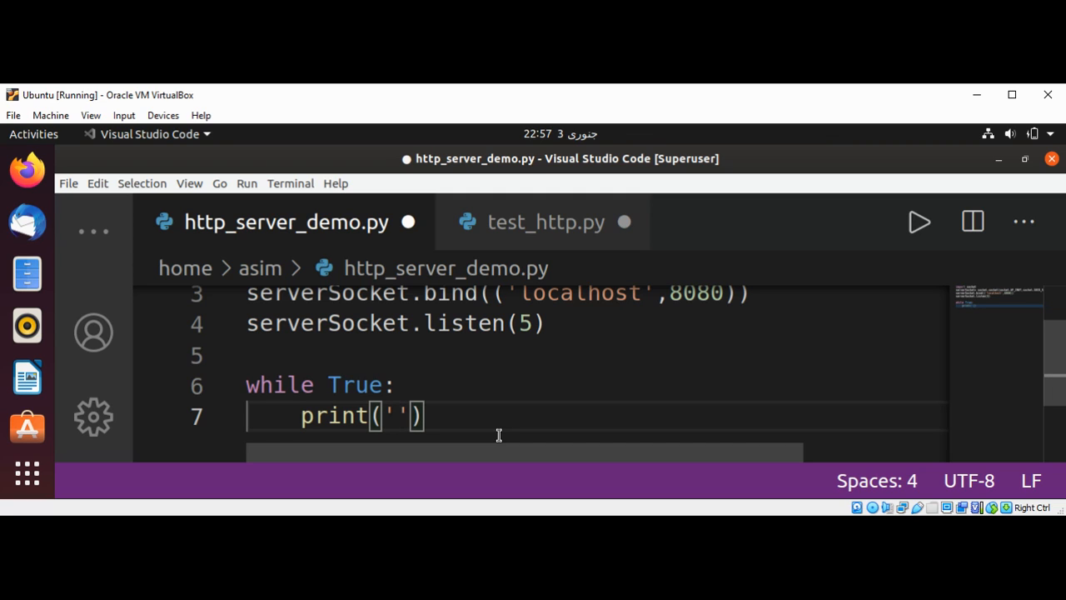
text(Server)
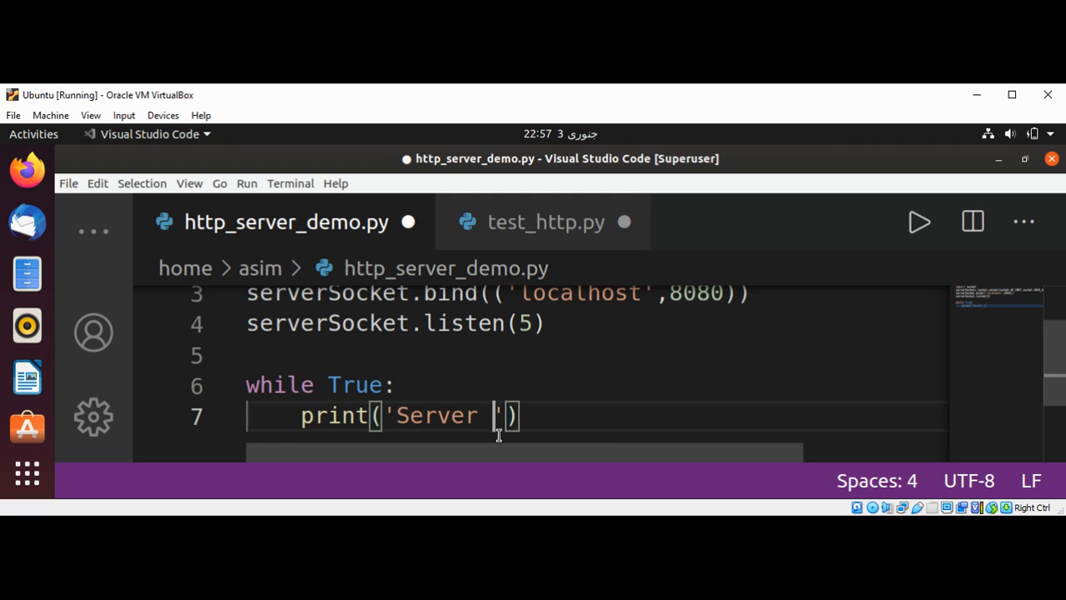
text(waiting)
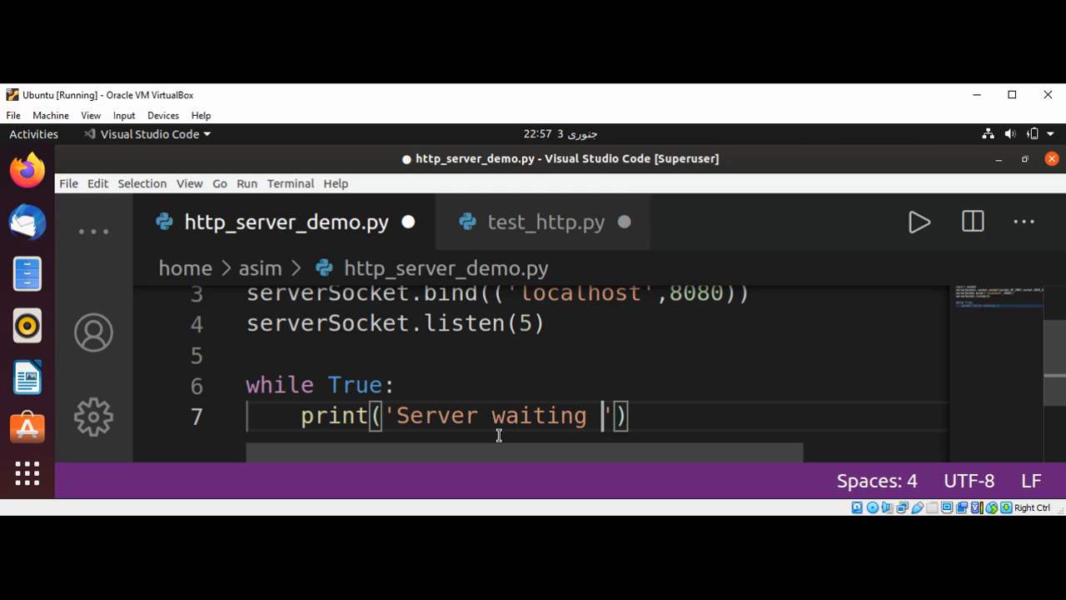
text(for conne)
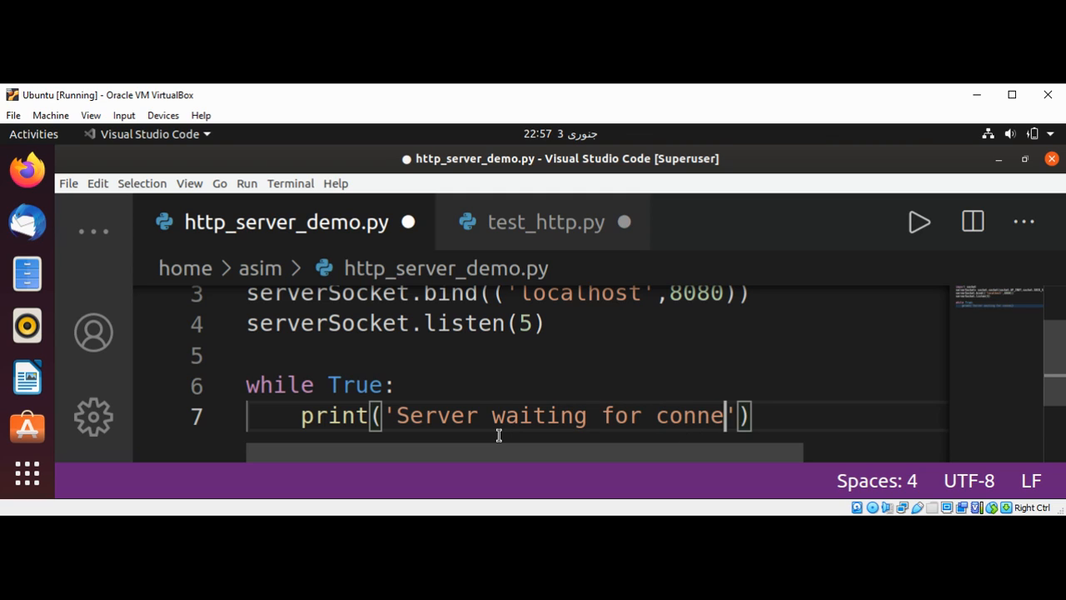
text(ctions)
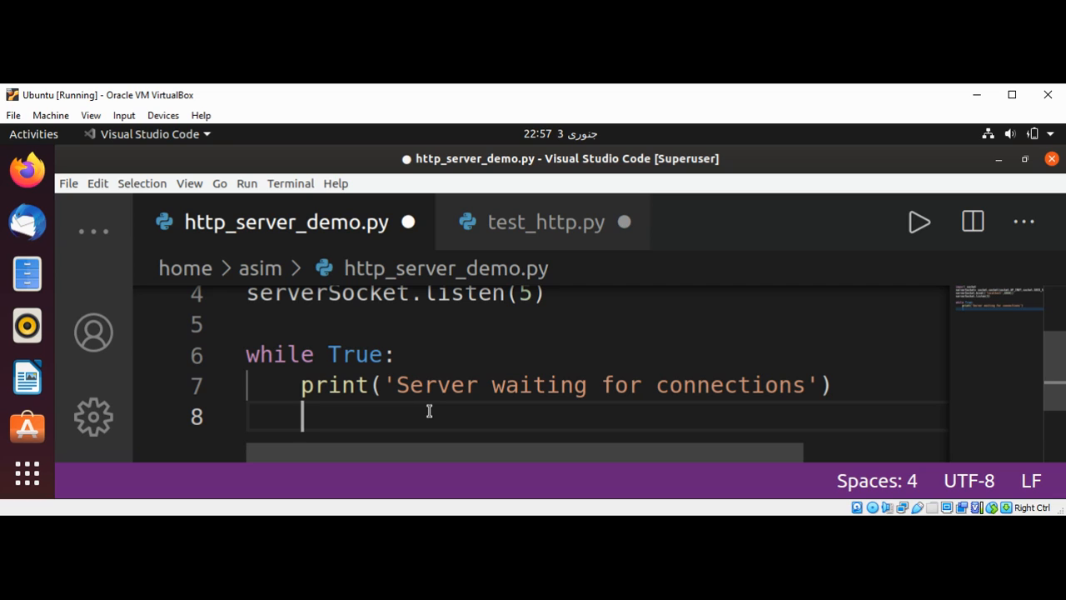
Inside the loop, write (cSocket, address) = serverSocket.accept()
text(9)
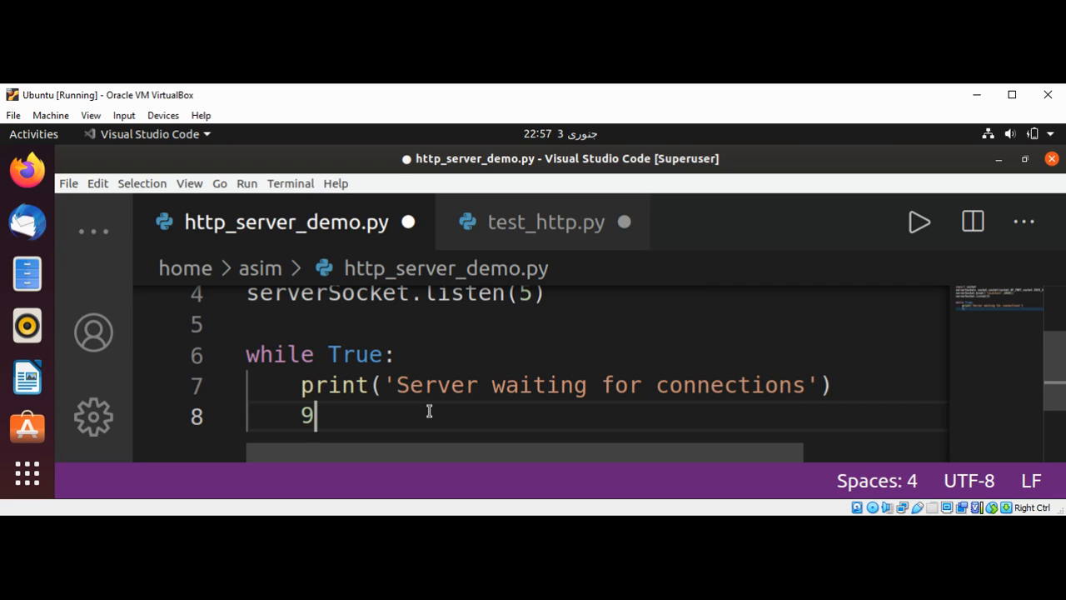
text(rS)
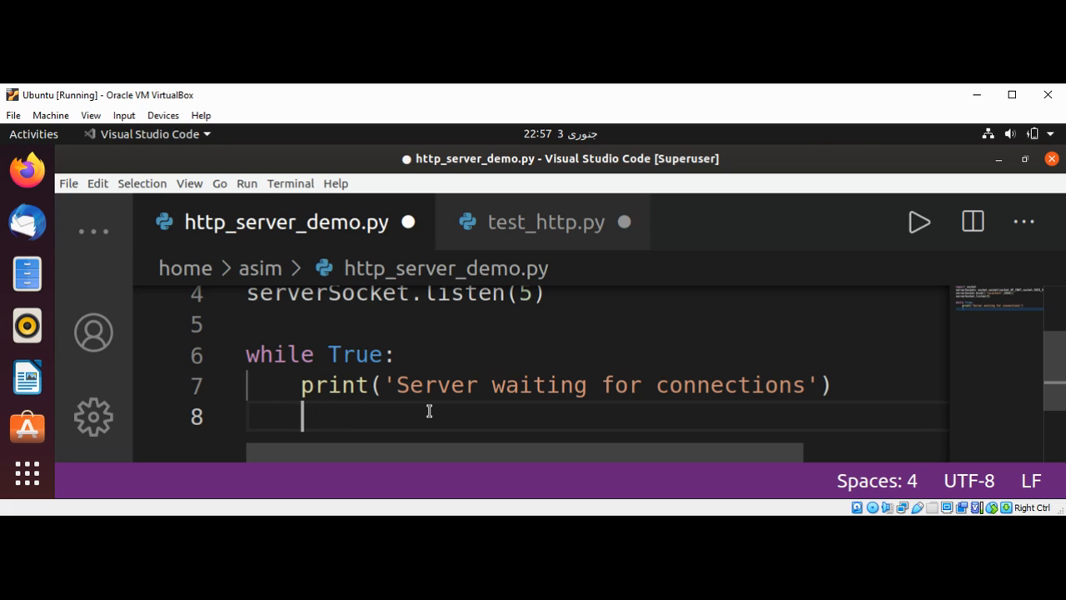
text((c)
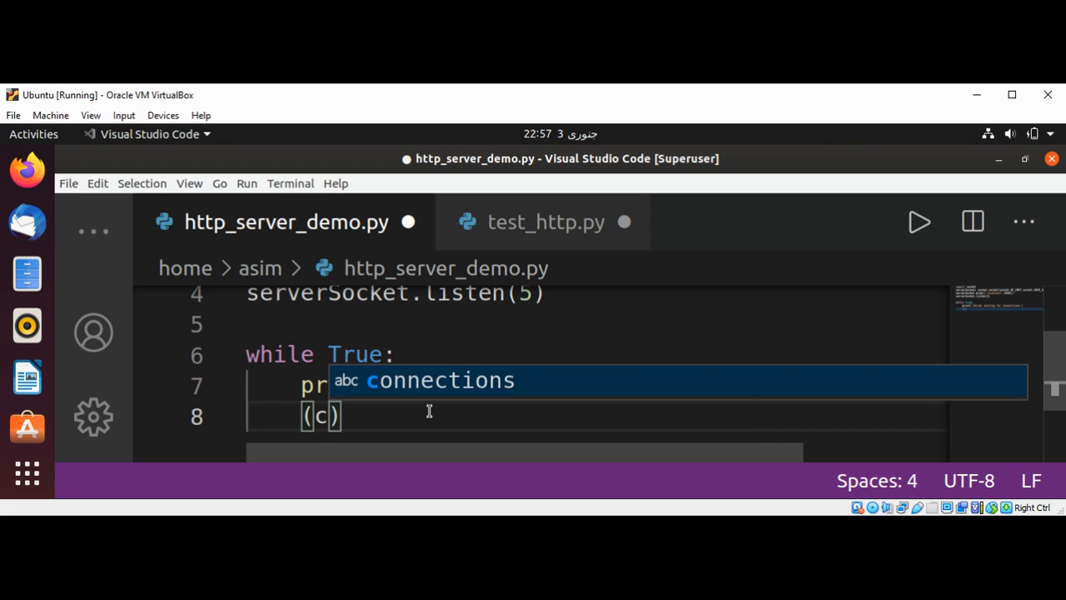
text(Socket)
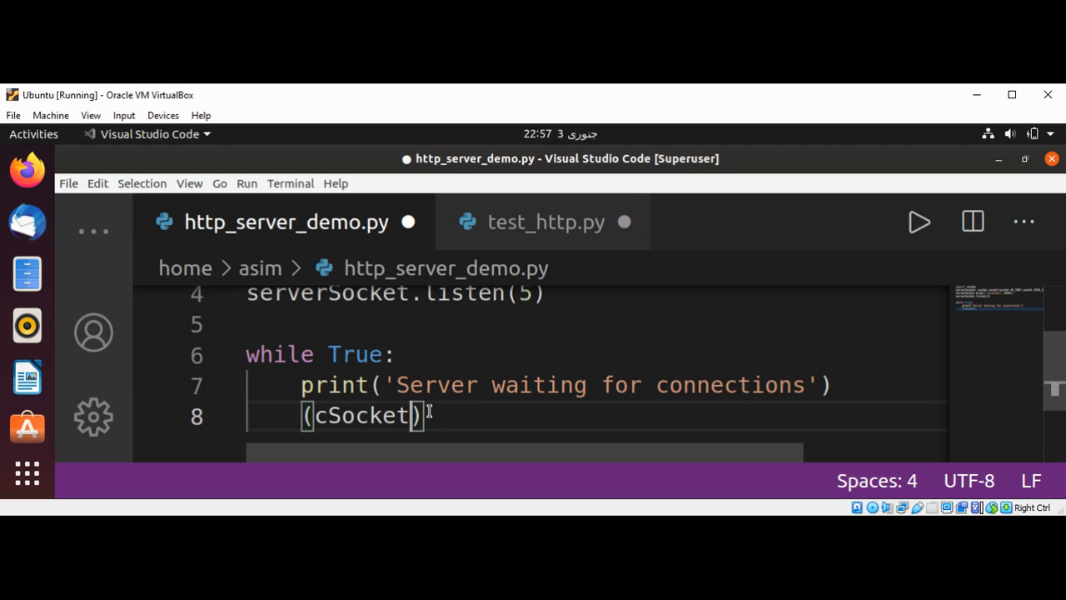
text(, address)
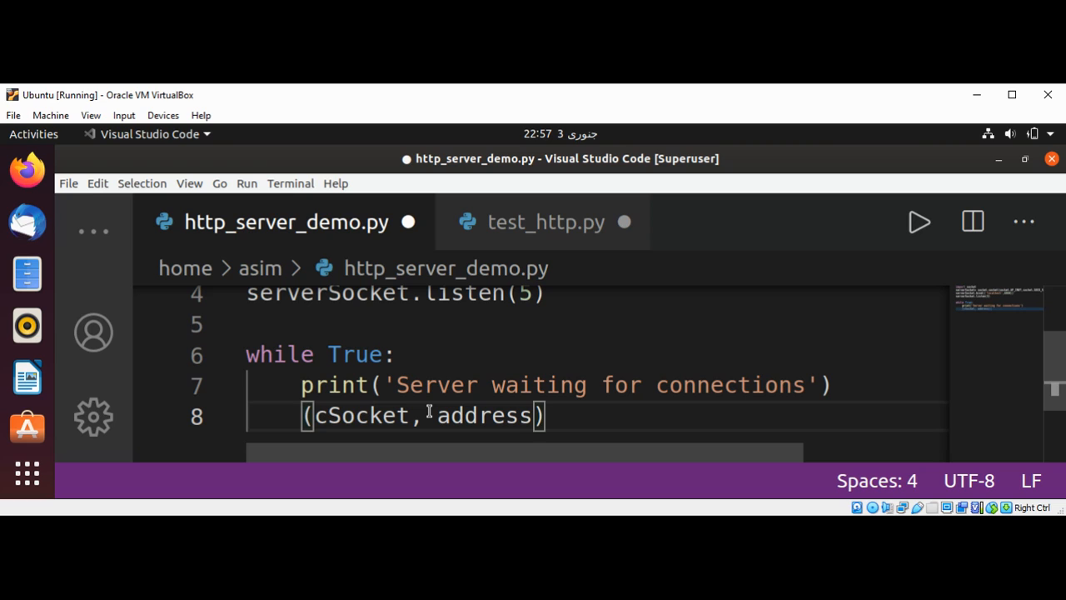
text(=)
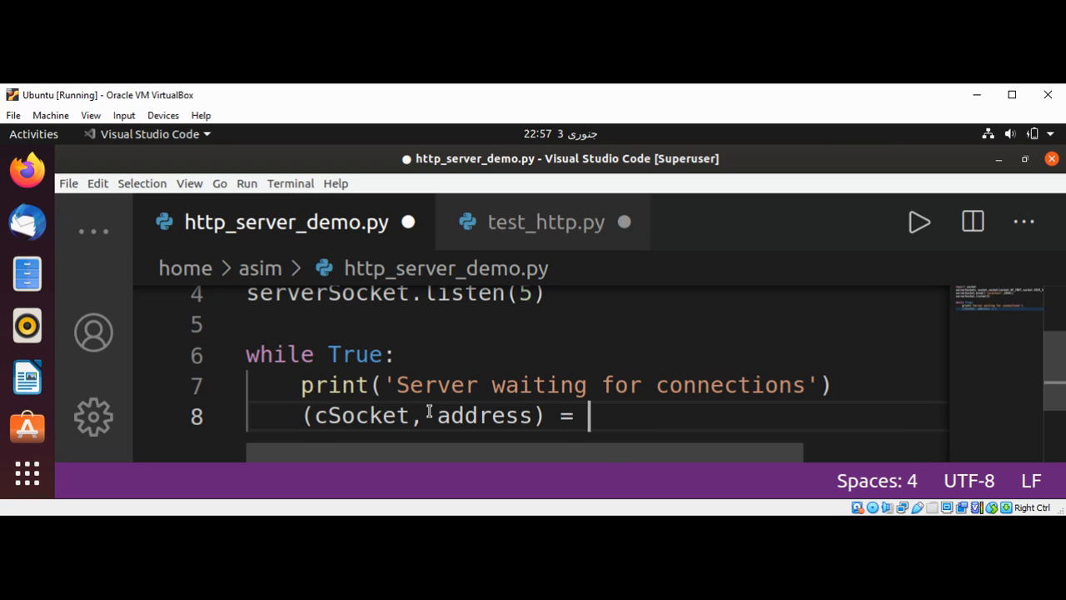
text(se)
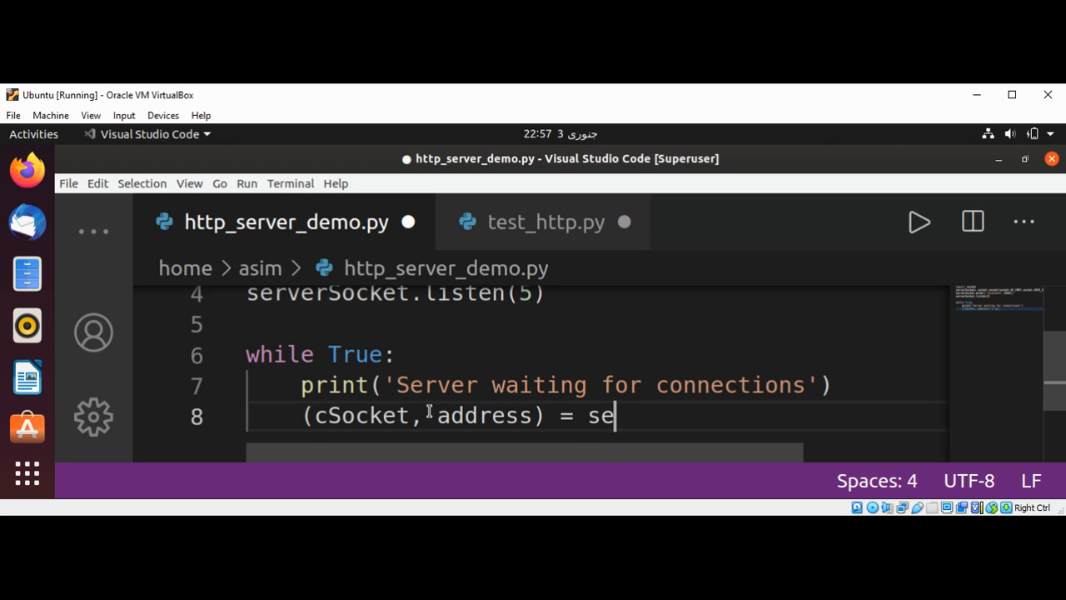
text(rverSocket)
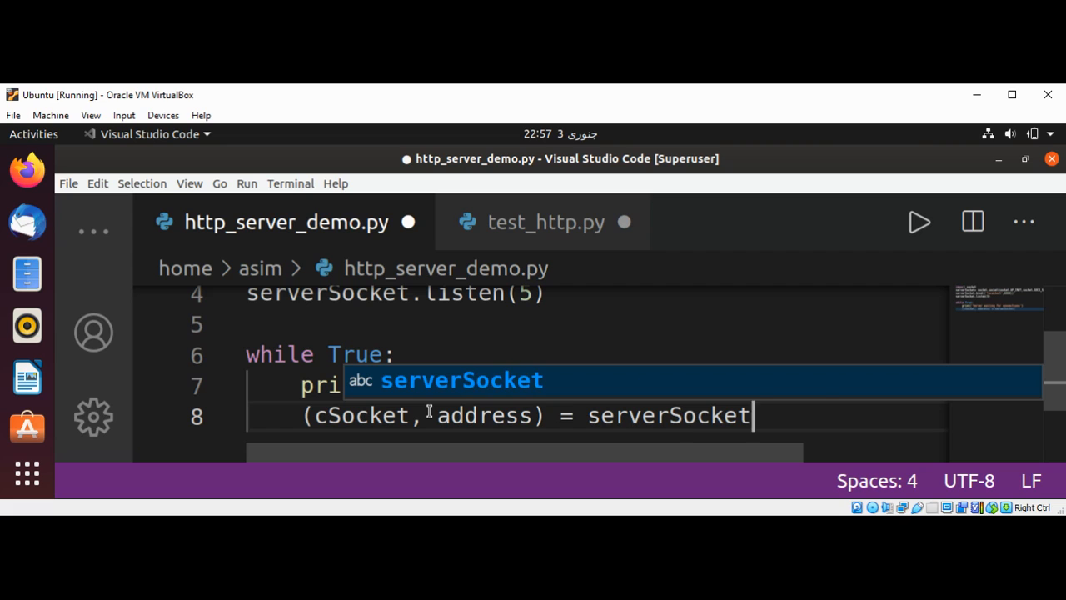
text(.acce)
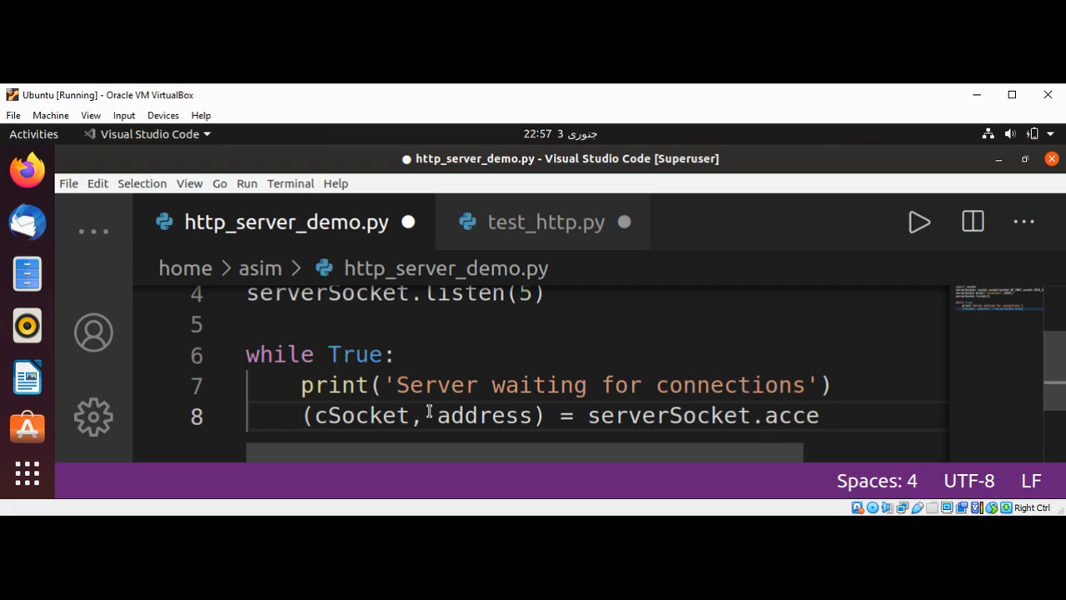
text(pt())
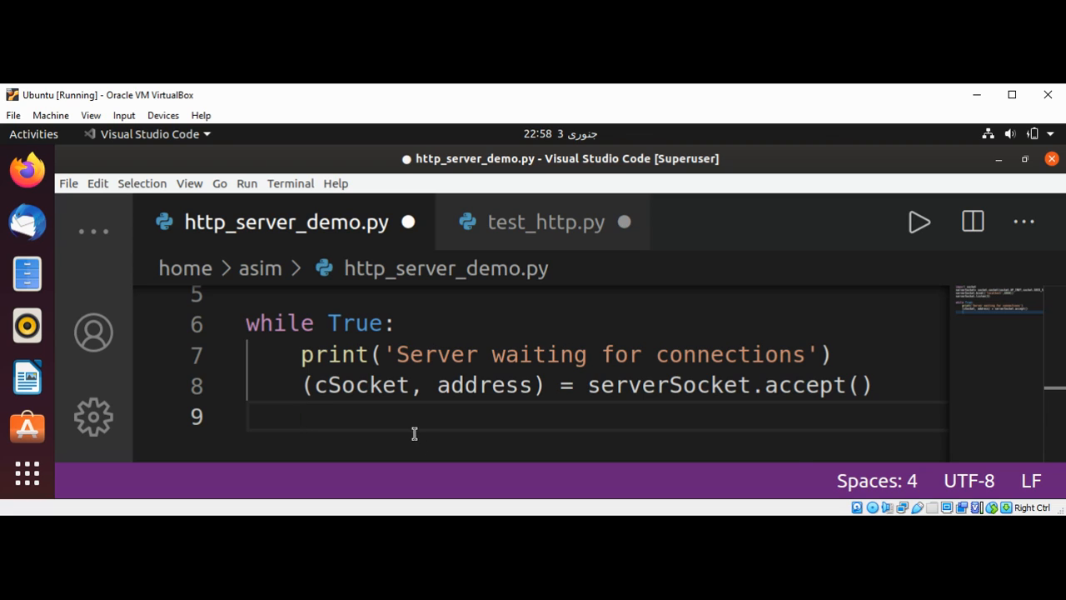
On line 9, print 'HTTP server request received:', correcting a typo, then start line 10
click(303, 417)
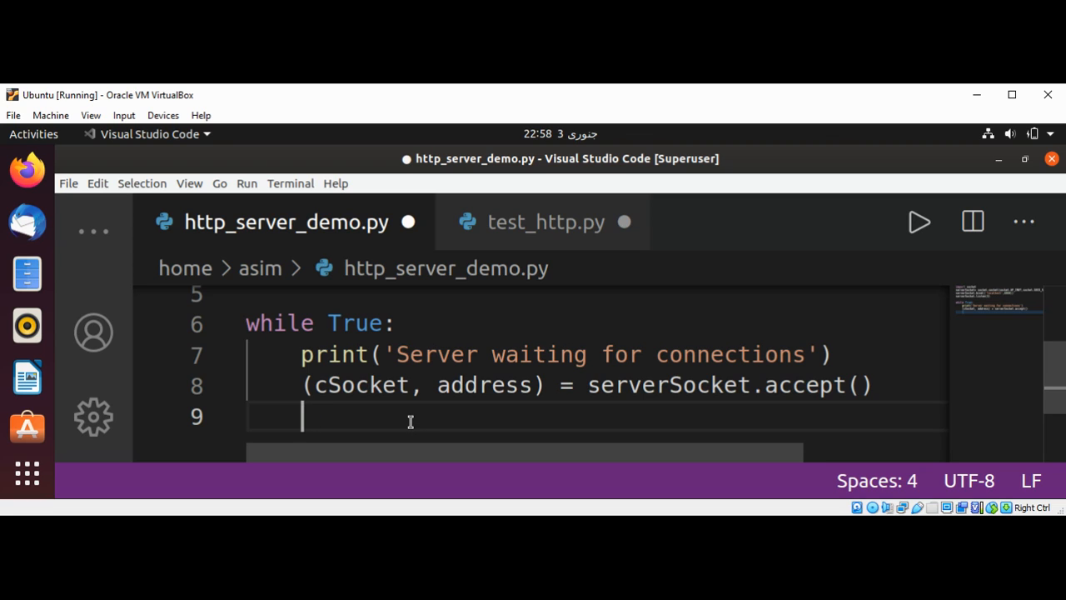
text(print()
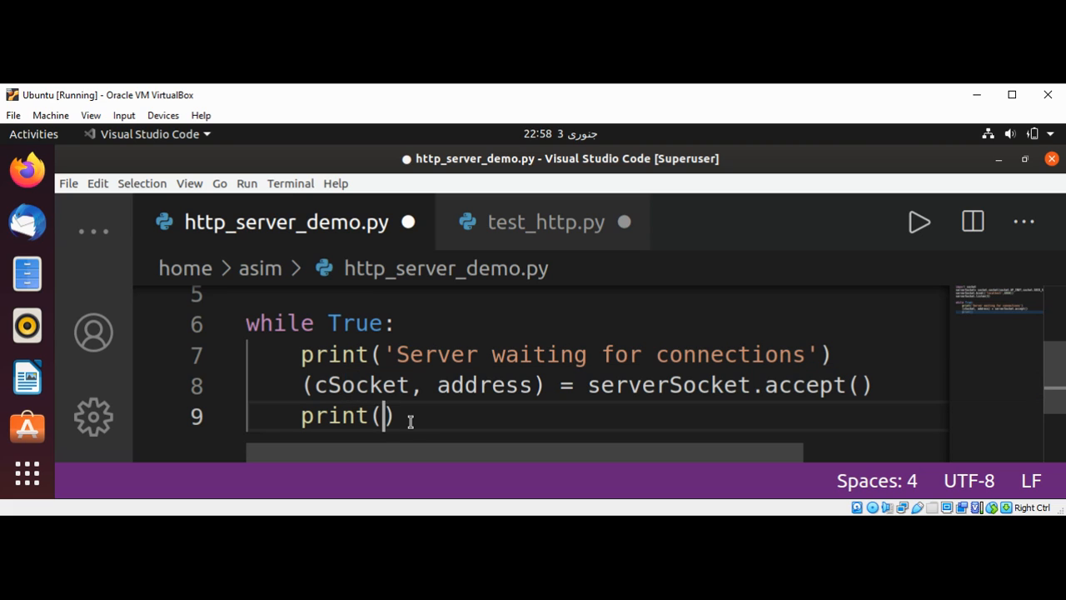
text('')
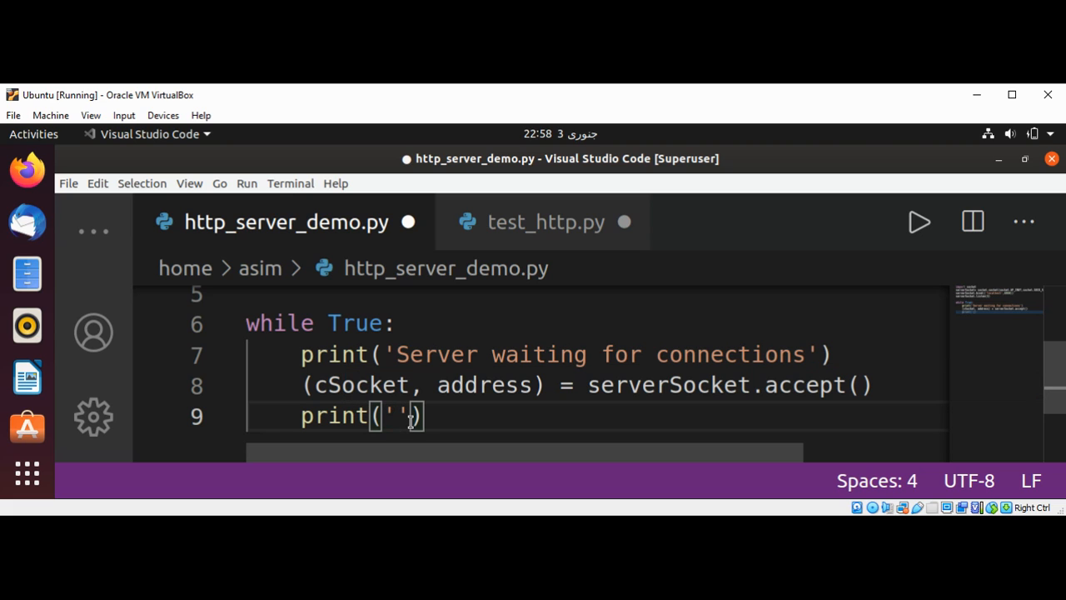
text(H)
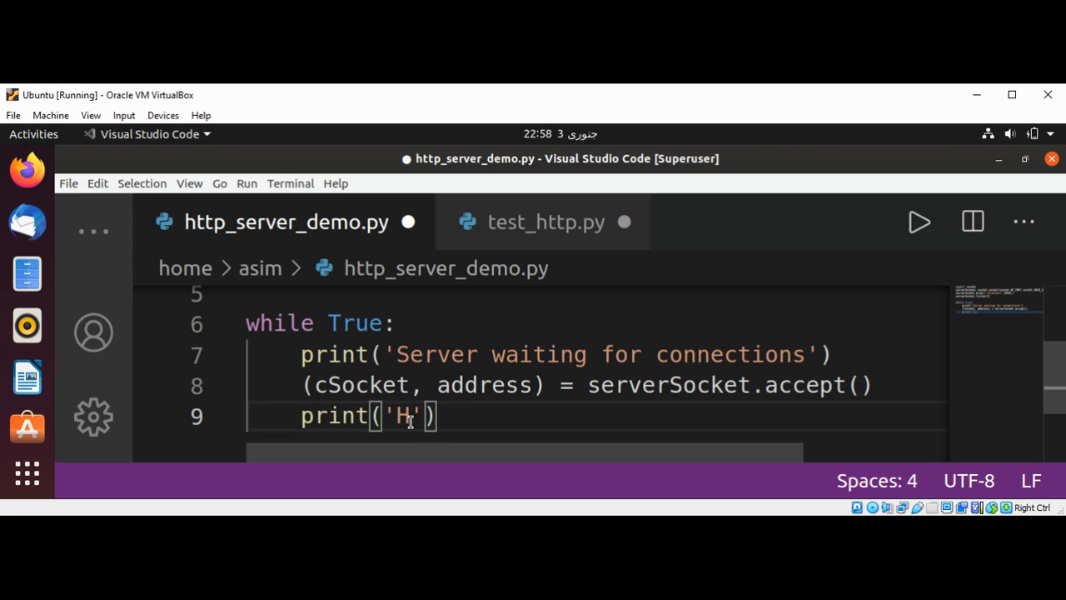
text(TTP)
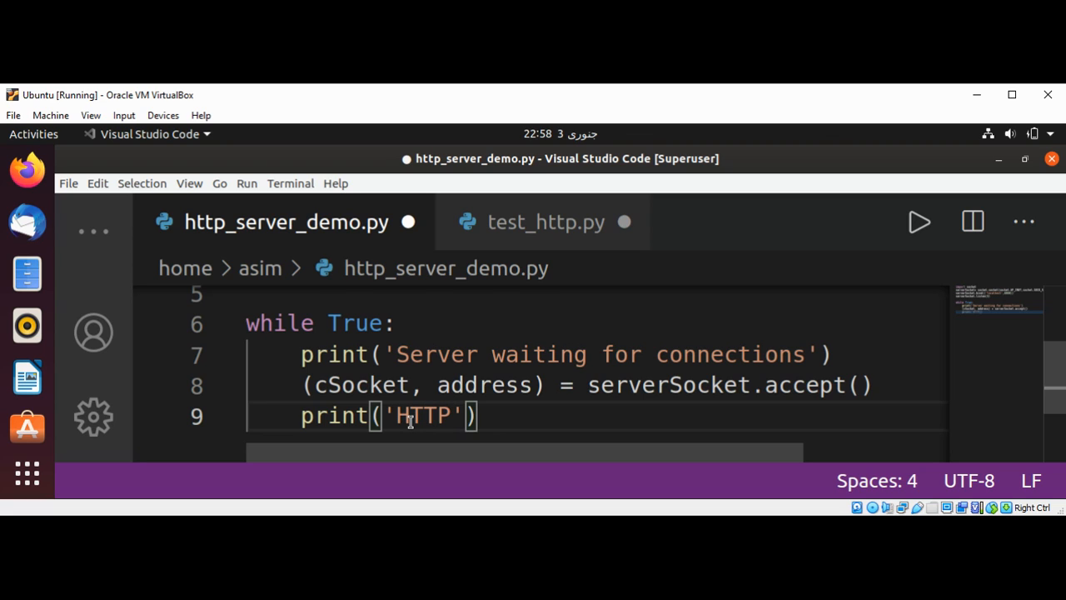
text(server)
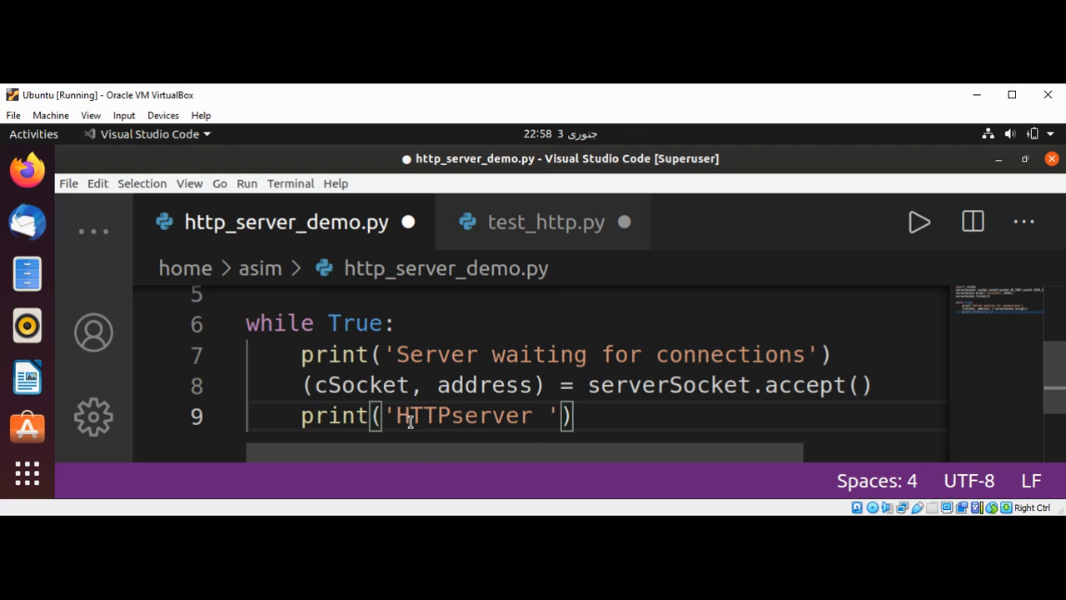
key(BackSpace)
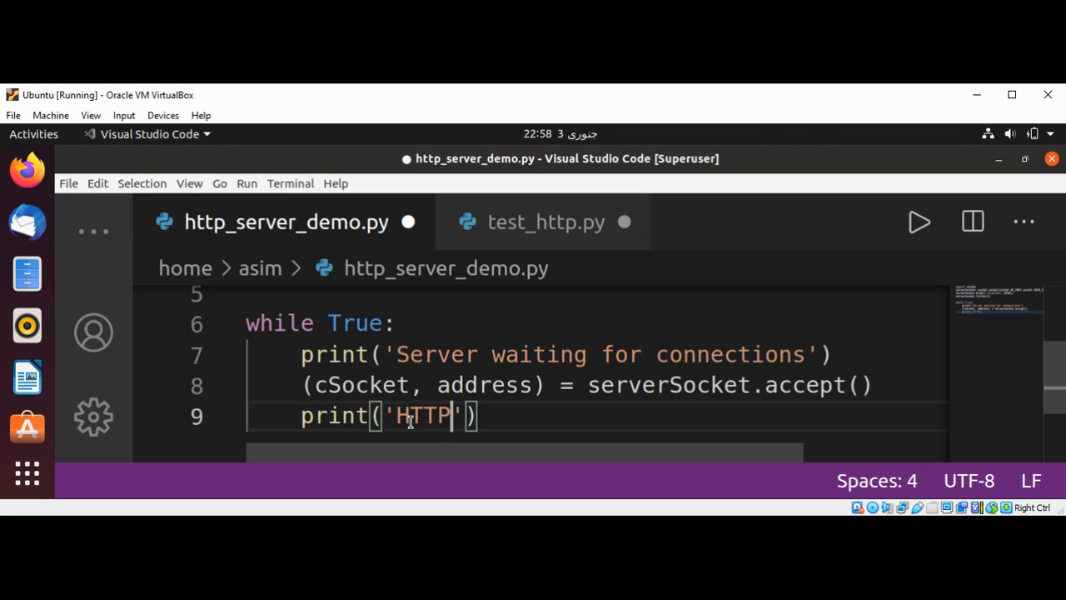
text(server)
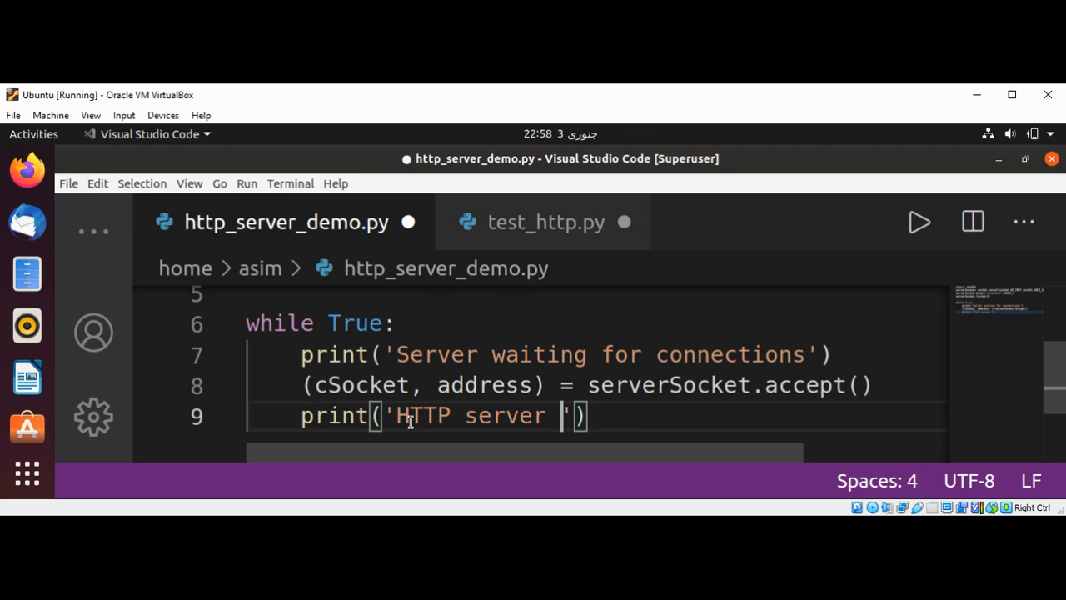
text(request)
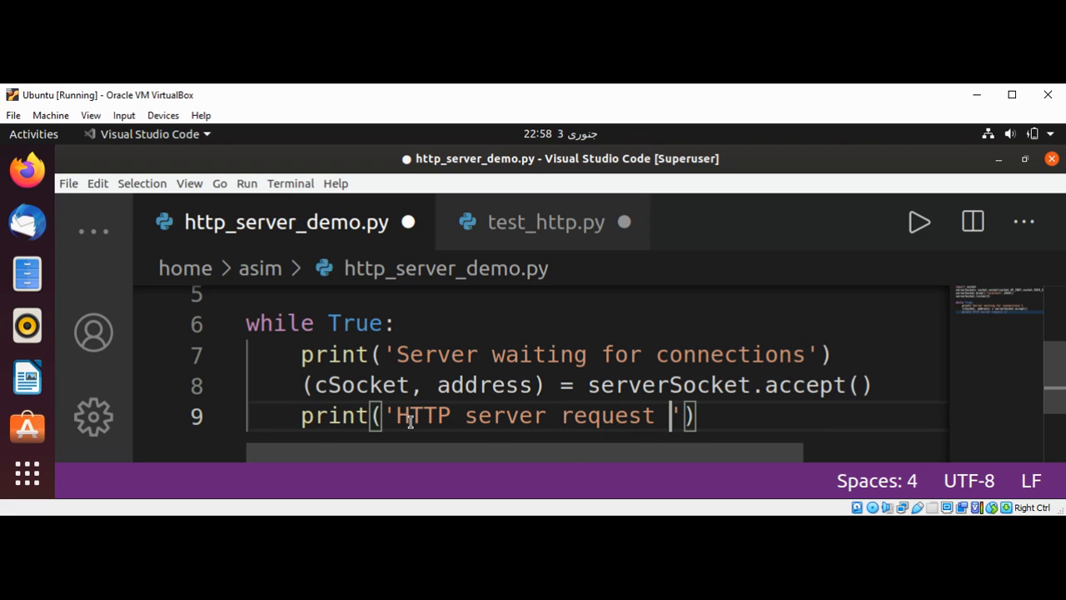
text(rece)
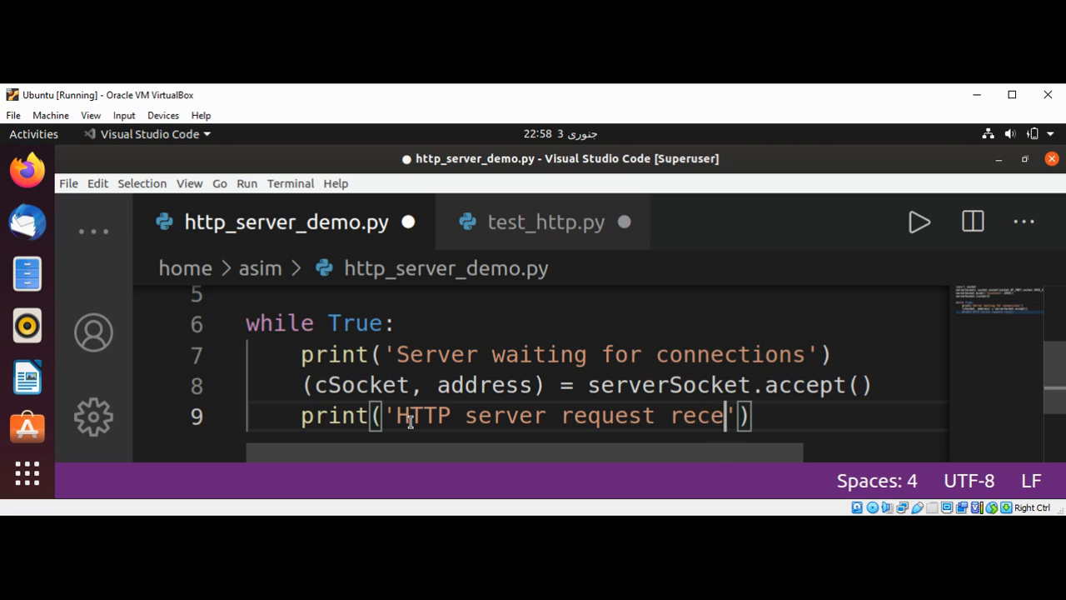
text(ived:)
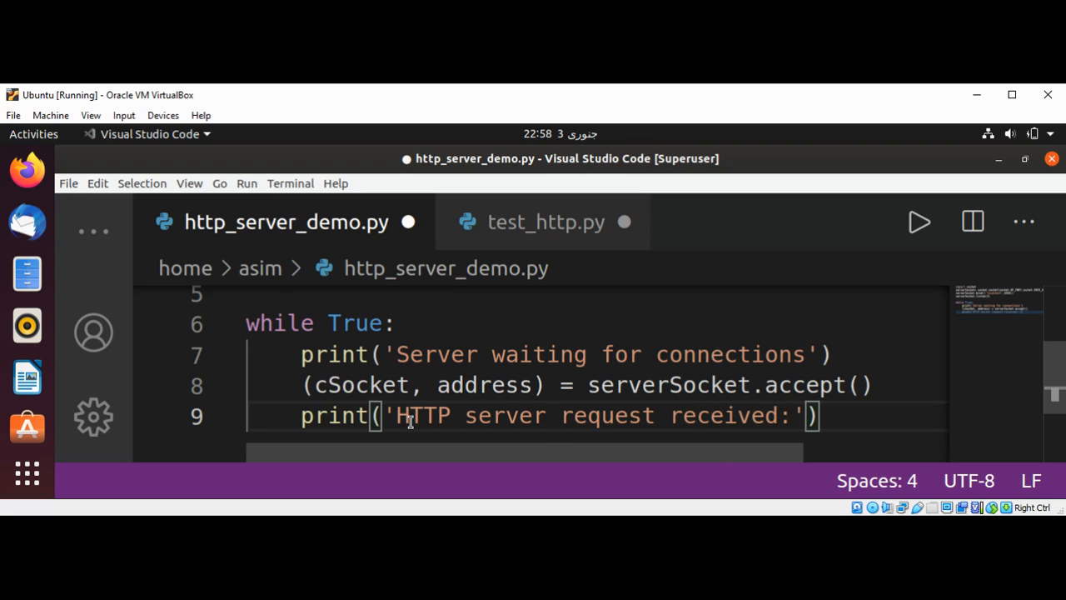
key(enter)
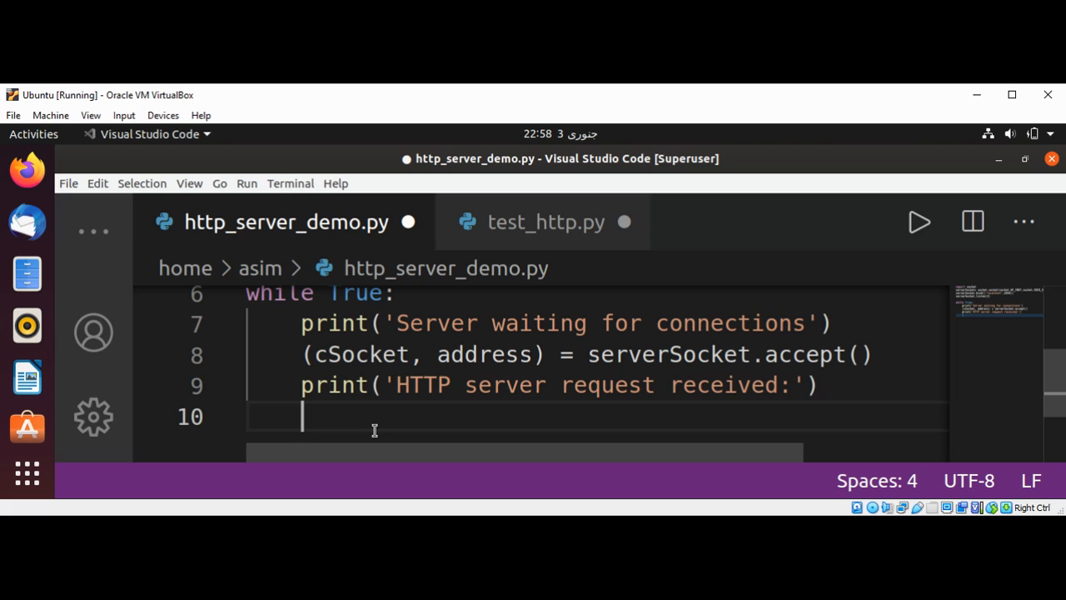
Write print(cSocket.recv(1024)) on line 10
text(print(c)
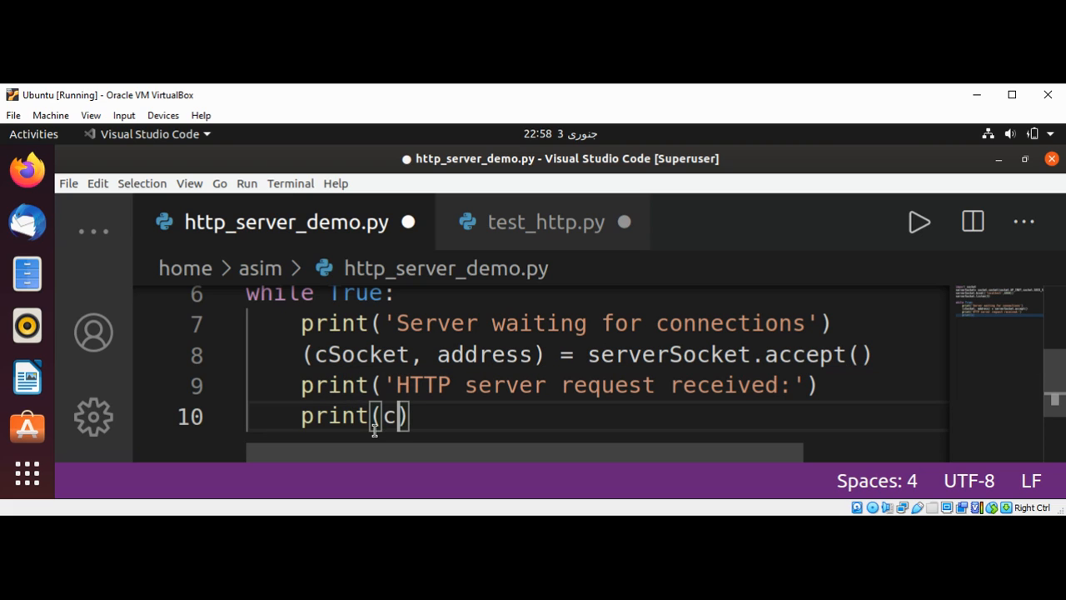
text(Socket)
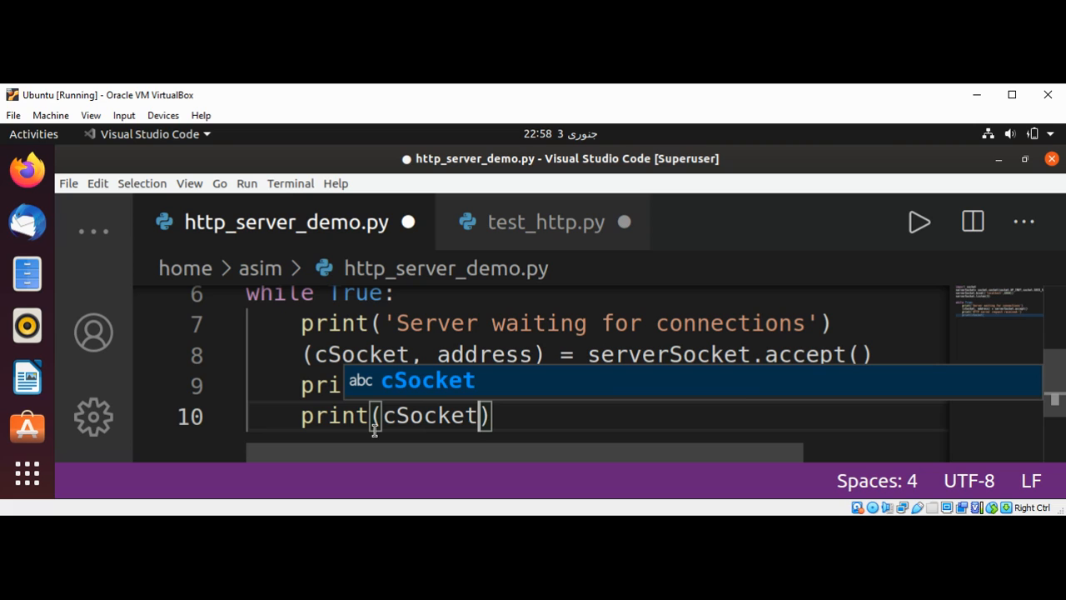
text(.recv()
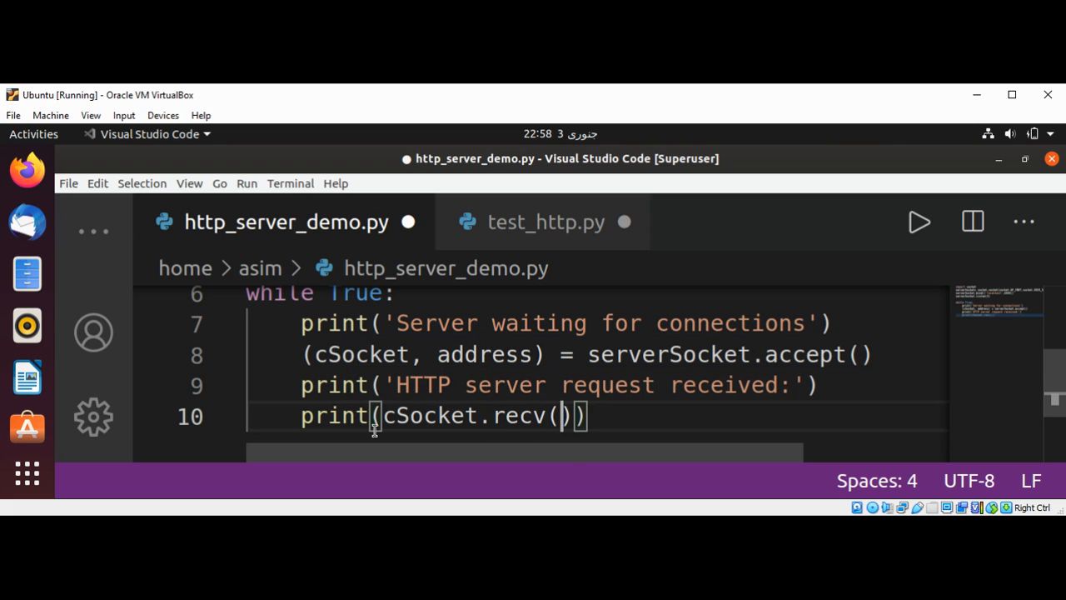
text(1024)
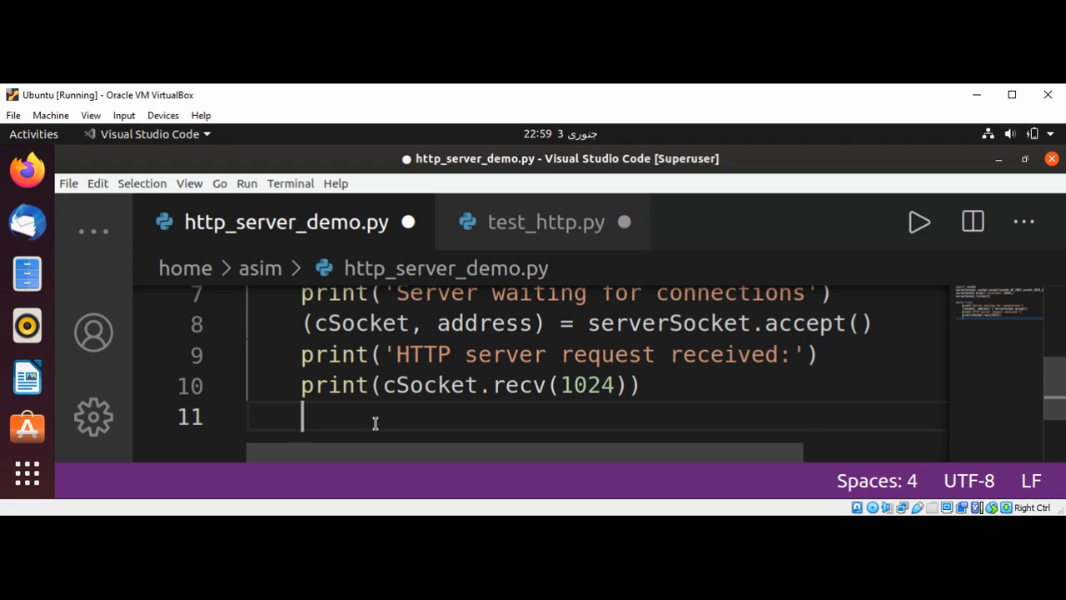
Begin line 11 with cSocket.send(bytes("HTTP/1.1 inside the call
text(cSocket.s)
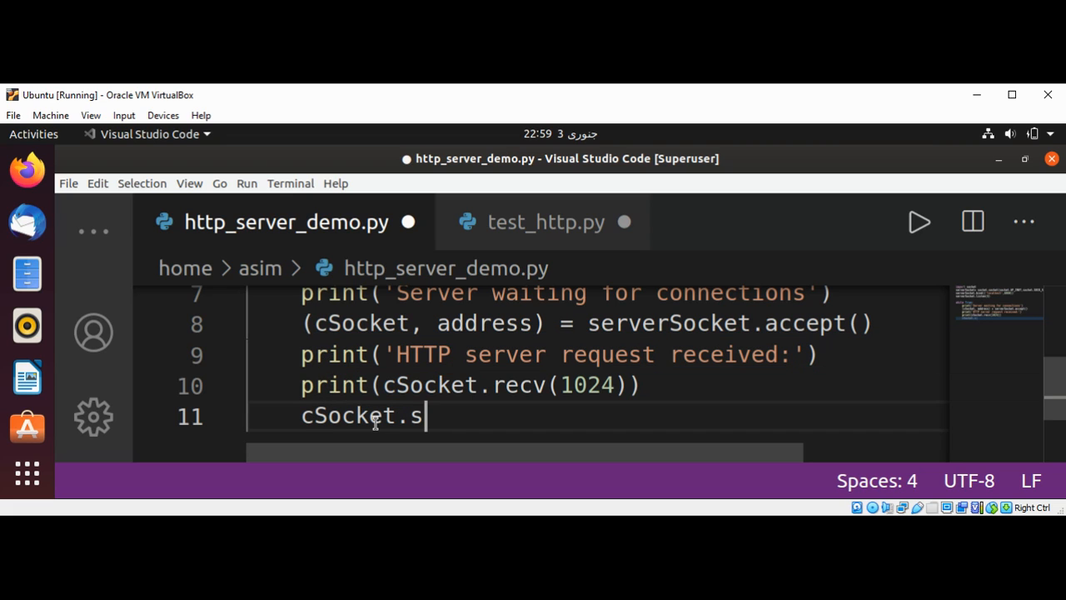
text(end()
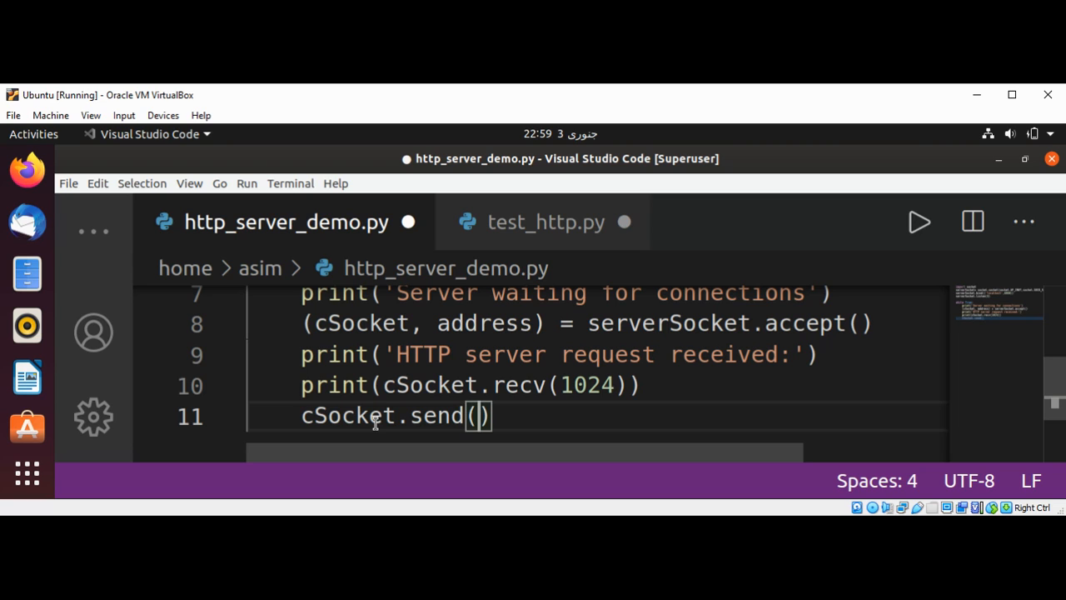
text(bytes)
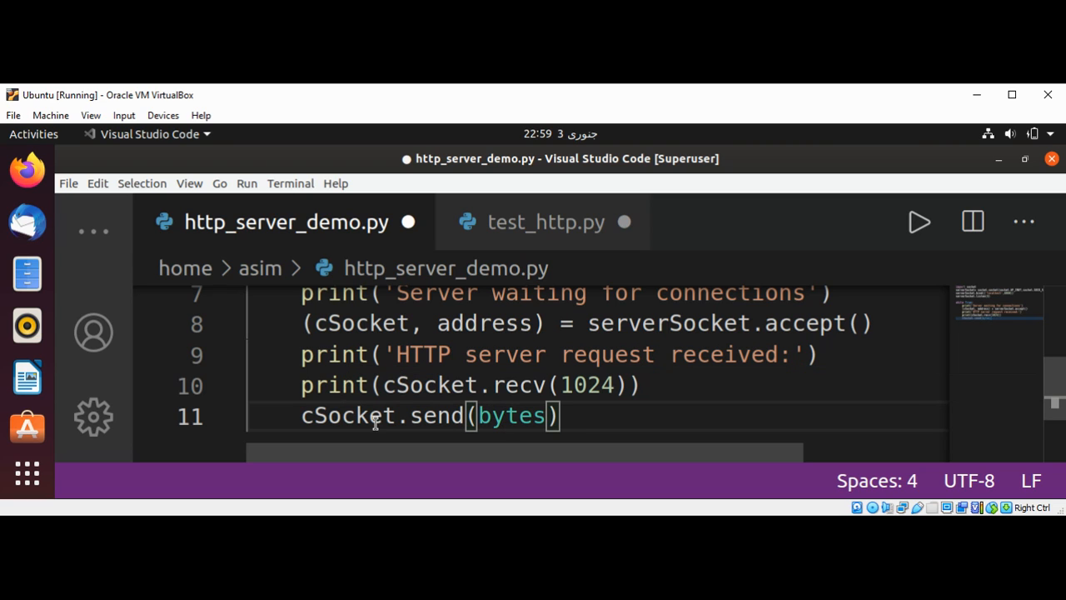
text(())
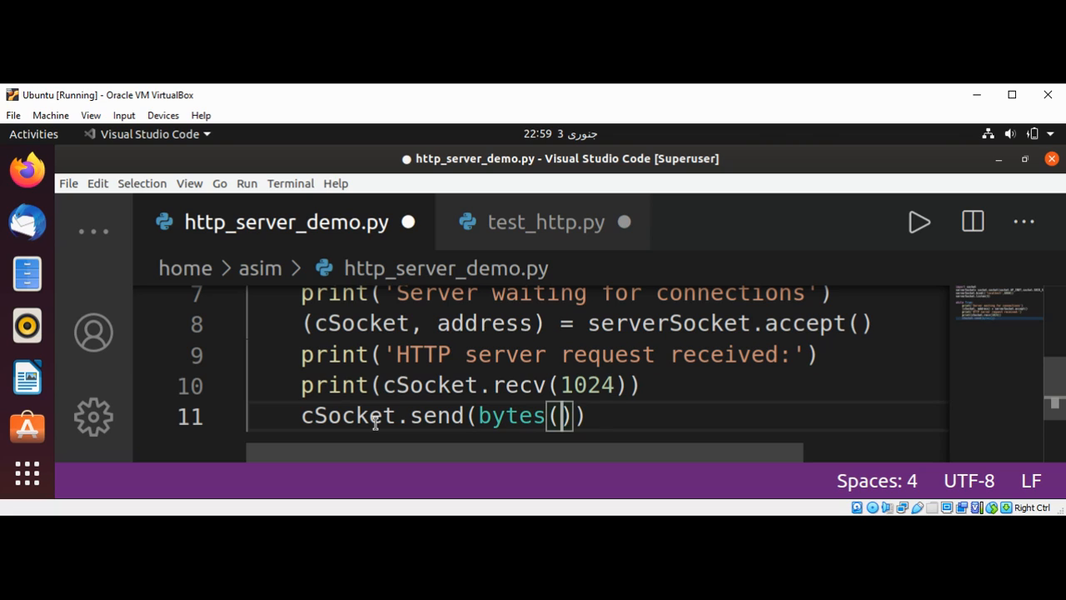
text("H")
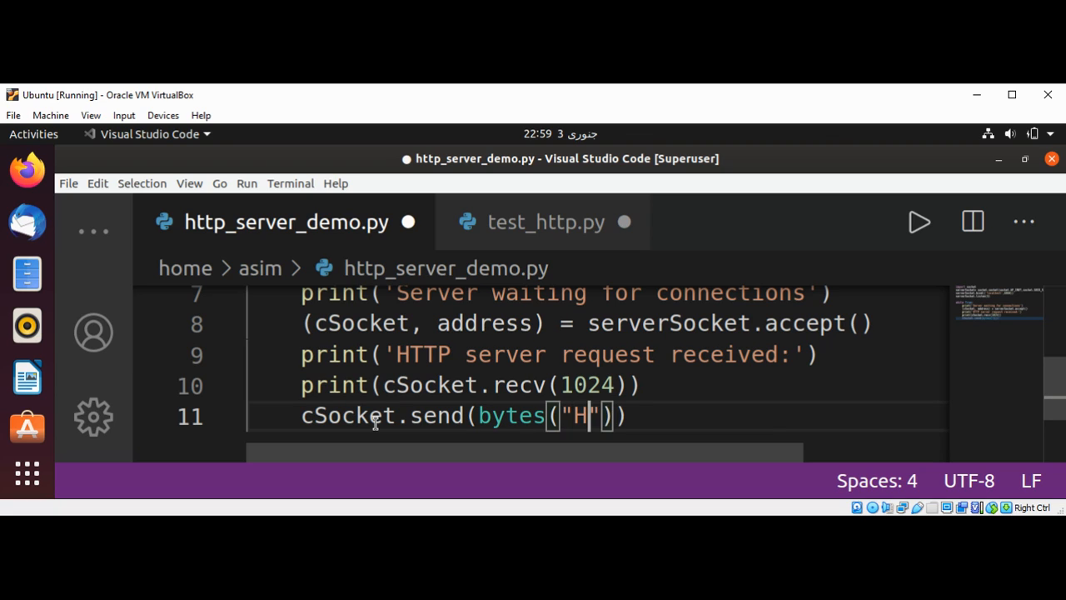
text(TTP)
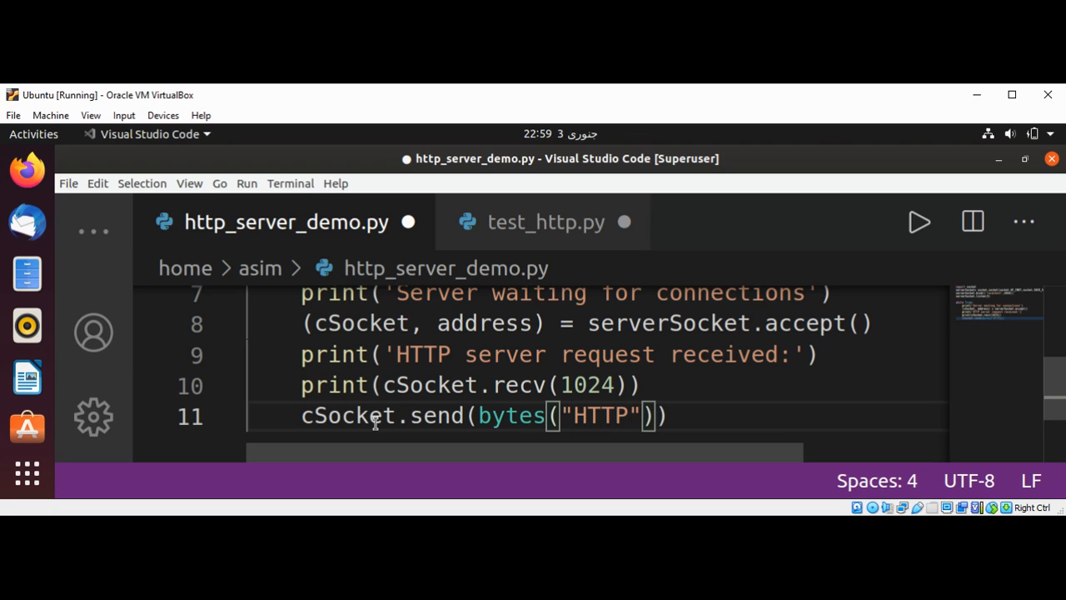
text(/1)
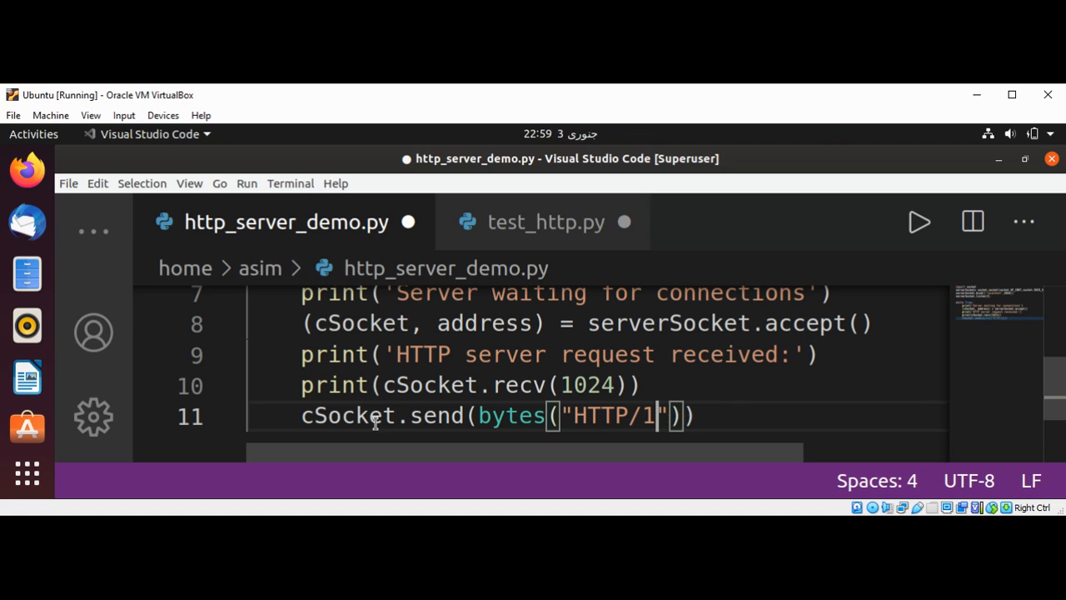
text(.1)
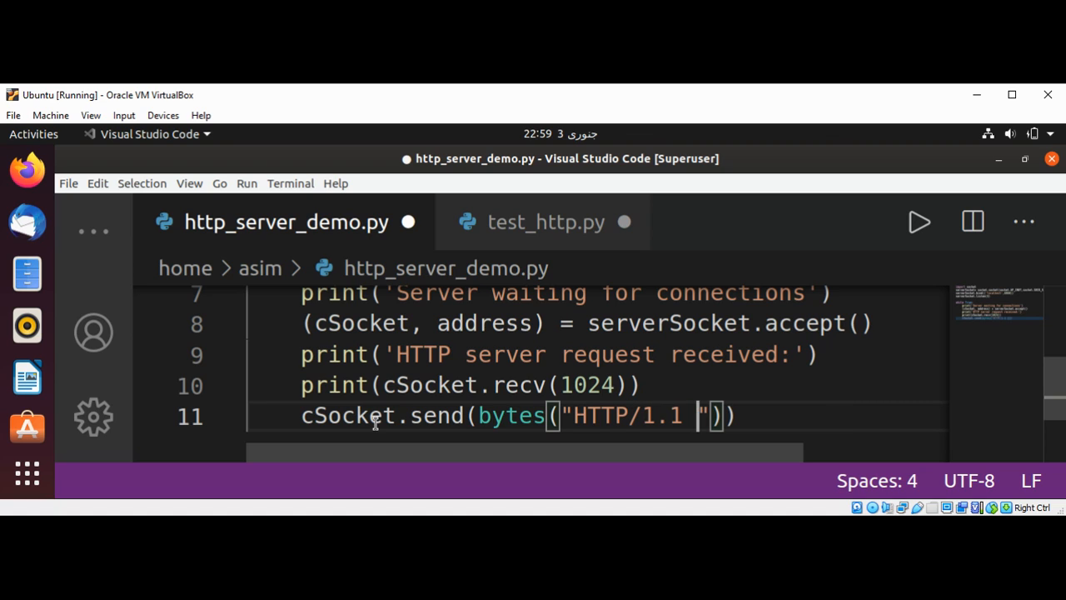
Continue the string with 200 OK, \r\n\r\n and the <html> tag
text(200)
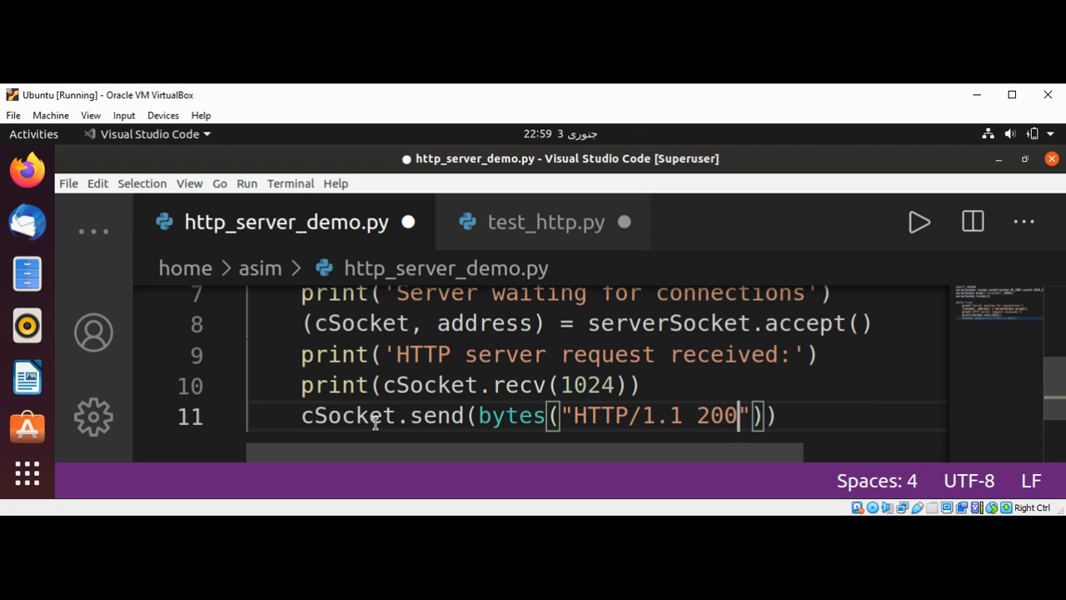
text(OK\r\r)
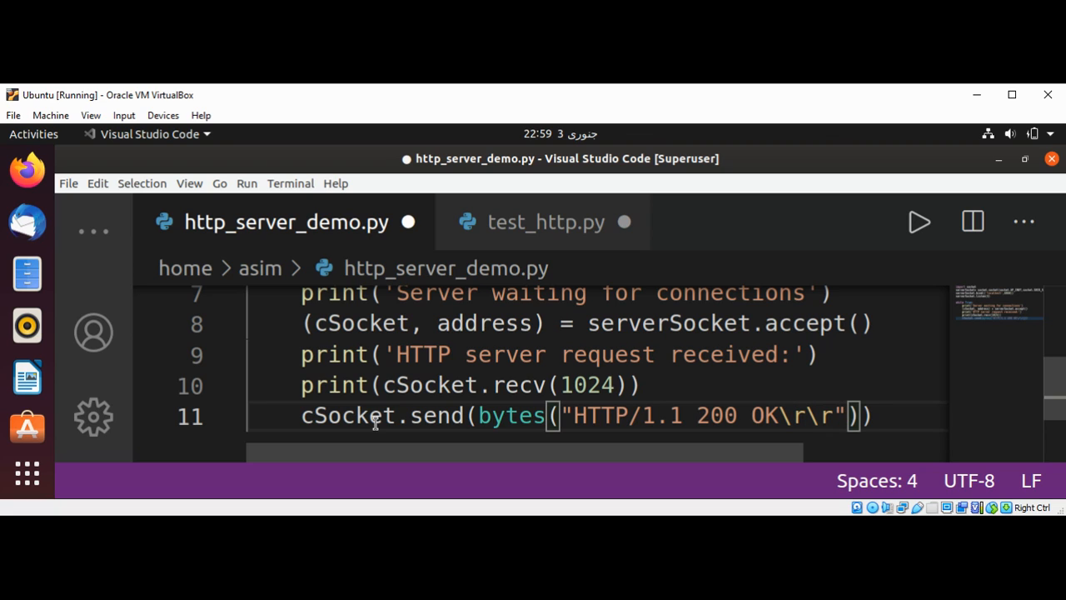
text(n)
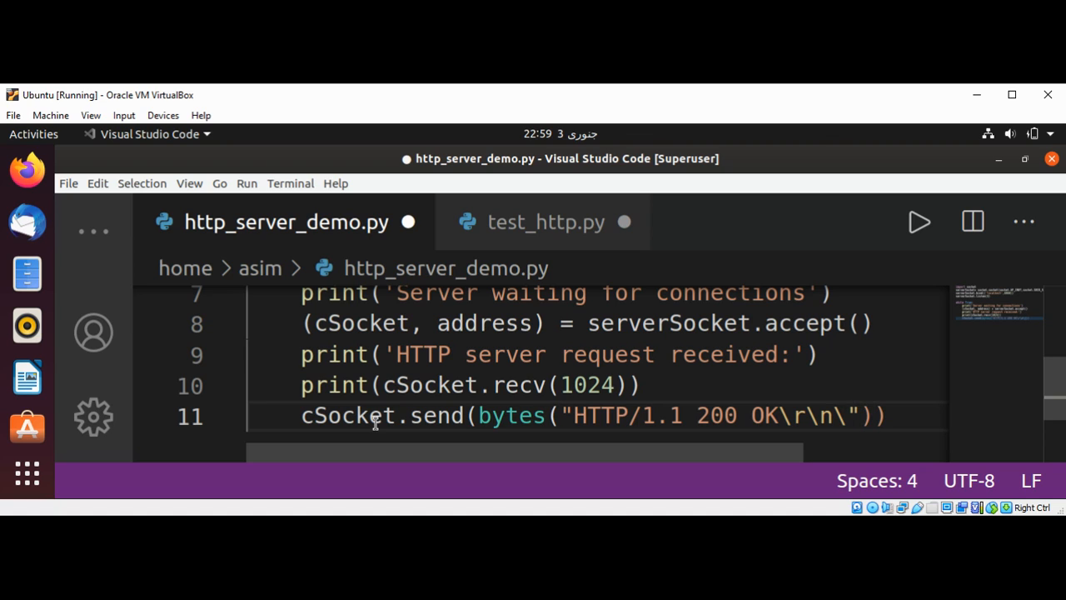
text(\r\n)
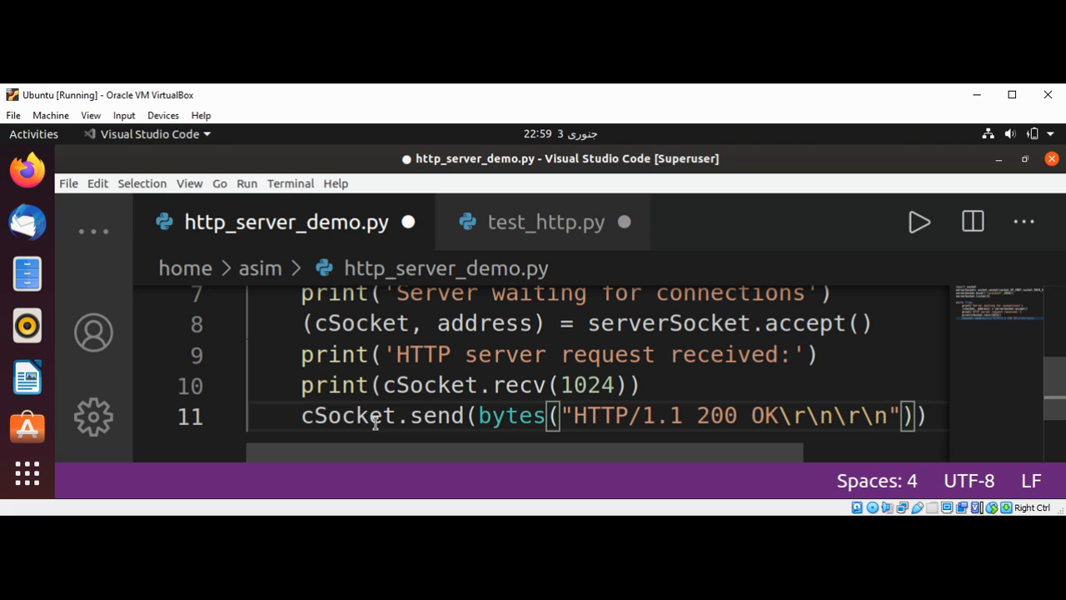
text(<html><)
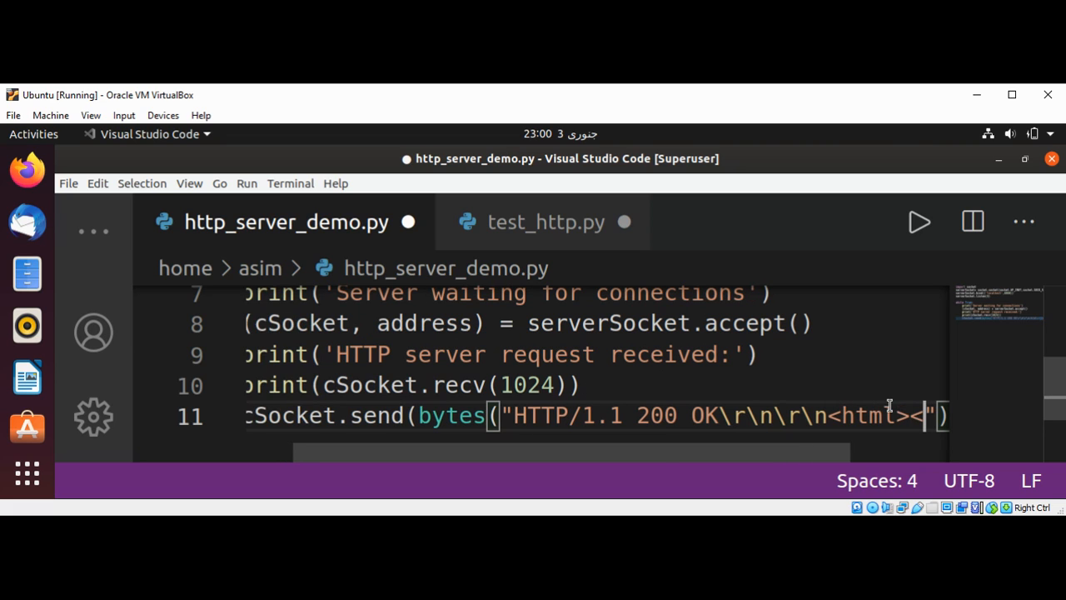
Add <body><h1>Hello World From HTTP Server</h1></body></html> to the send string
text(body)
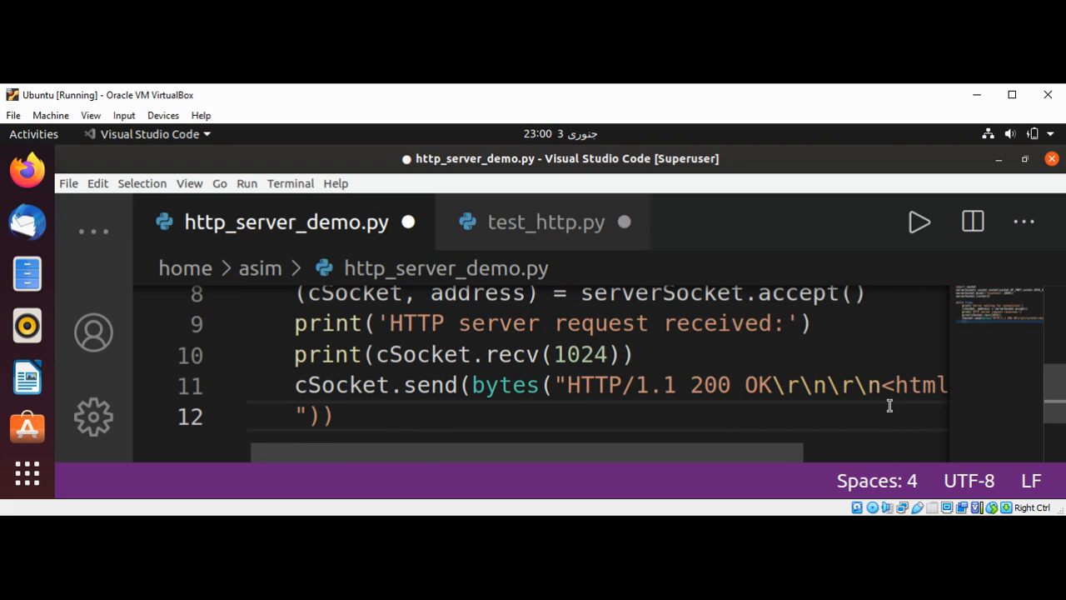
text(<h1)
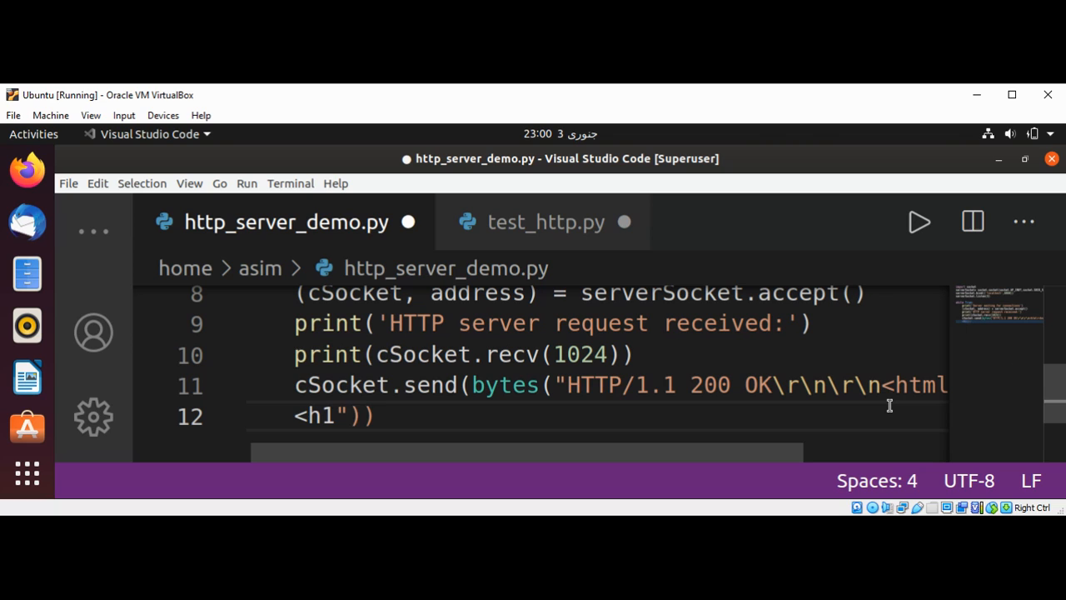
text(>)
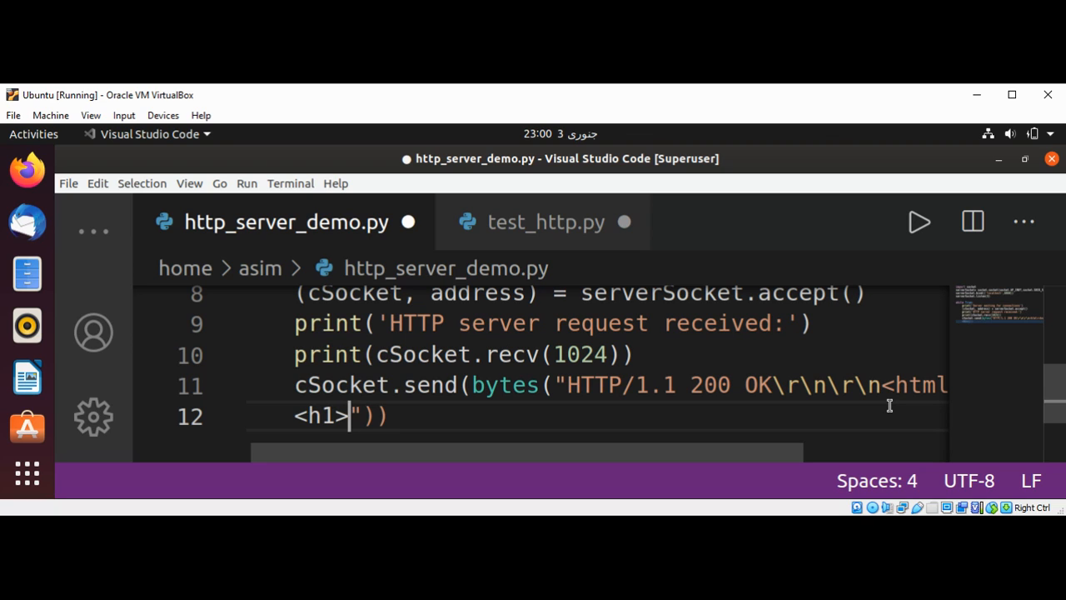
text(Hello W)
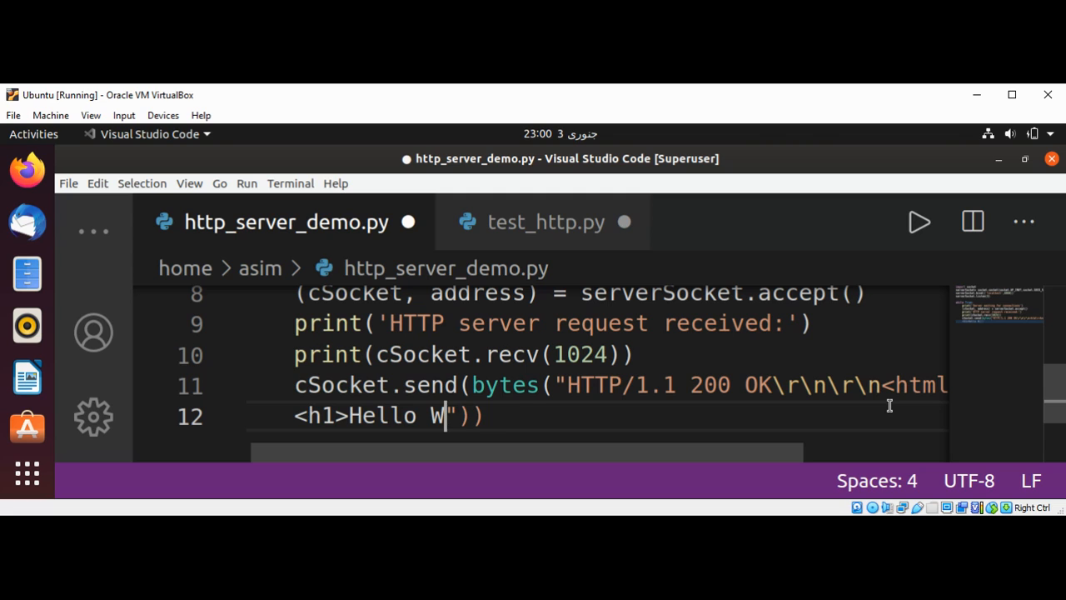
text(orld F)
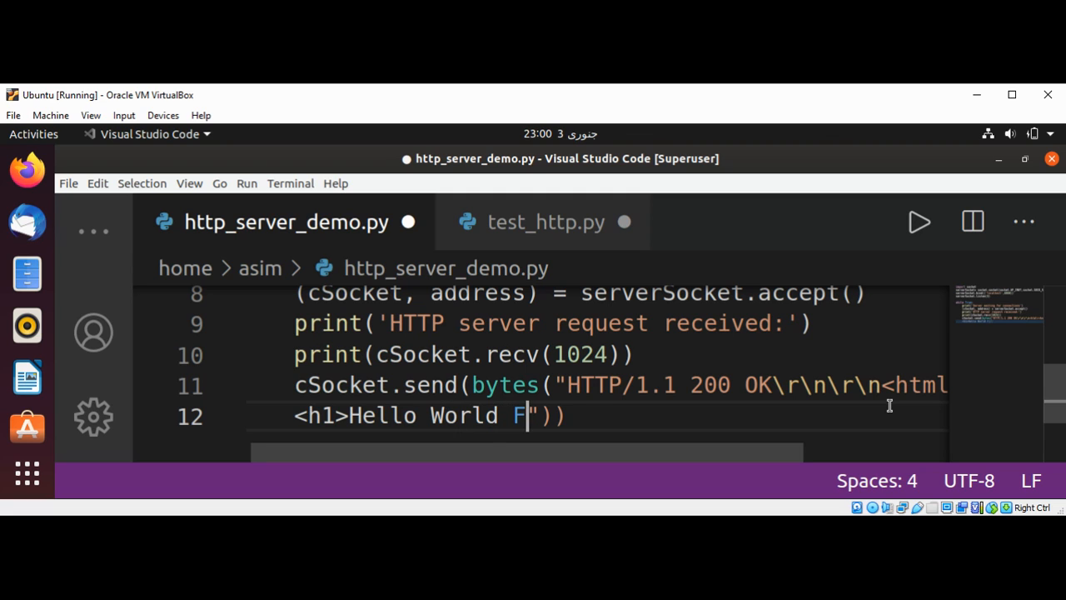
text(rom HTTP)
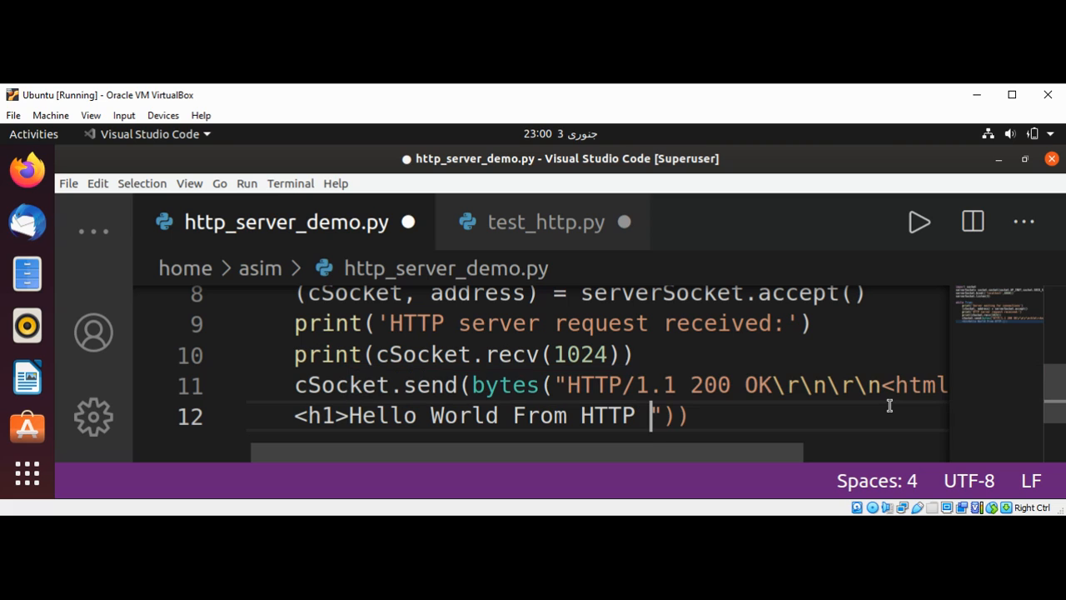
text(Server</h1>)
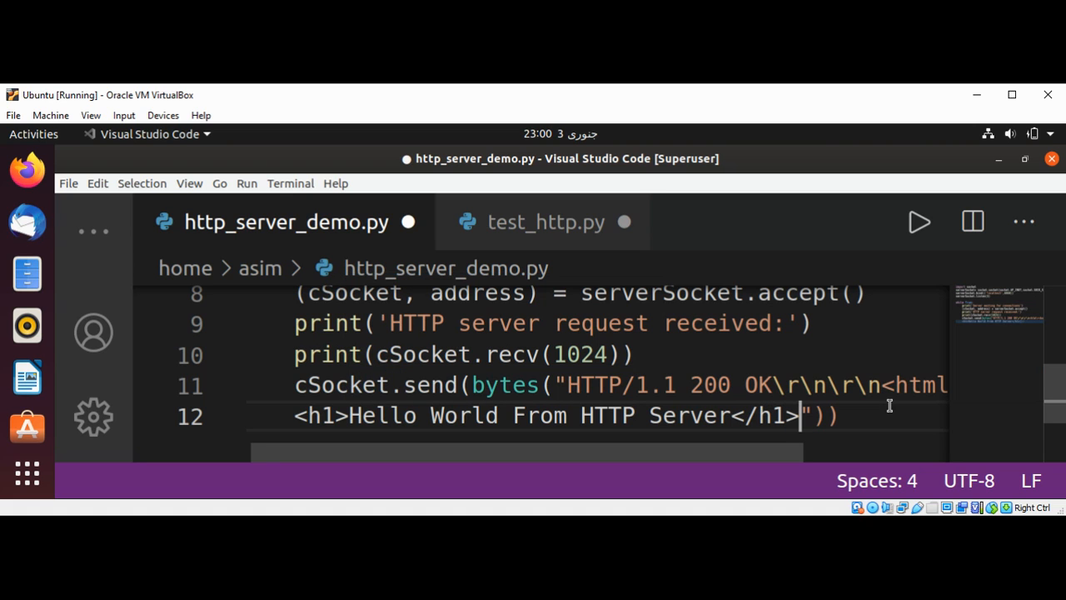
text(<)
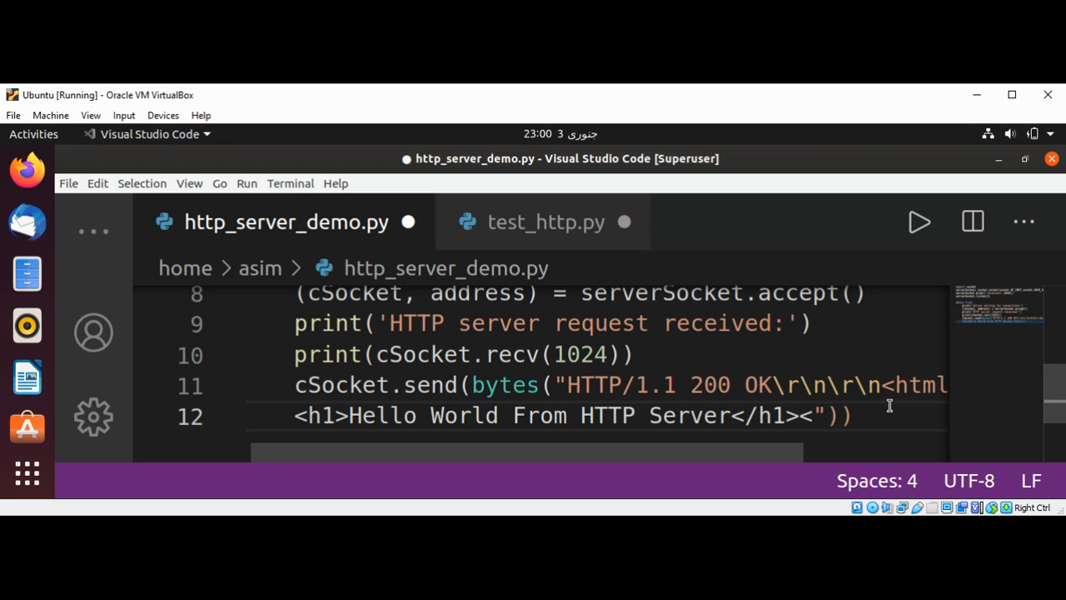
text(/bo)
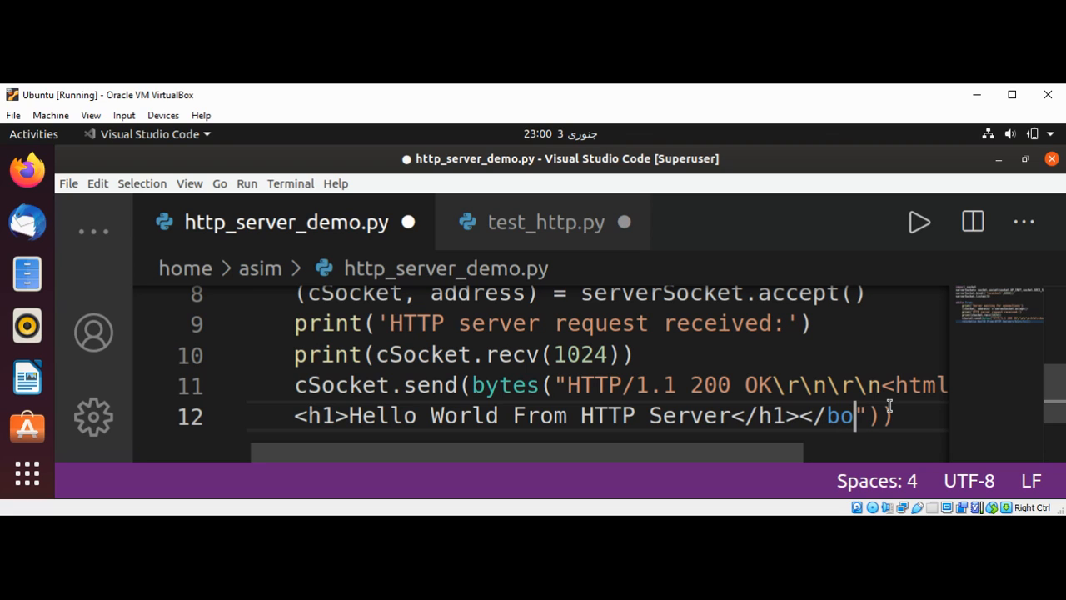
text(dy></)
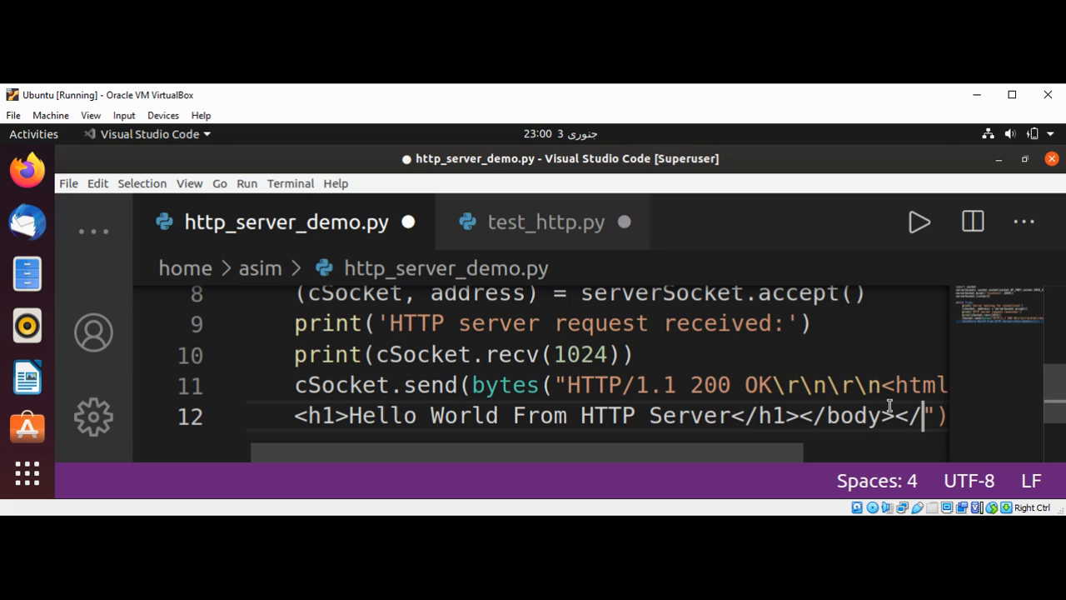
text(html>\r\n)
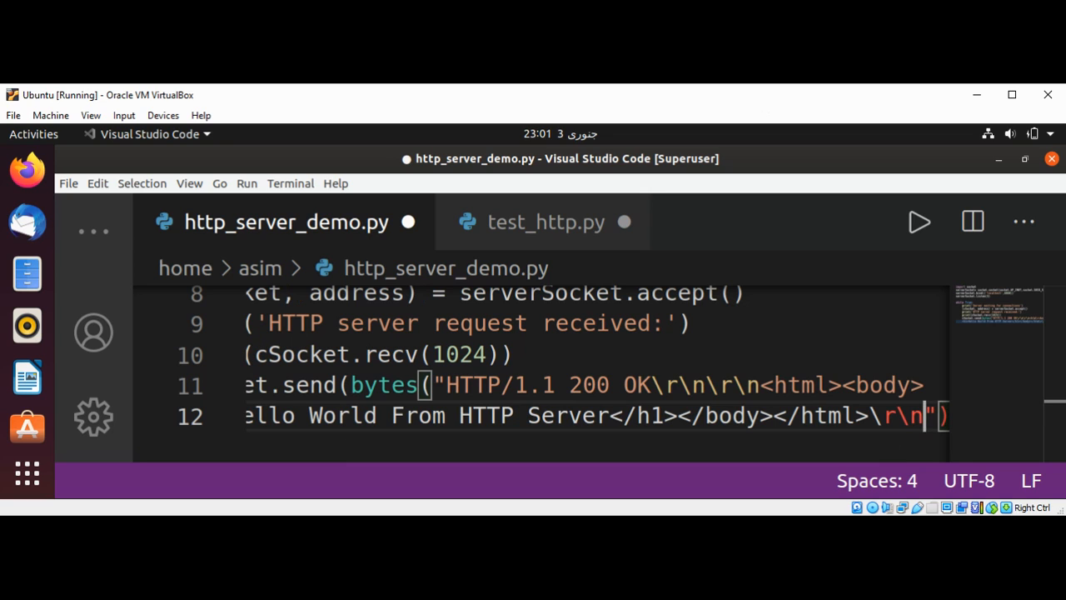
mouse_move(732, 111)
text())
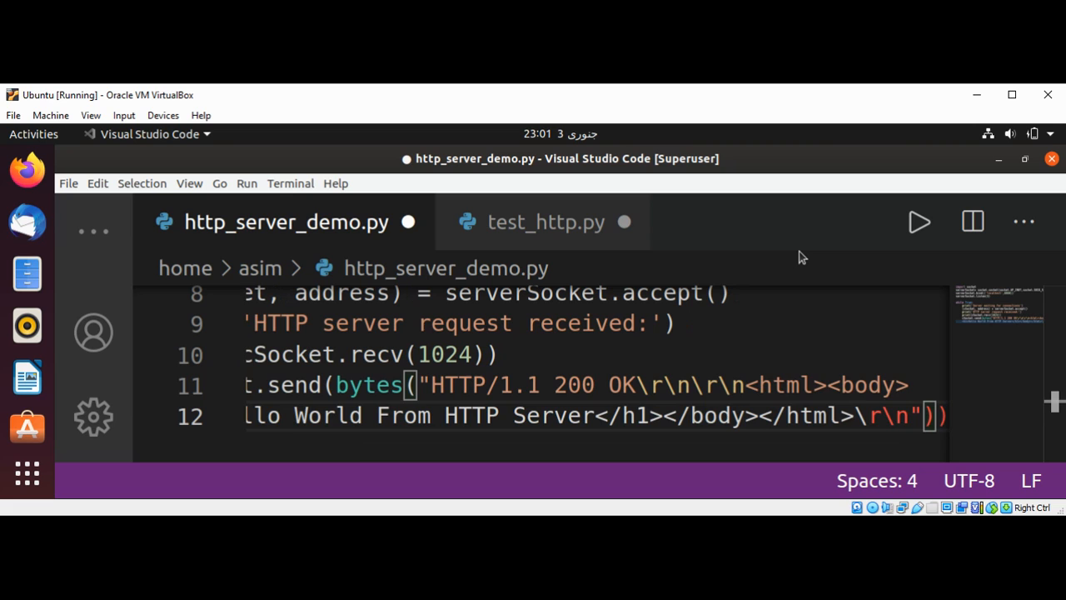
Add cSocket.close() after the send in the server loop and save http_server_demo.py
text(,'')
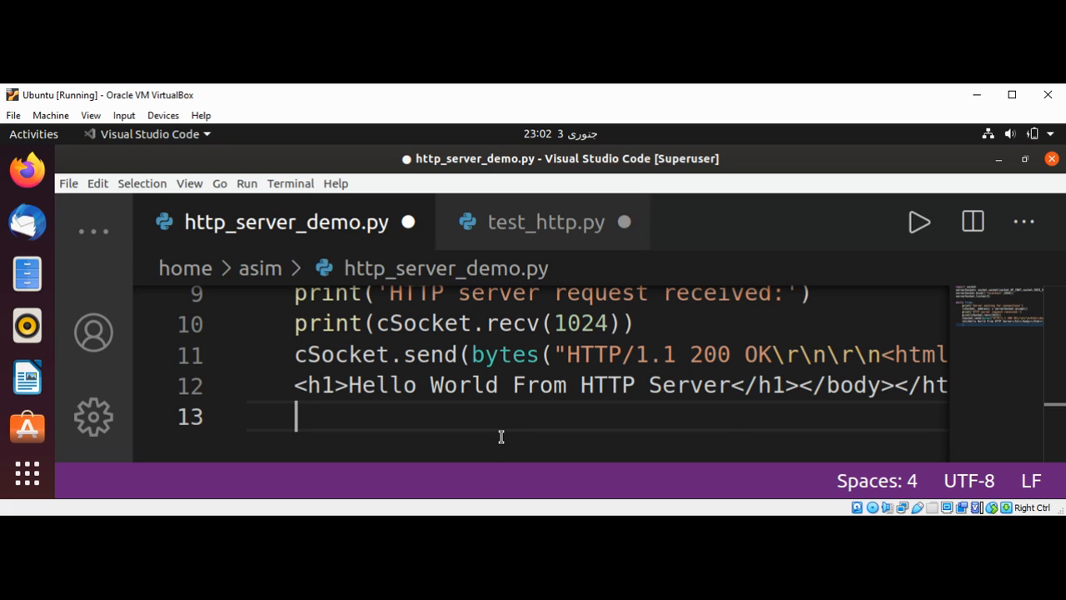
text(cSocket.)
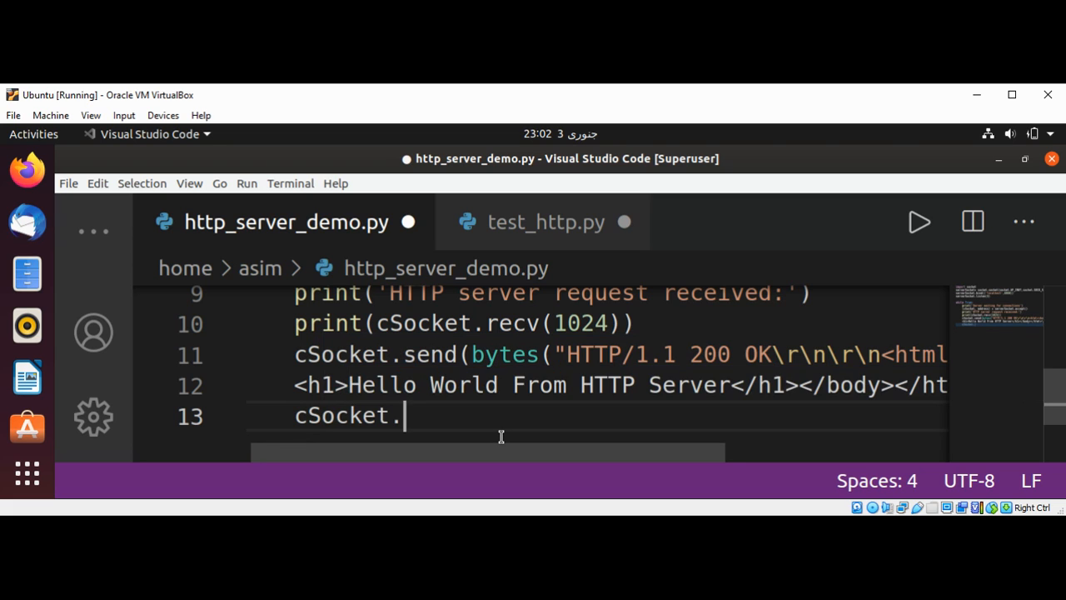
text(close())
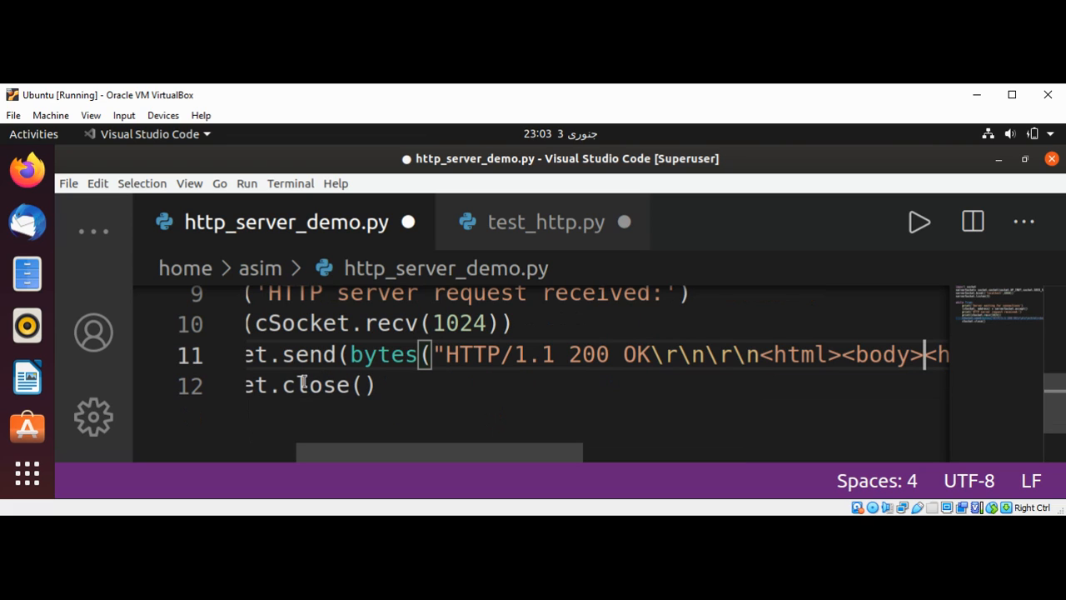
key(ctrl+s)
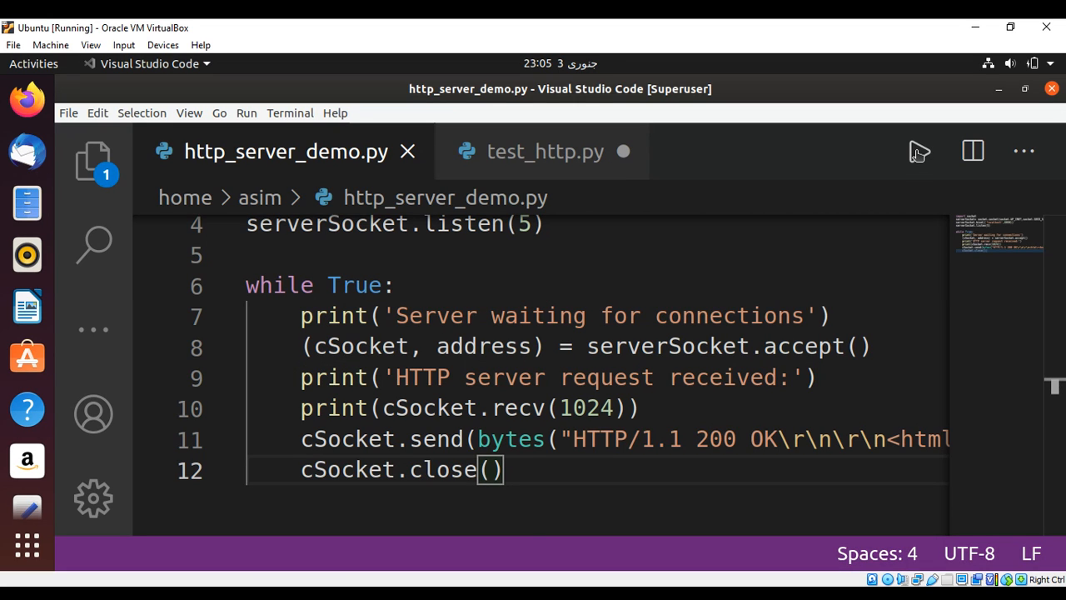
Run http_server_demo.py with Run Python File so it prints 'Server waiting for connections'
click(920, 151)
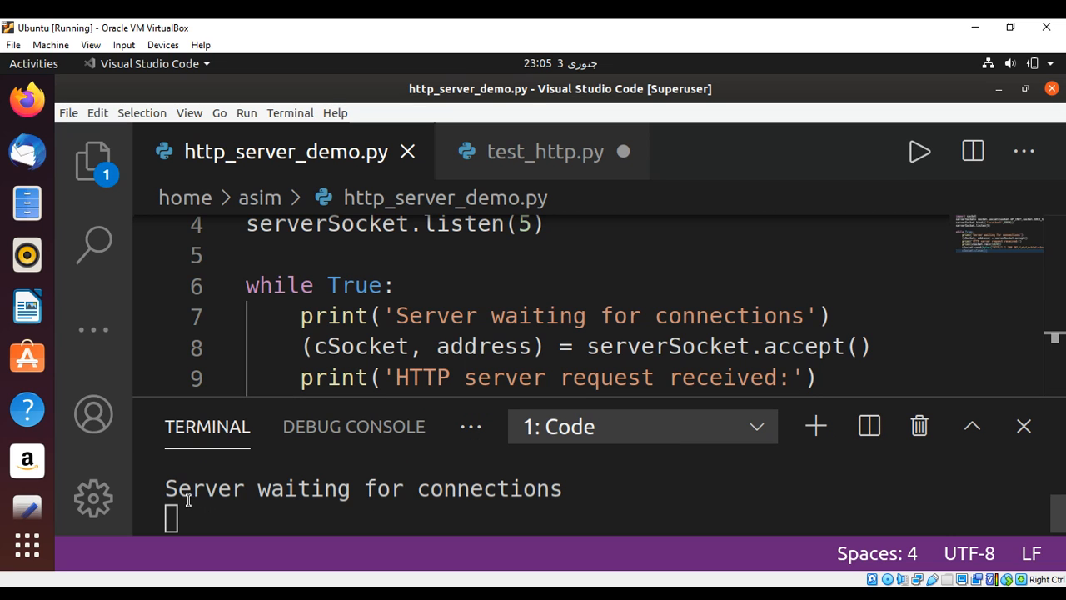
mouse_move(389, 488)
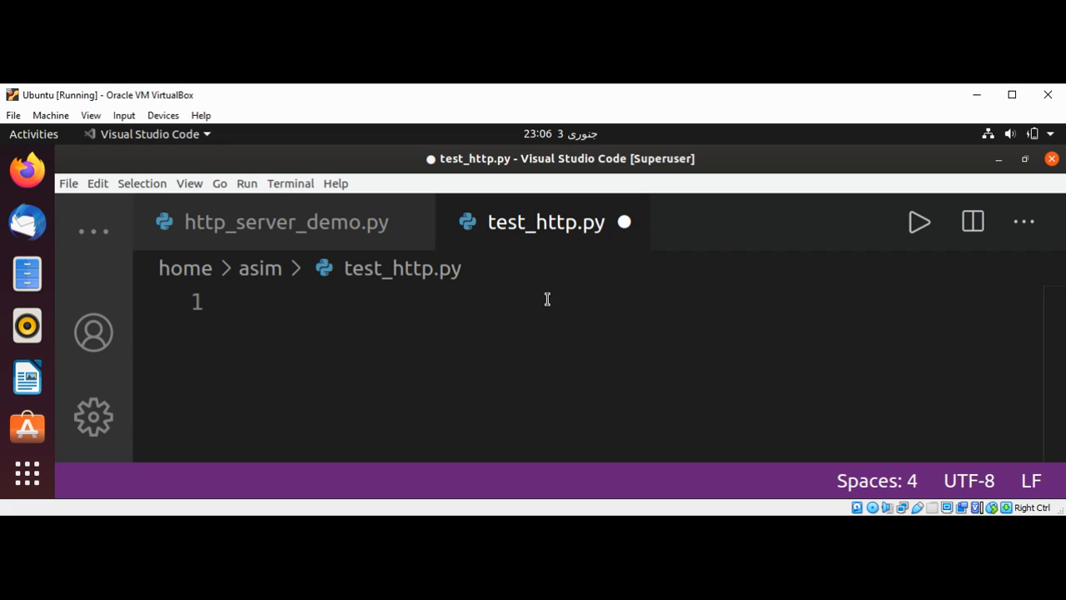
Add import socket at the top of test_http.py
text(im)
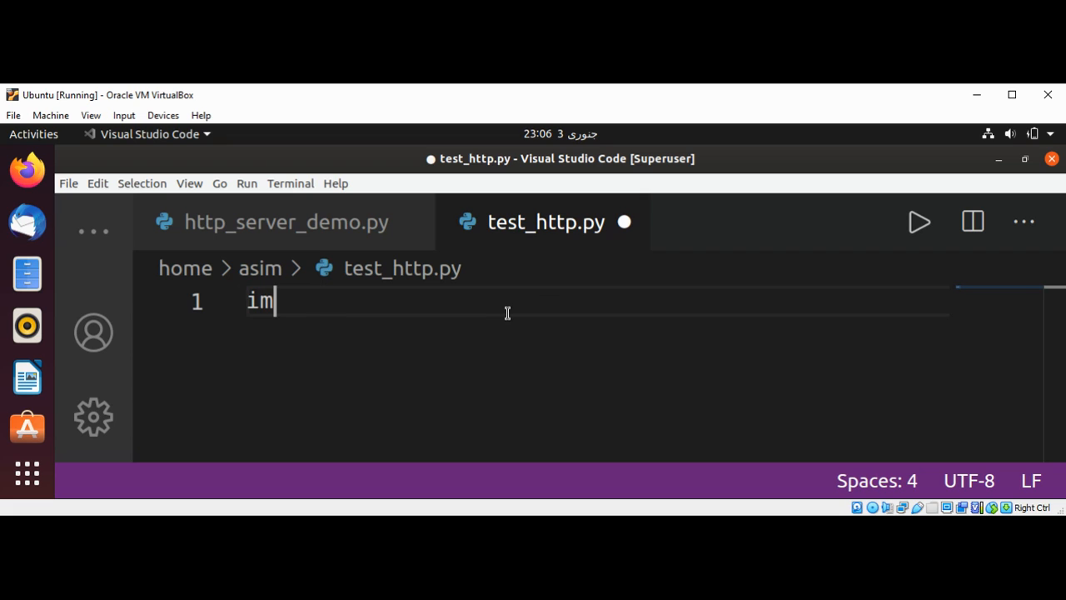
text(port si)
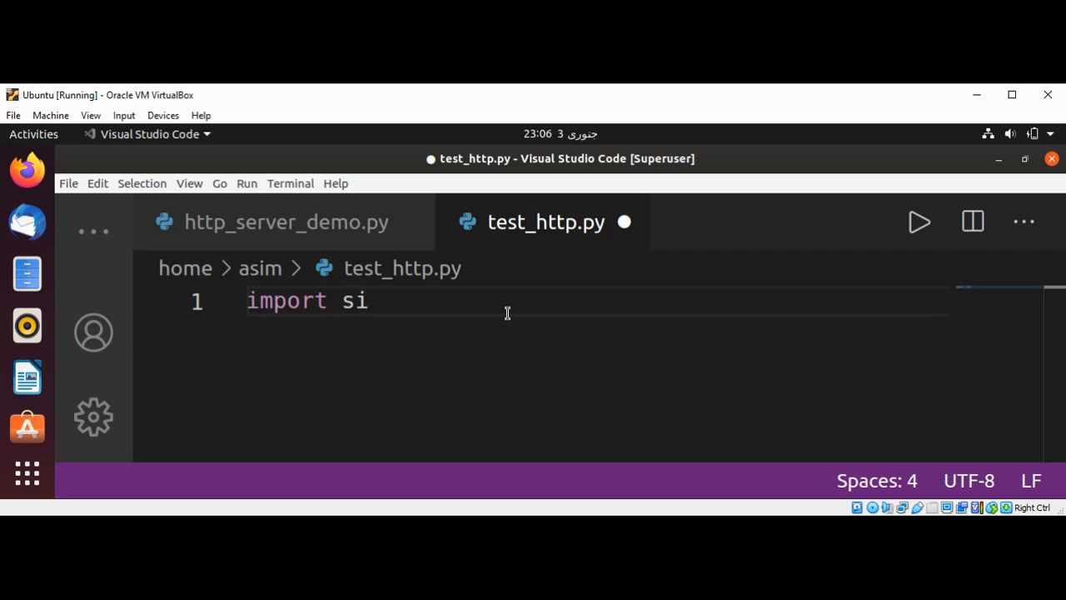
text(o)
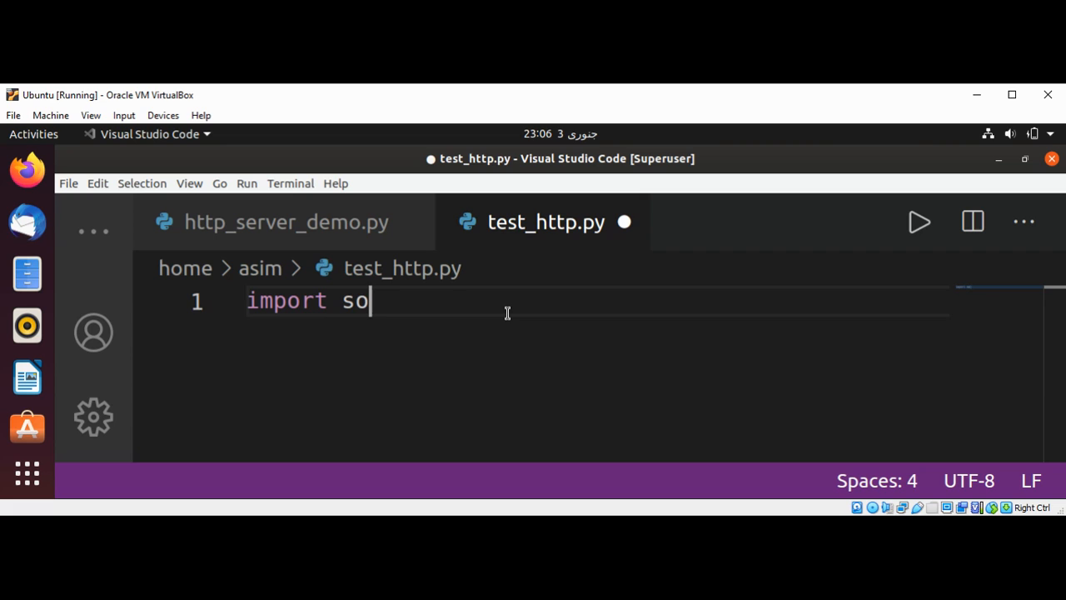
text(cket)
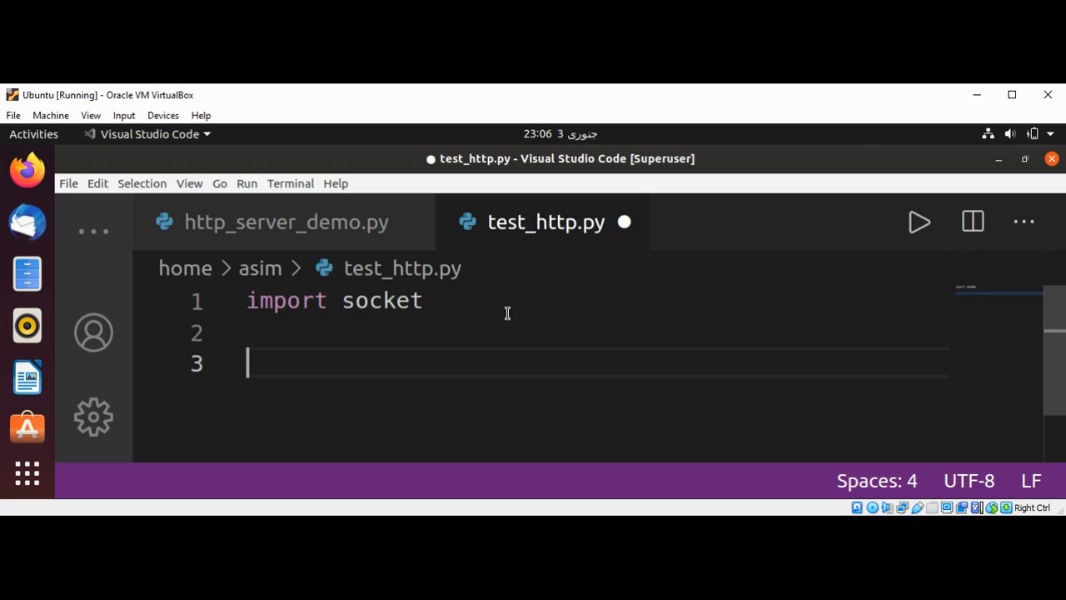
Set serverHost = 'localhost' and serverPort = 8080 on new lines
text(server)
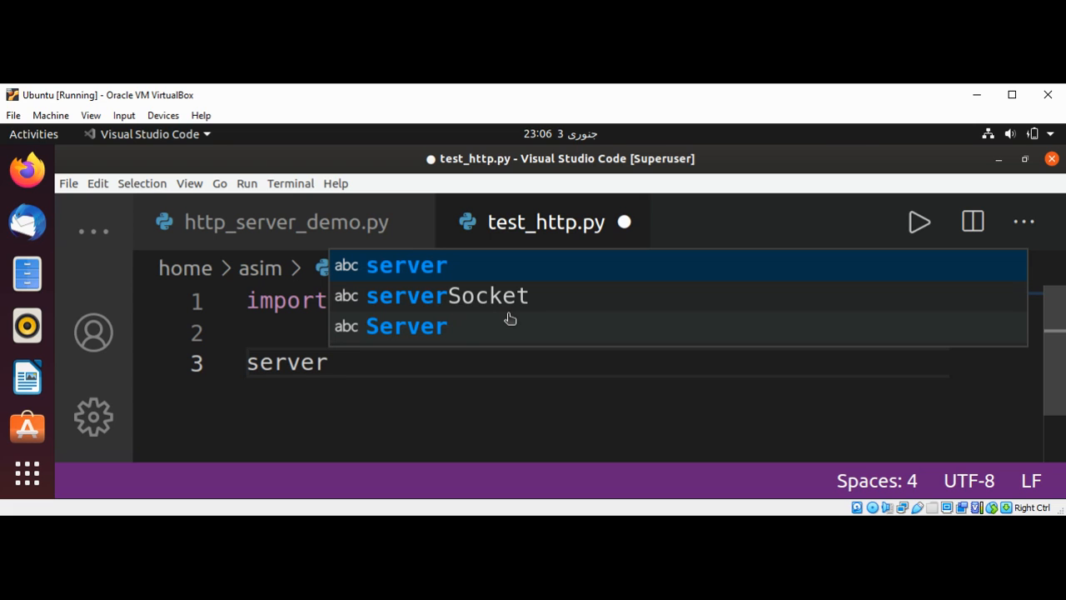
text(Host)
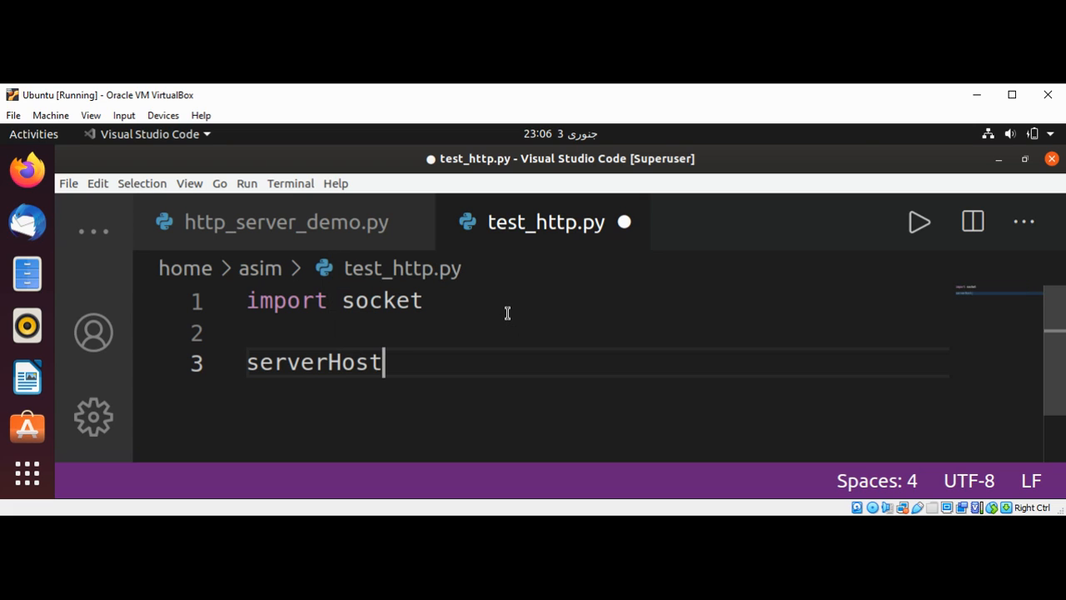
text(= 'l)
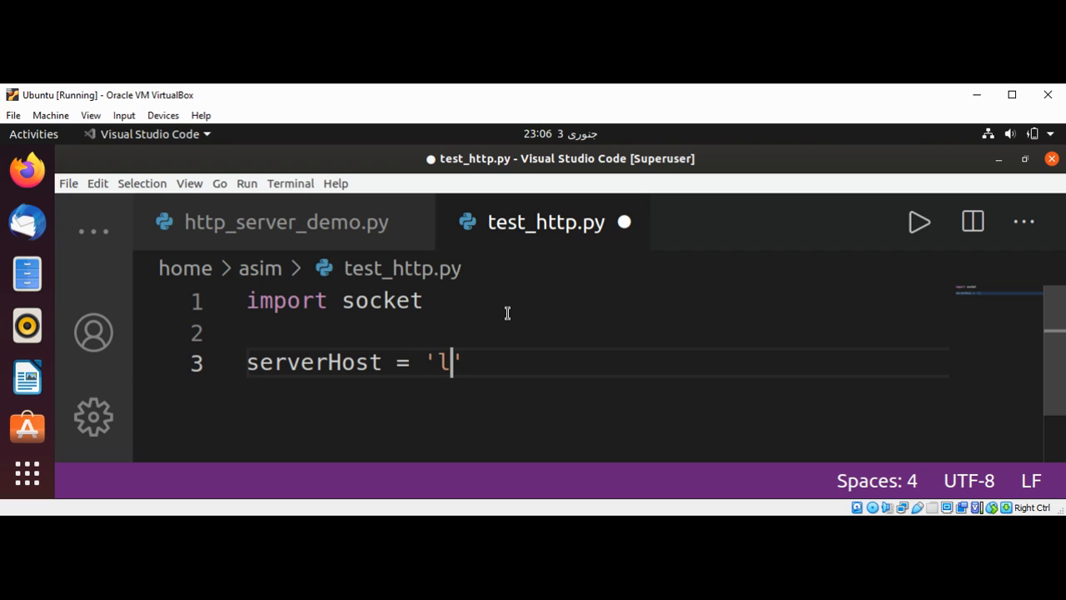
text(ocal)
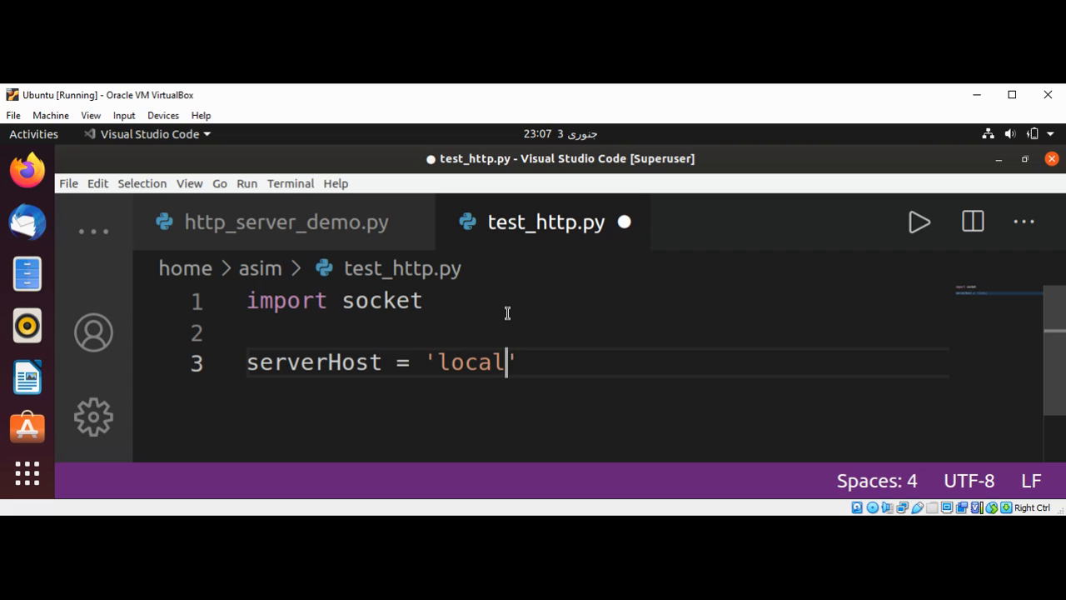
text(host)
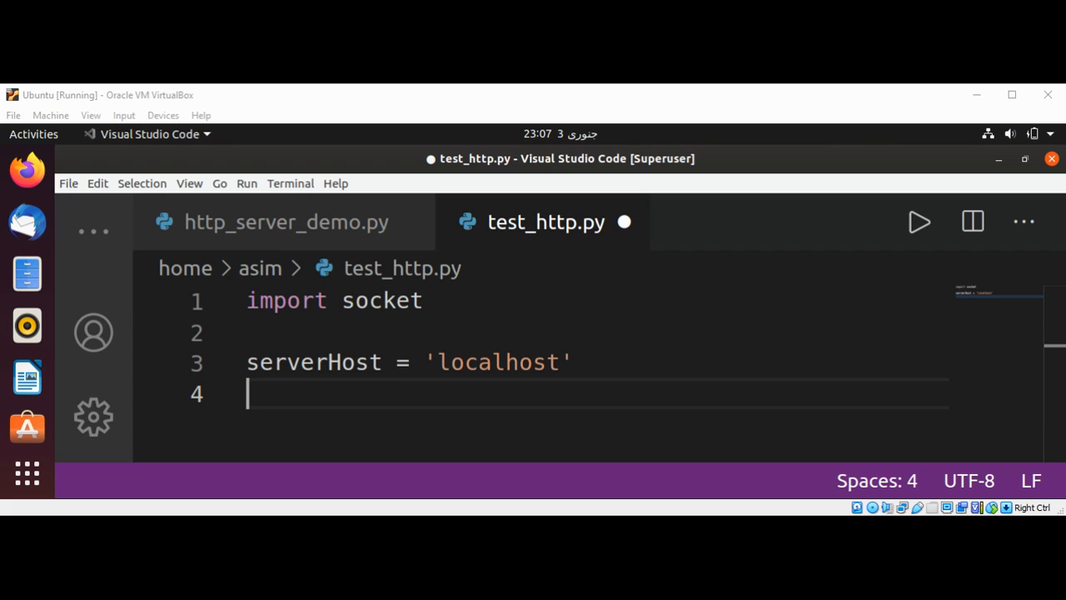
mouse_move(399, 402)
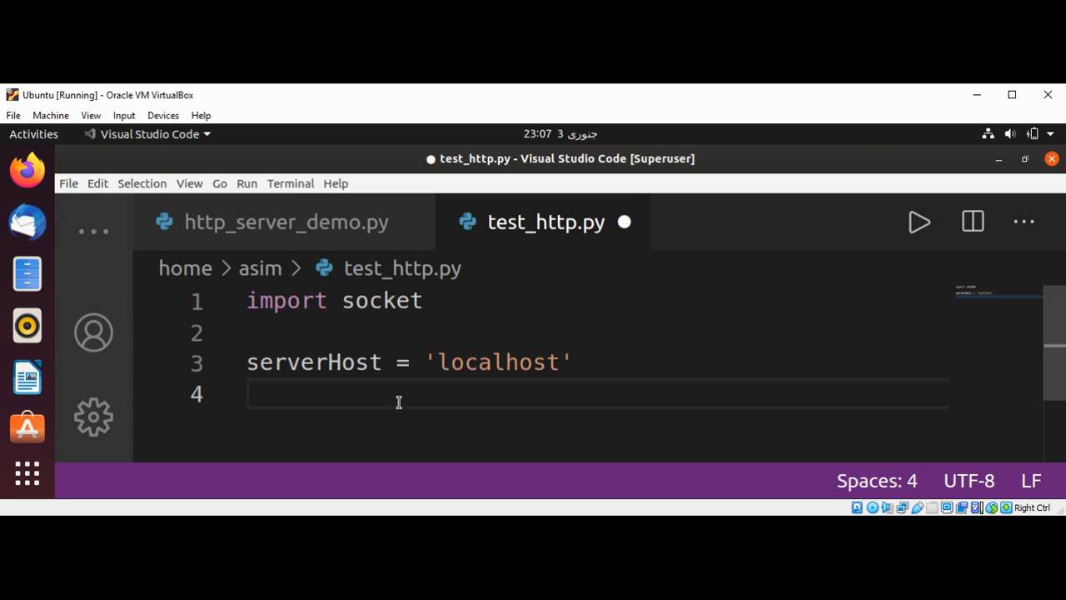
text(serverPort)
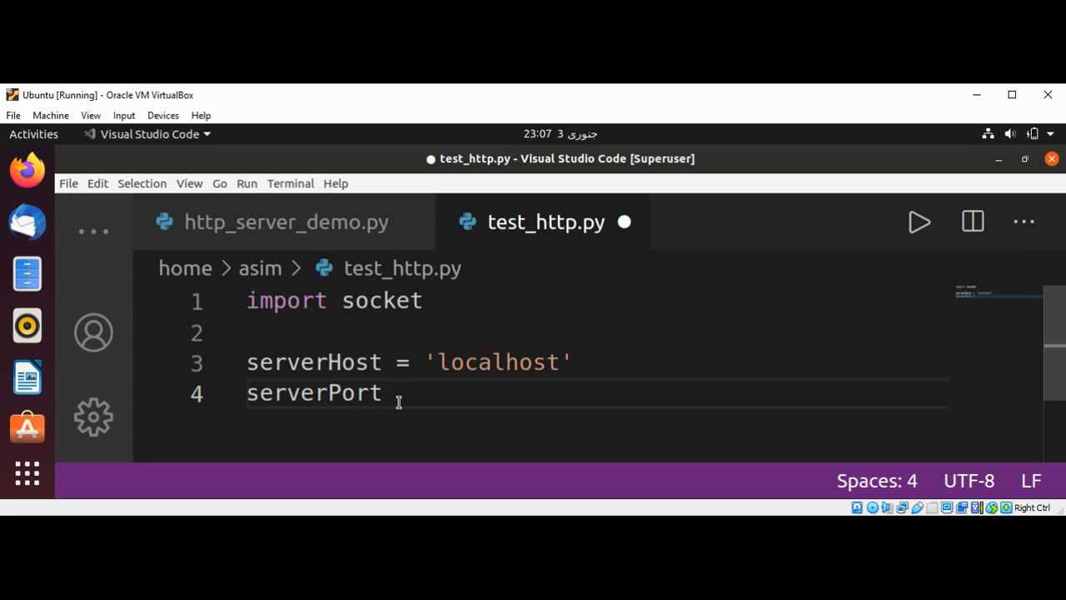
text(=)
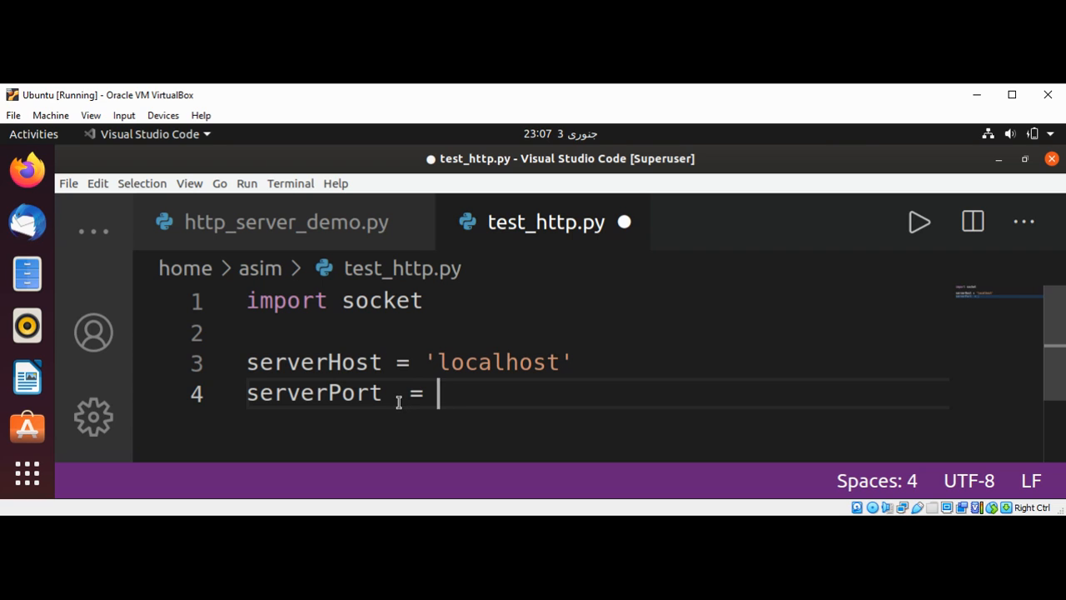
text(8080)
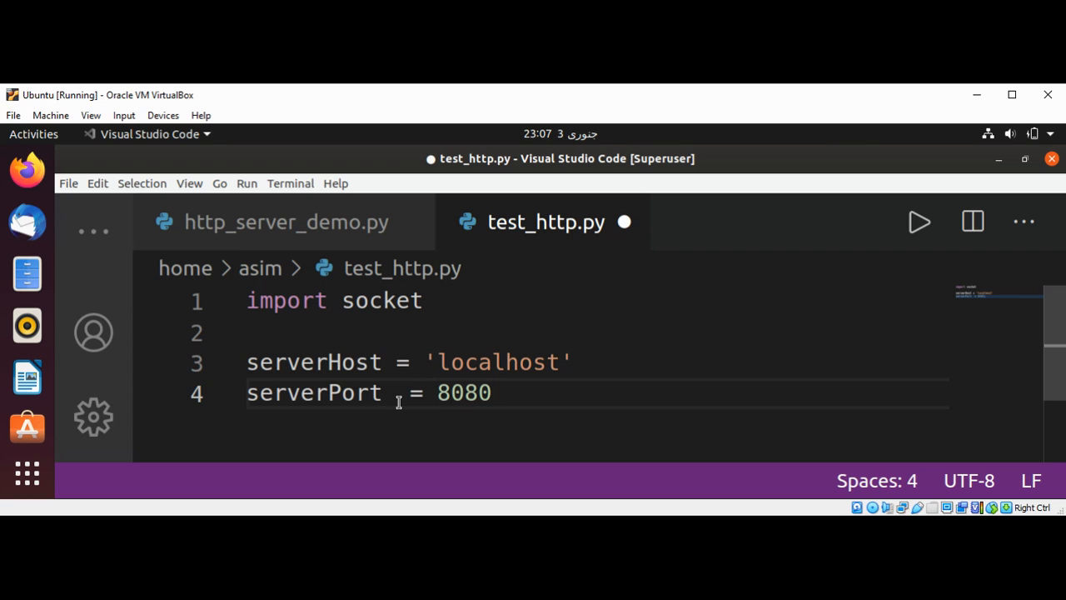
key(enter)
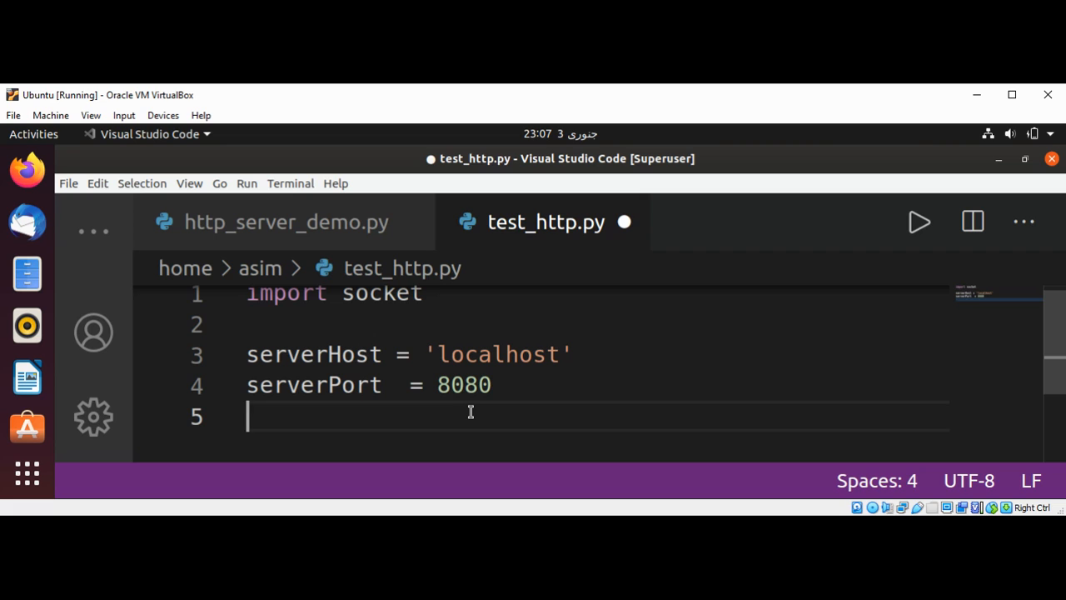
Print 'Connecting to HTTP Server:' in test_http.py
text(print()
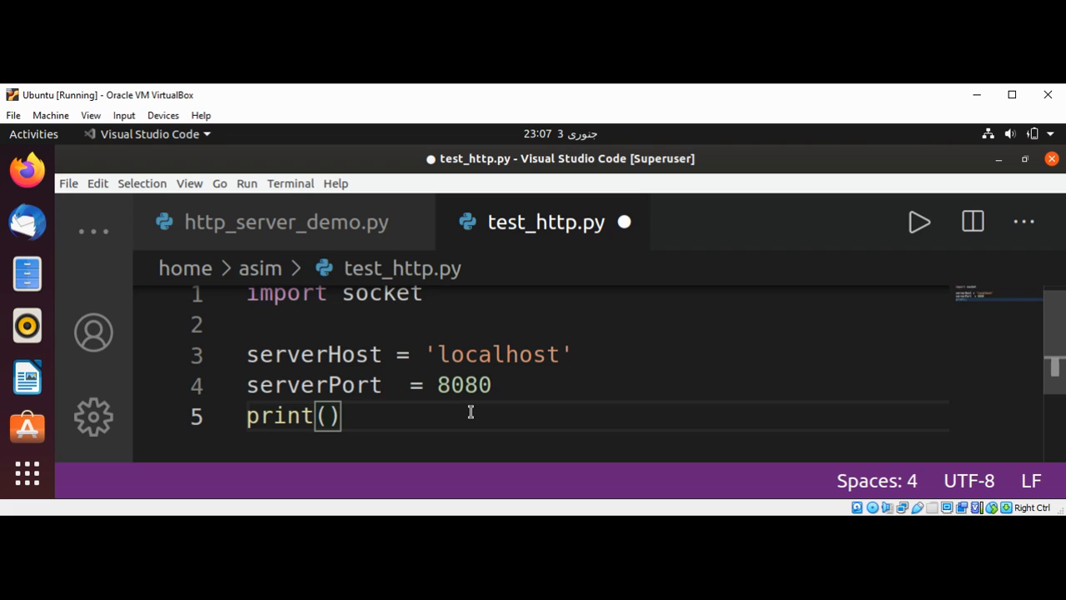
text('Con')
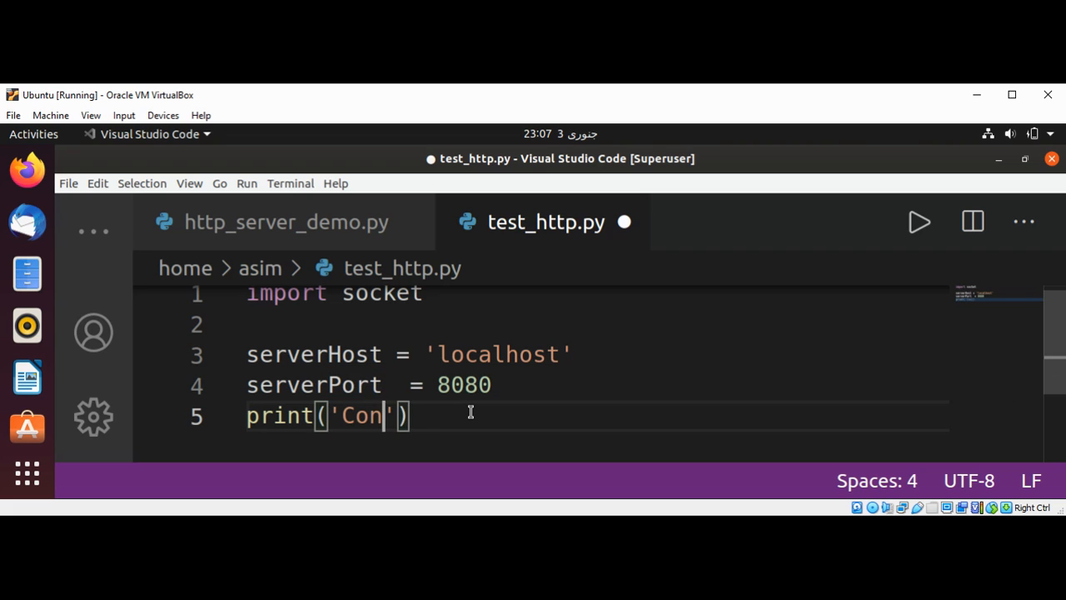
text(necting to)
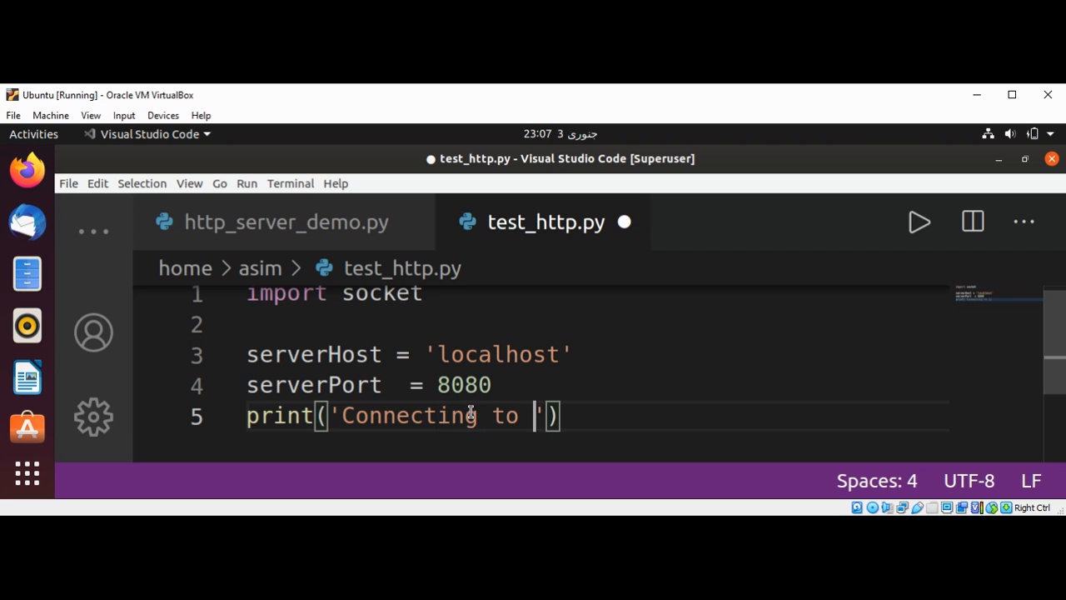
text(HTTP)
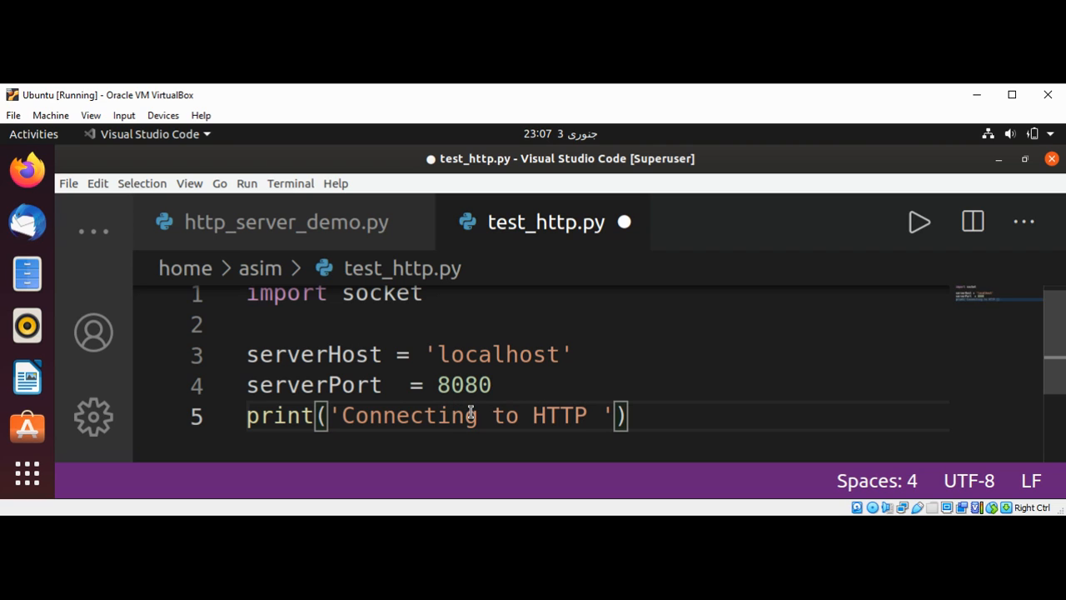
text(Server)
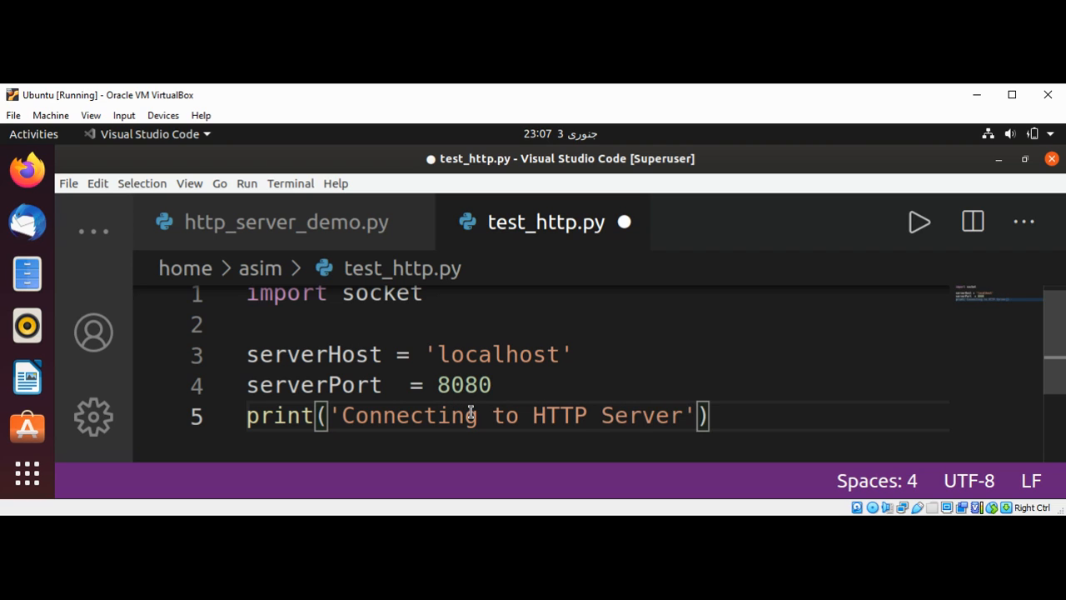
text(:)
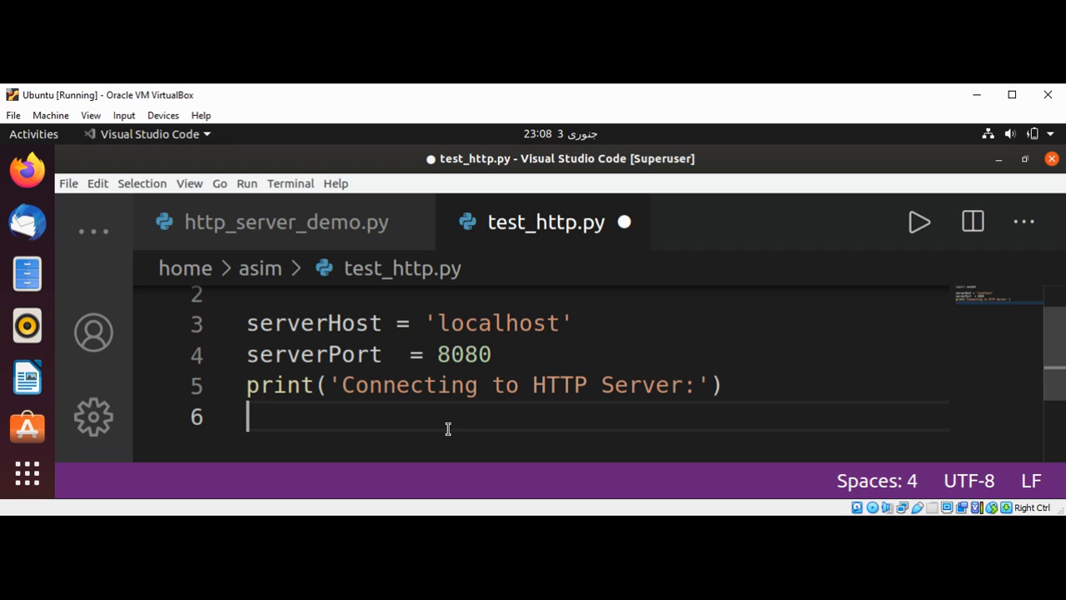
Create httpClient as socket.socket(socket.AF_INET, socket.SOCK_STREAM)
text(http)
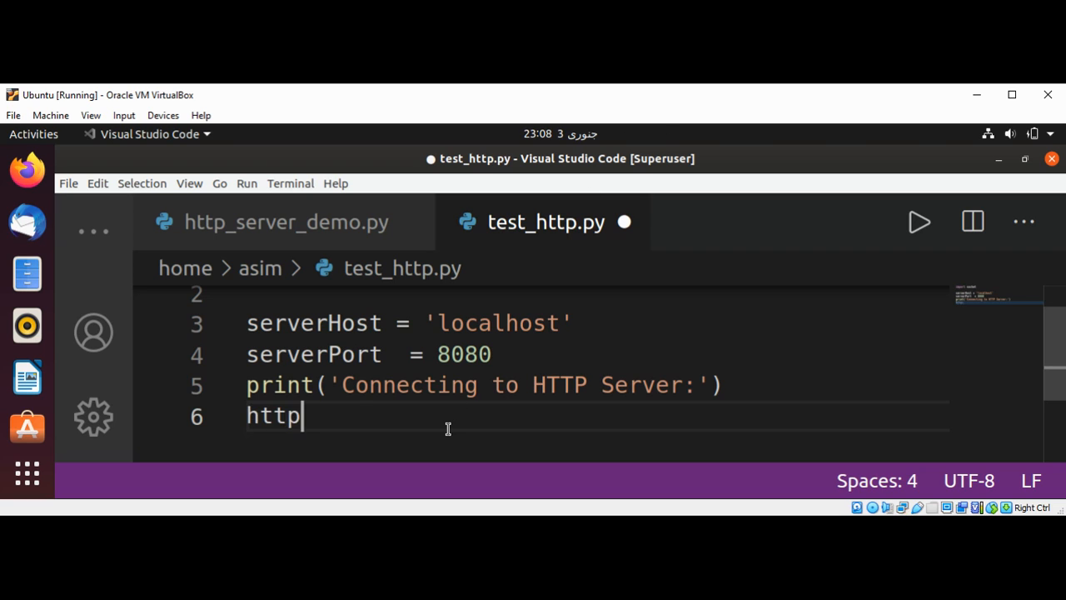
text(Cl)
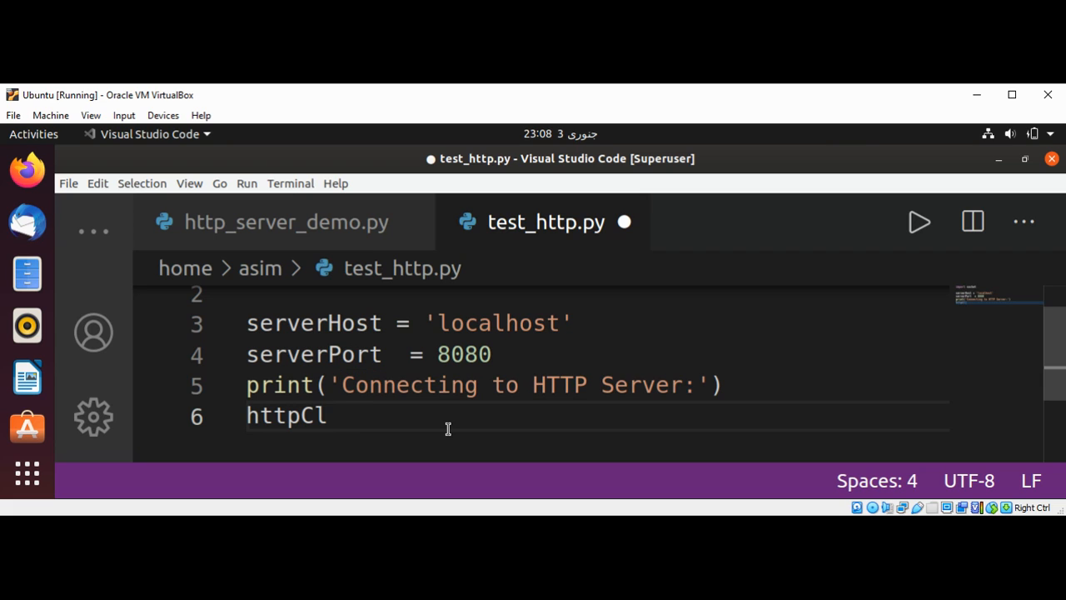
text(ient = s)
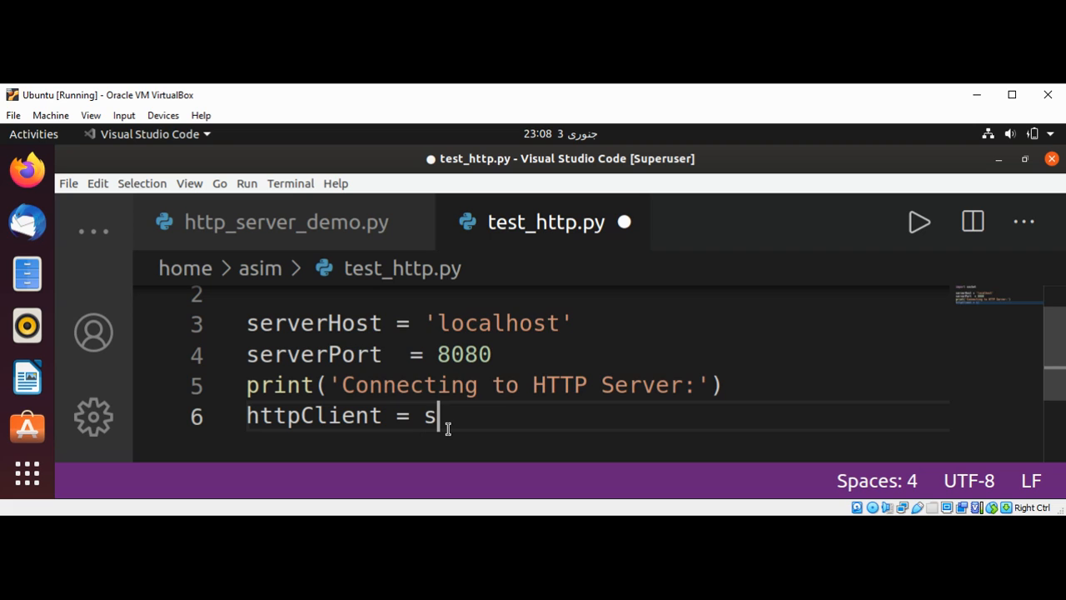
text(ocket.socket)
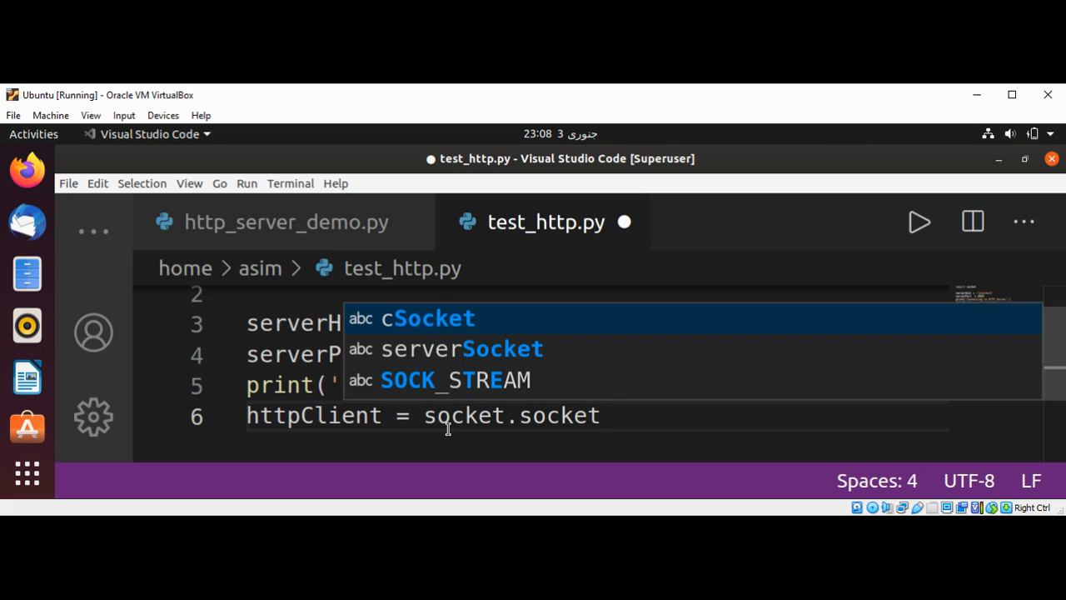
text((socket.A)
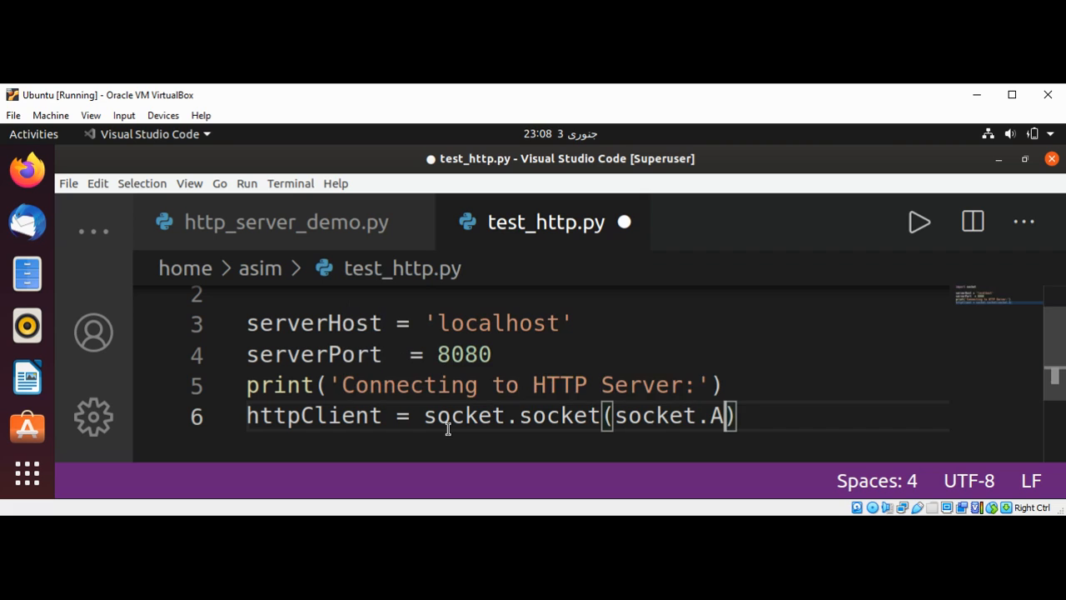
text(F_INET)
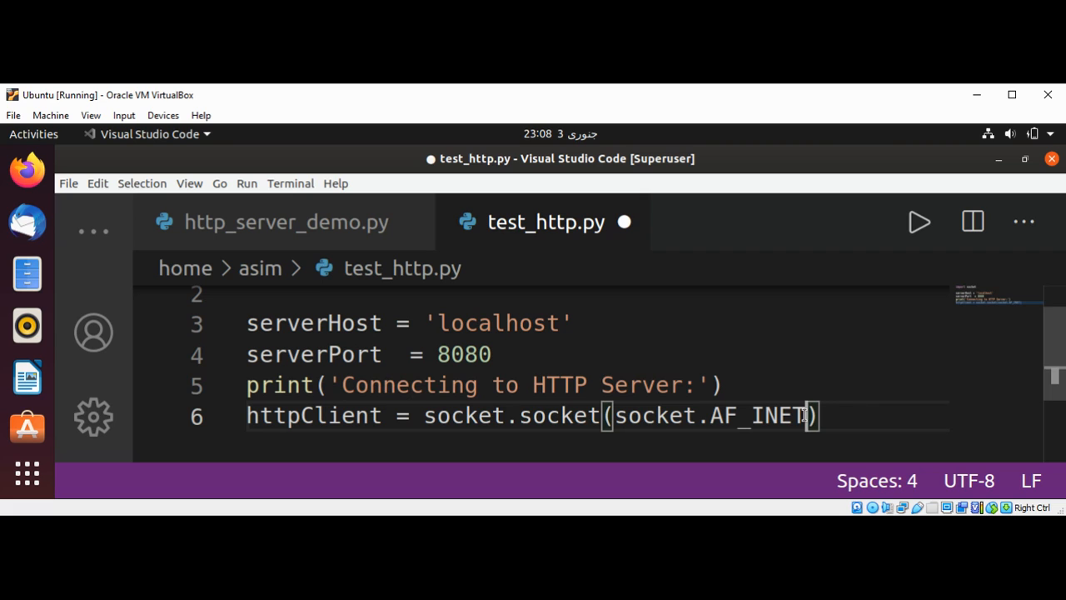
text(, socket.)
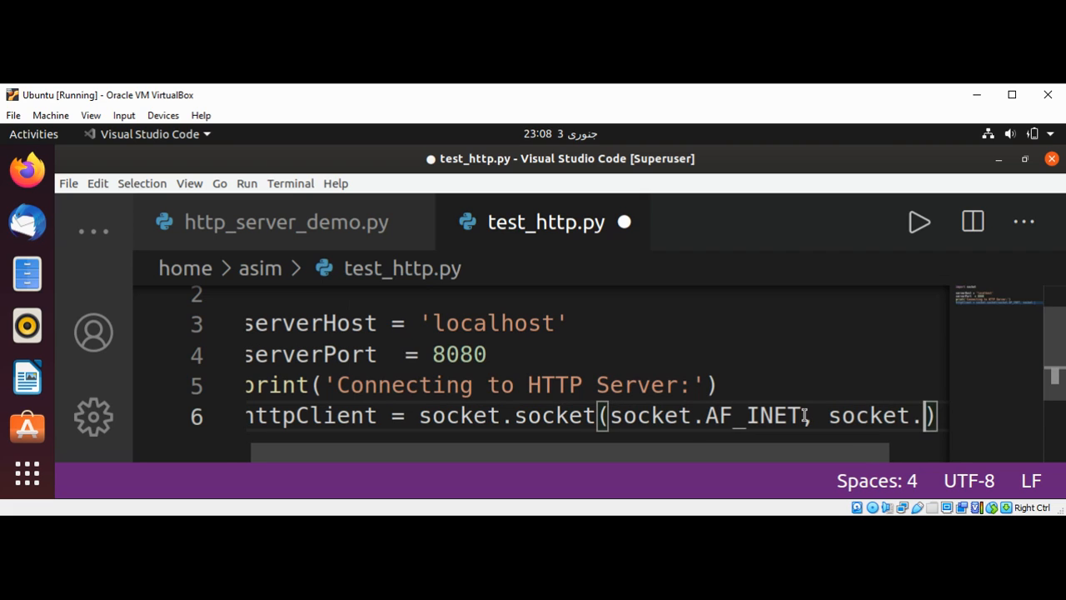
text(S)
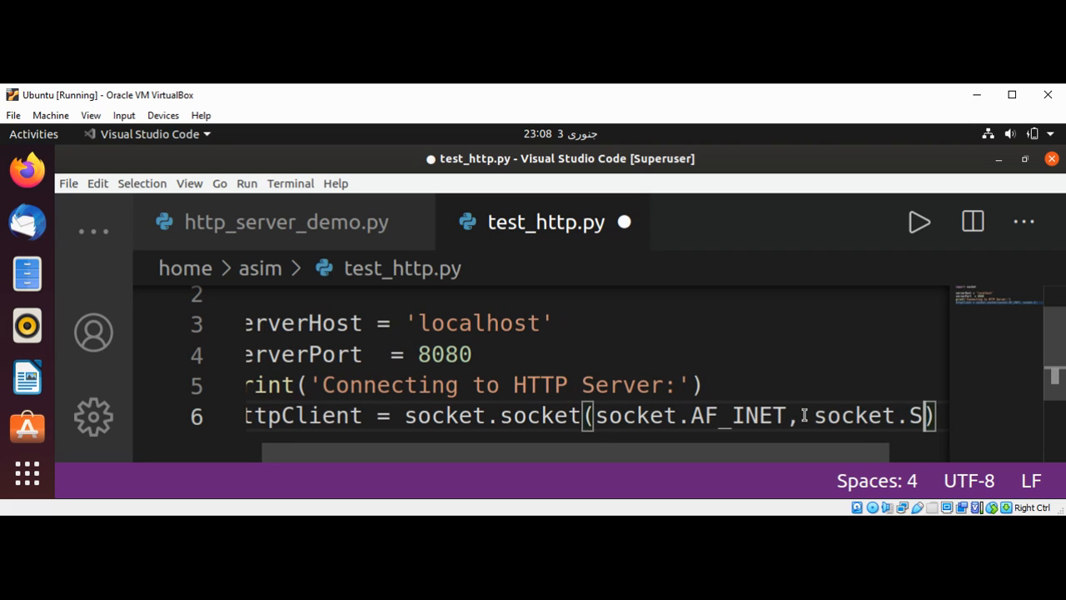
text(o)
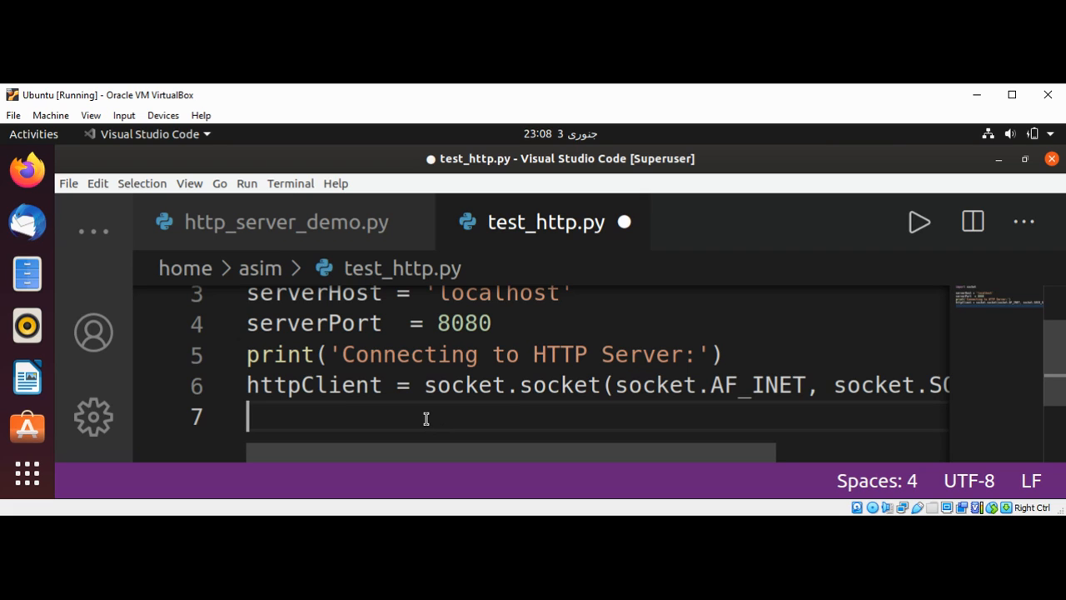
Connect httpClient to (serverHost, serverPort)
text(httpClient.)
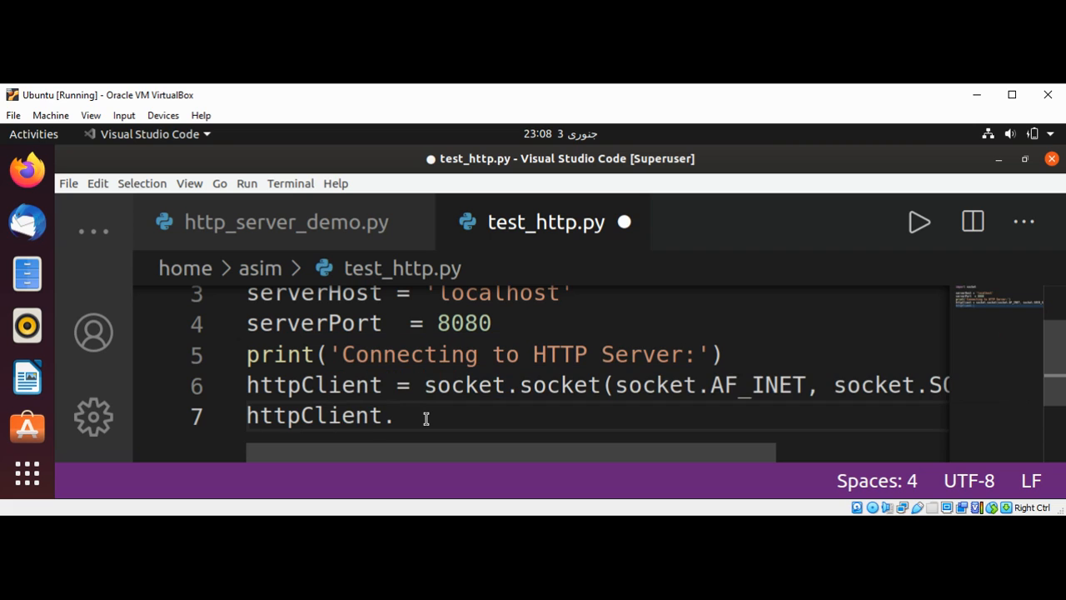
text(connect(()
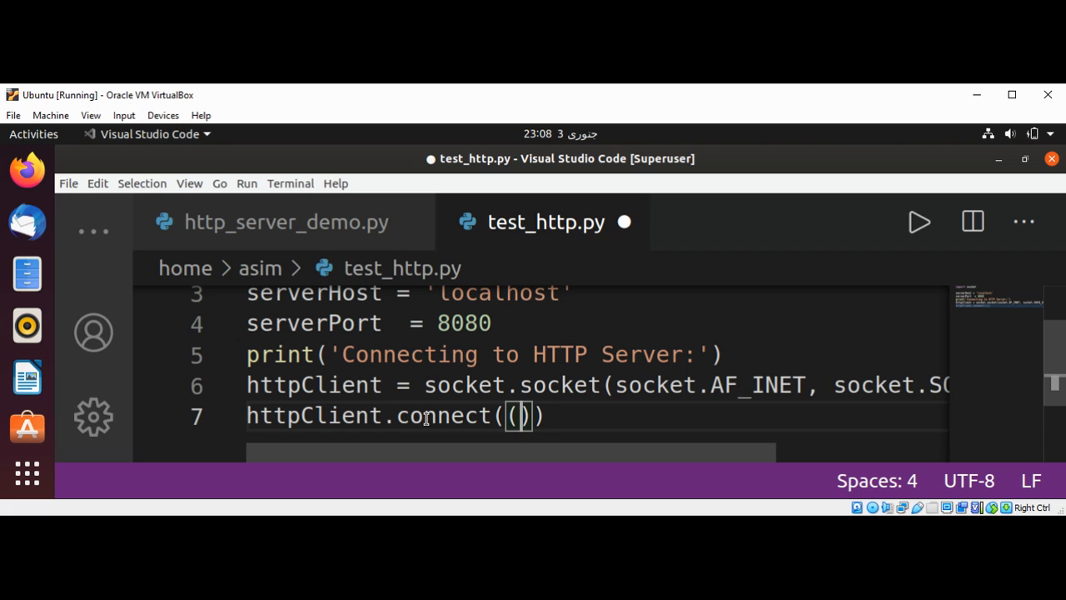
text(s)
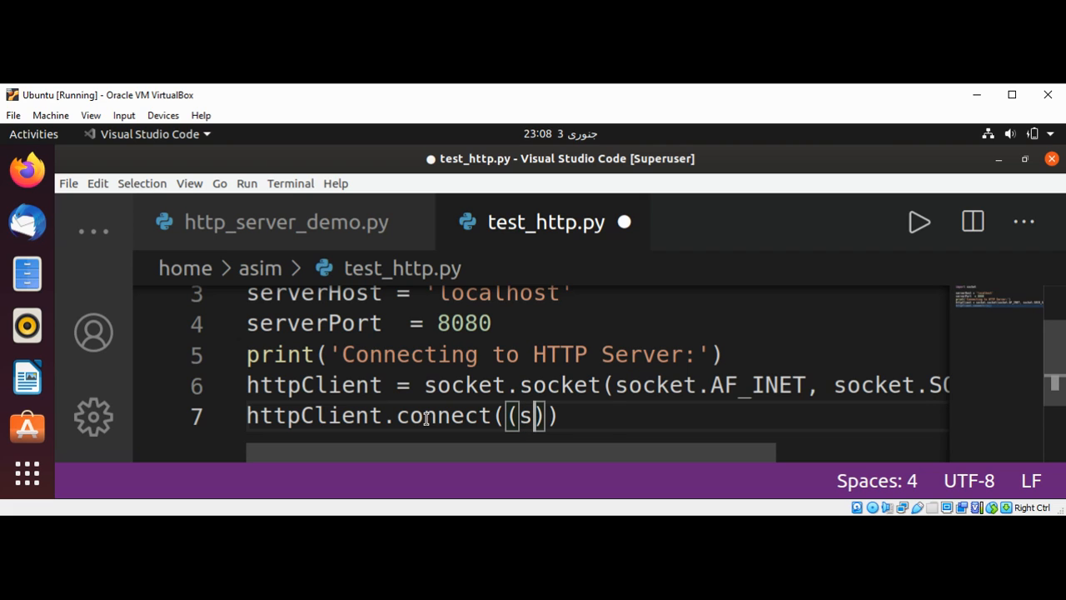
text(erverHost,)
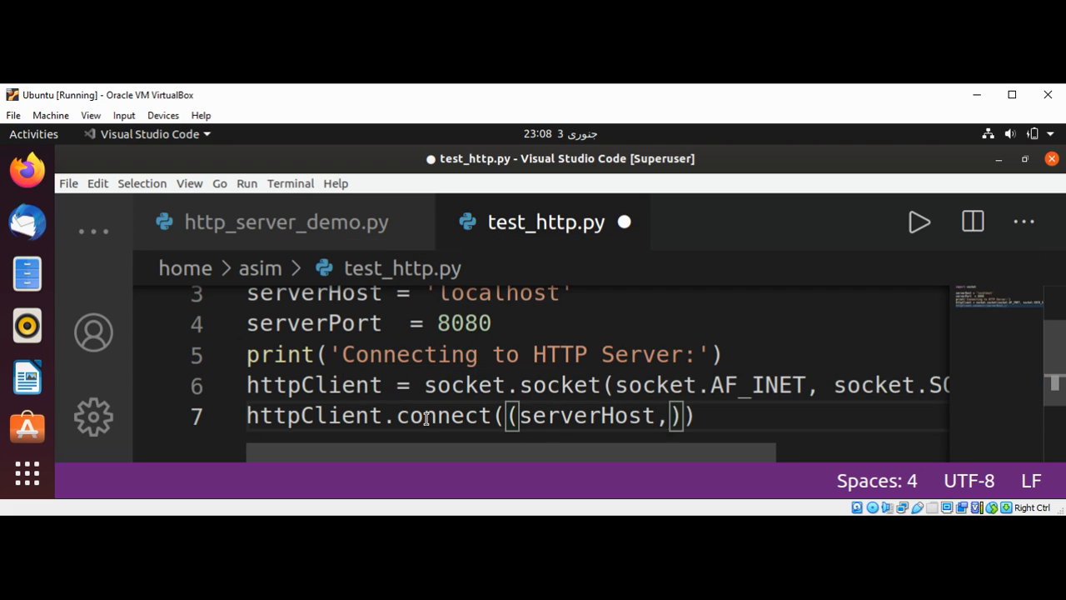
text(s)
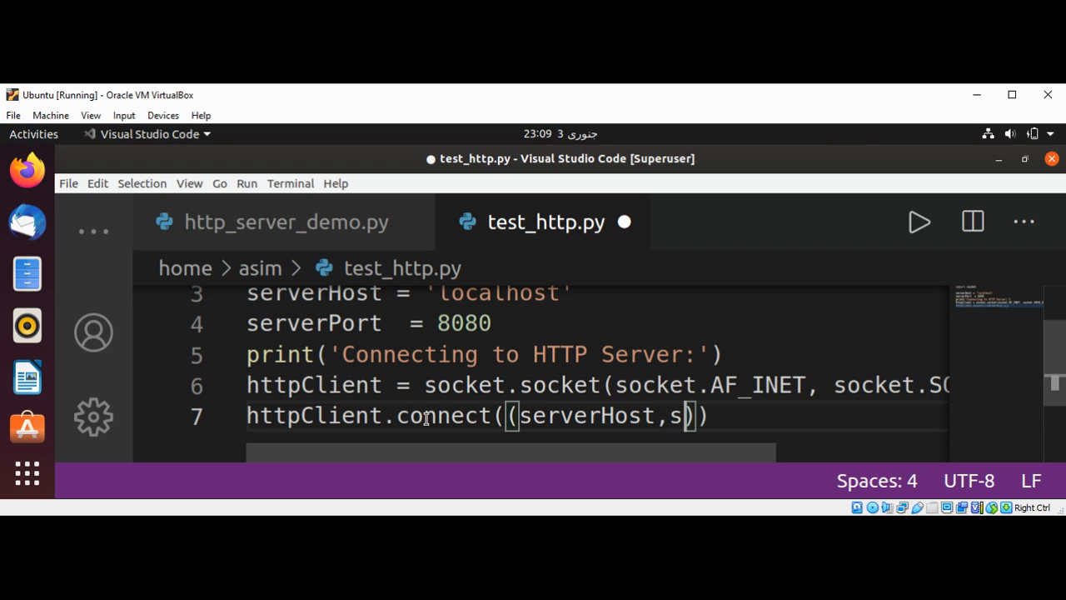
text(erverPort)
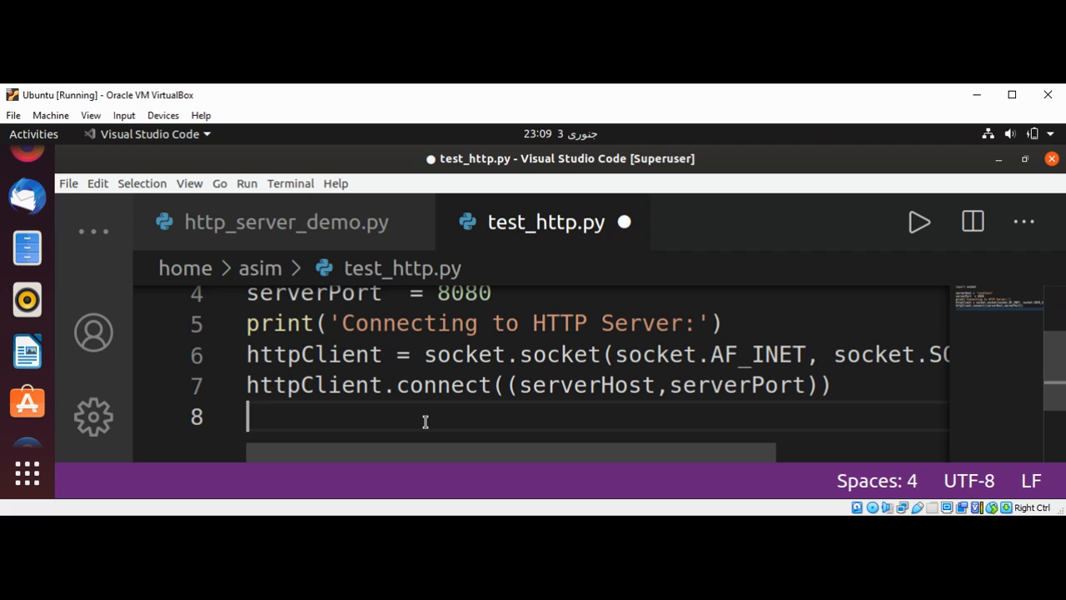
Send the bytes request 'GET / HTTP/1.1\r\nHost:localhost\r\n\r\n' through httpClient
text(h)
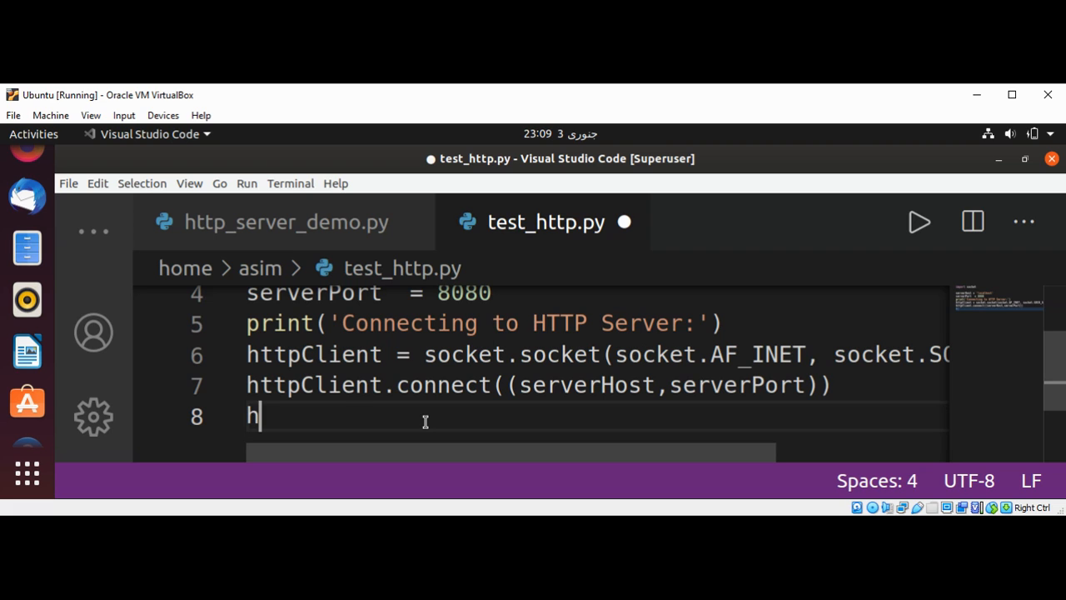
text(ttpClient.send()
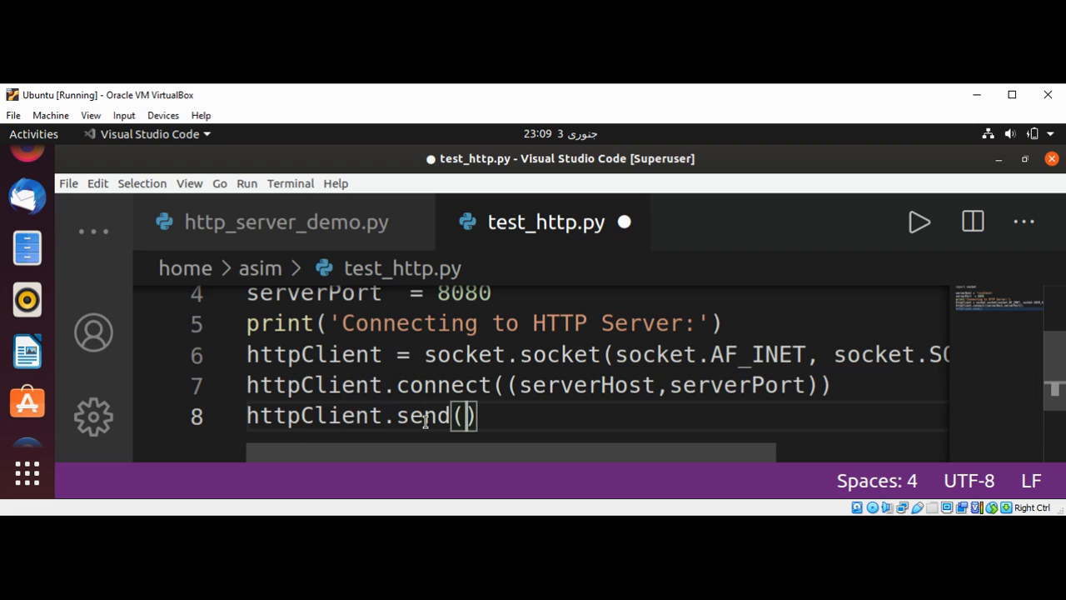
text(bytes()
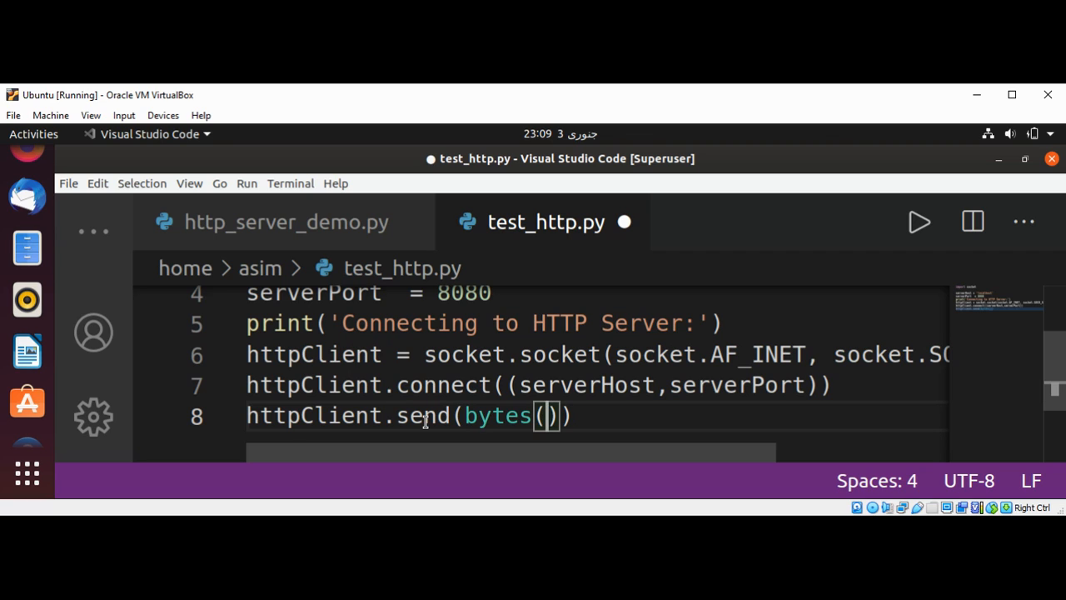
text("")
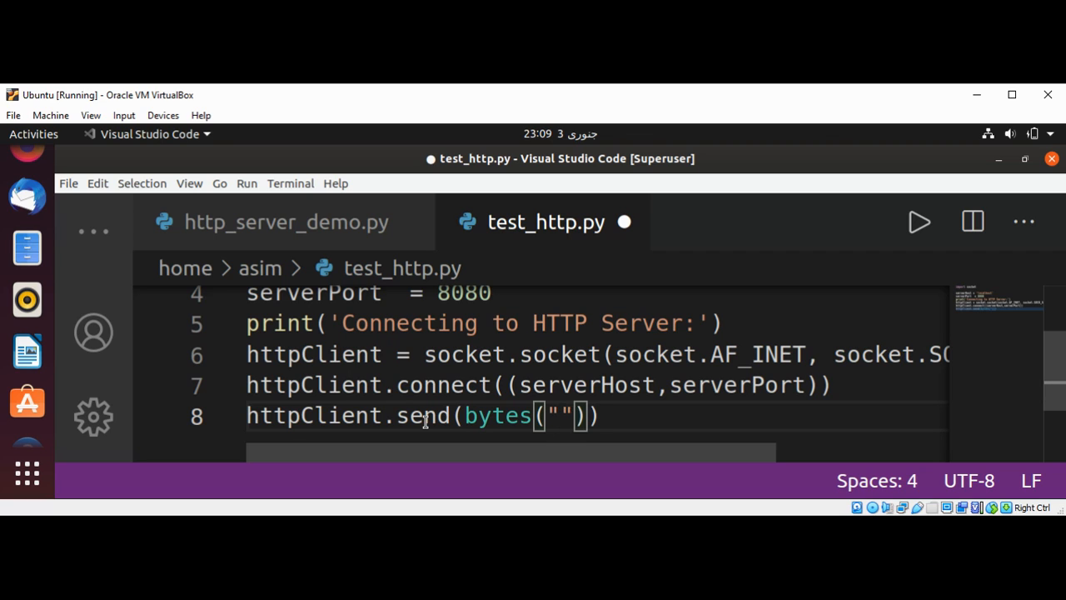
text(GET)
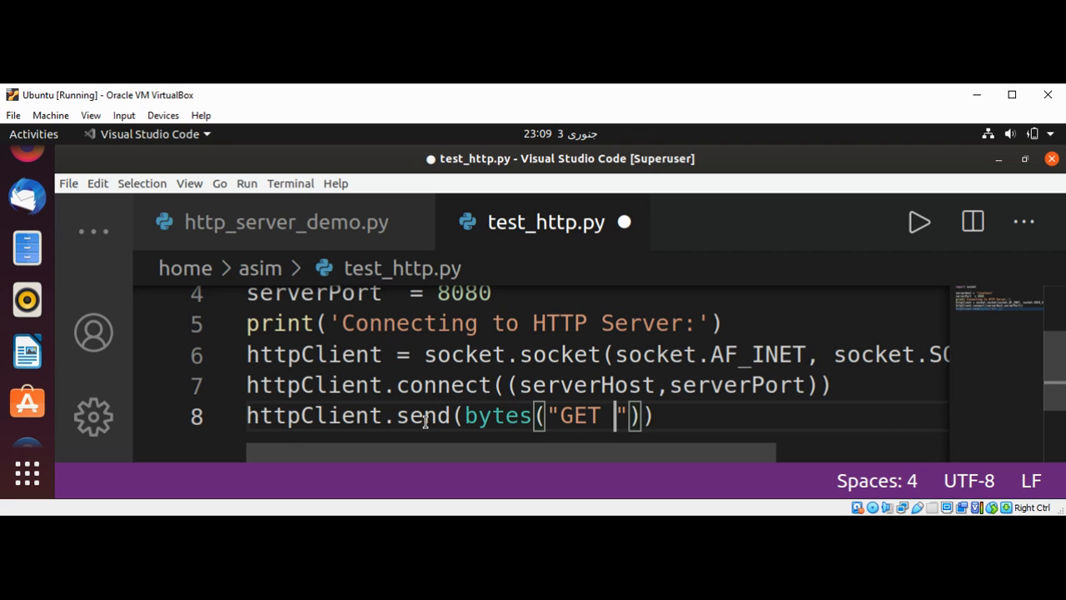
text(/)
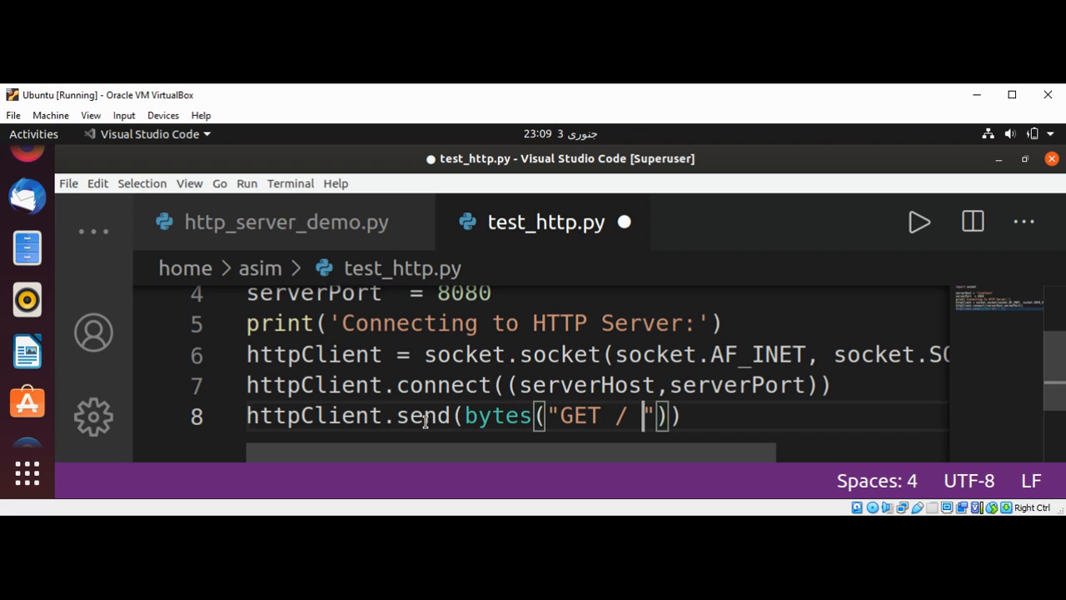
text(HTT)
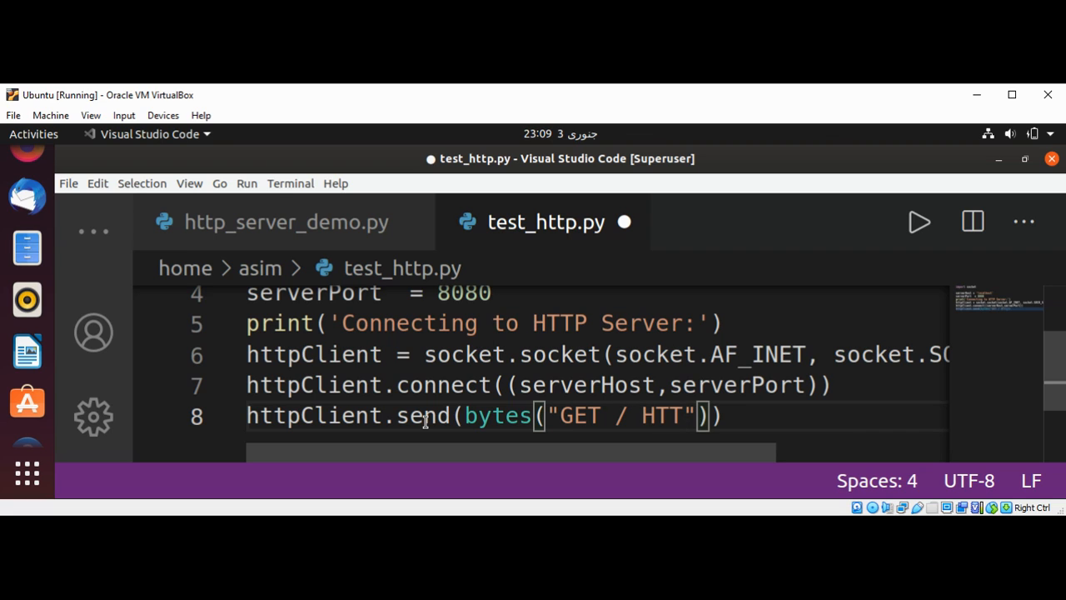
text(P)
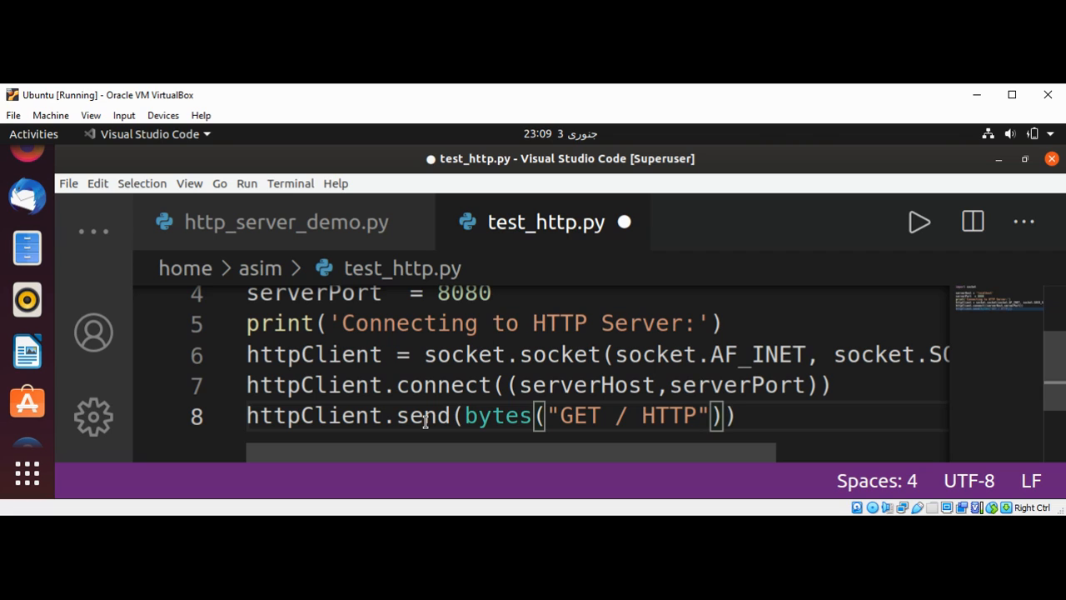
text(/1.)
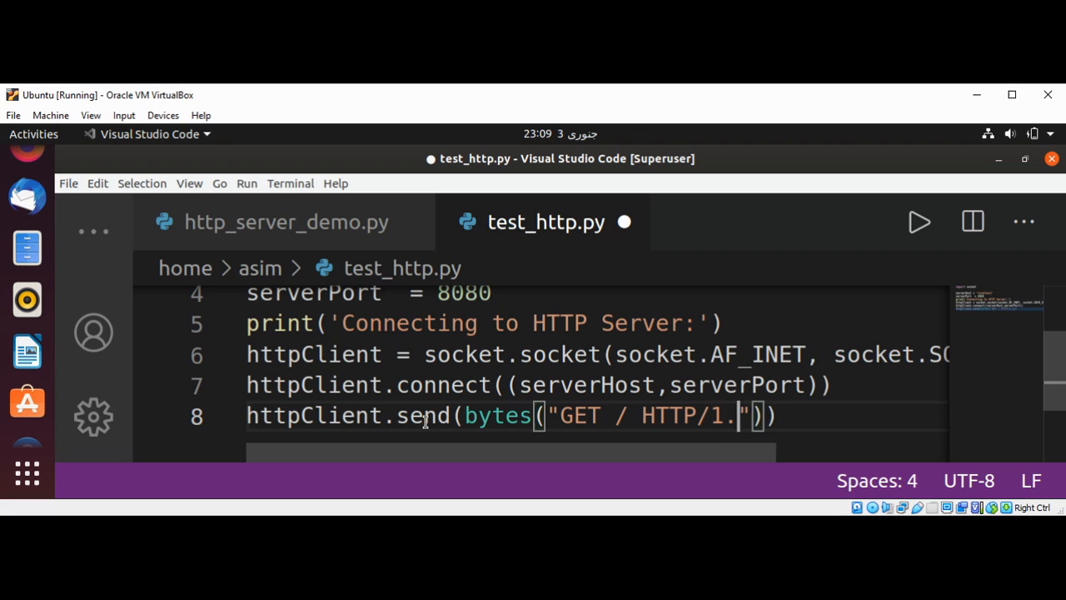
text(1)
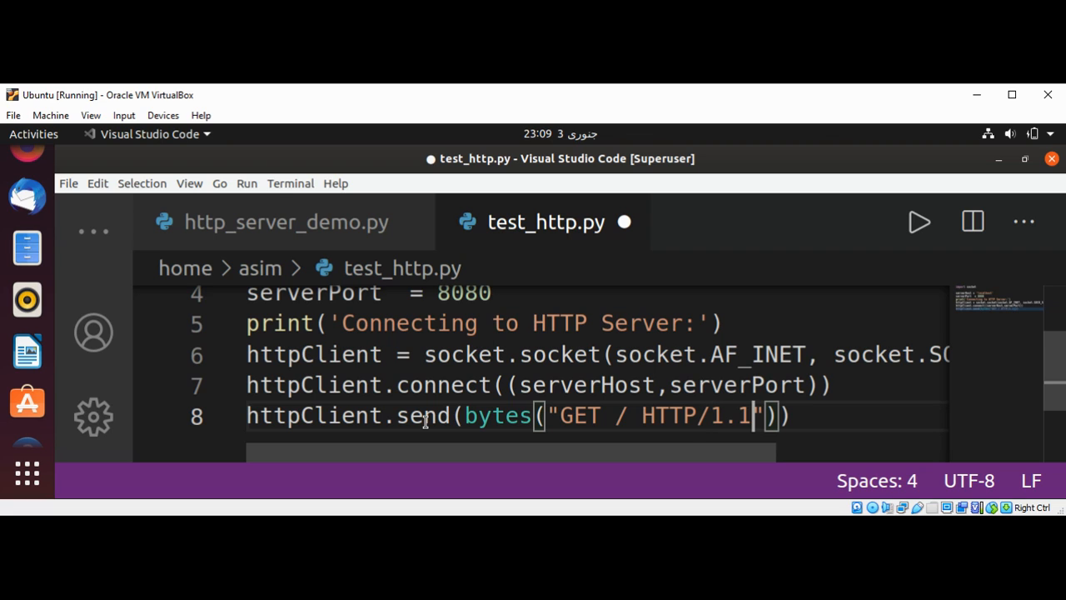
text(\r)
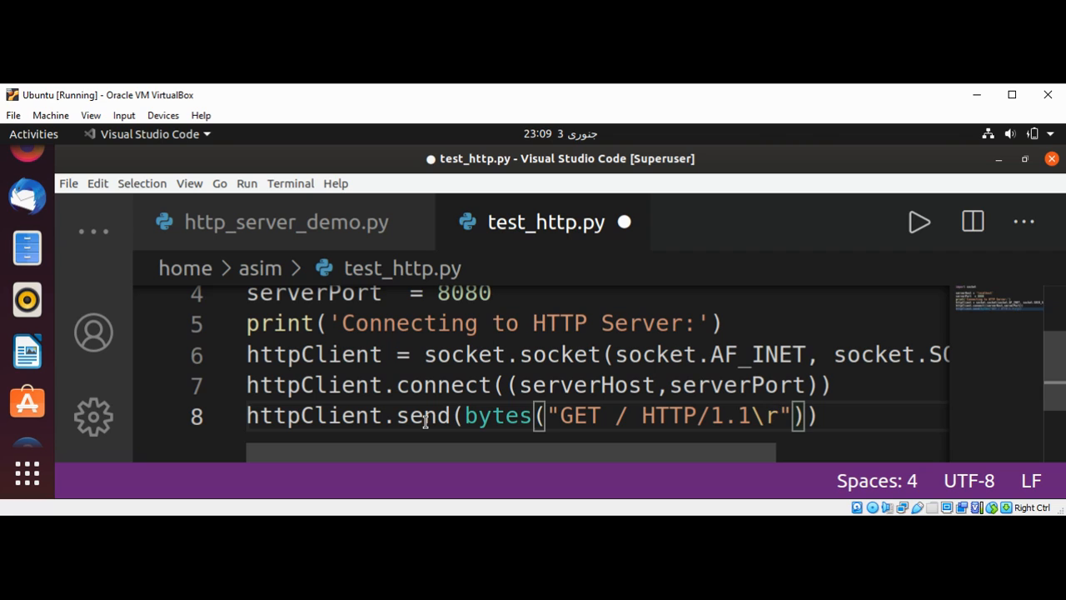
text(\)
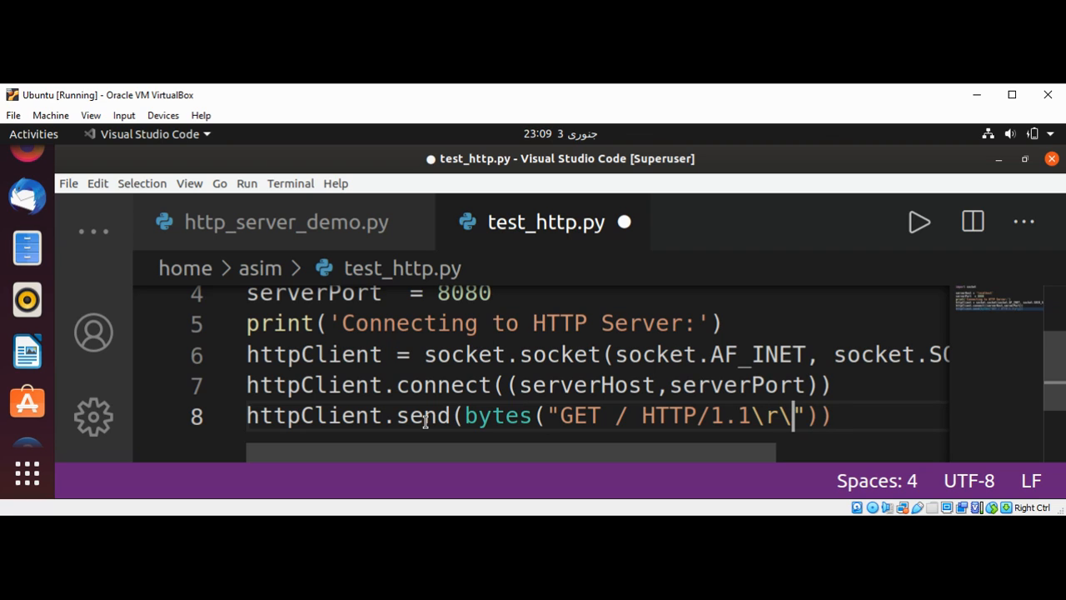
text(n)
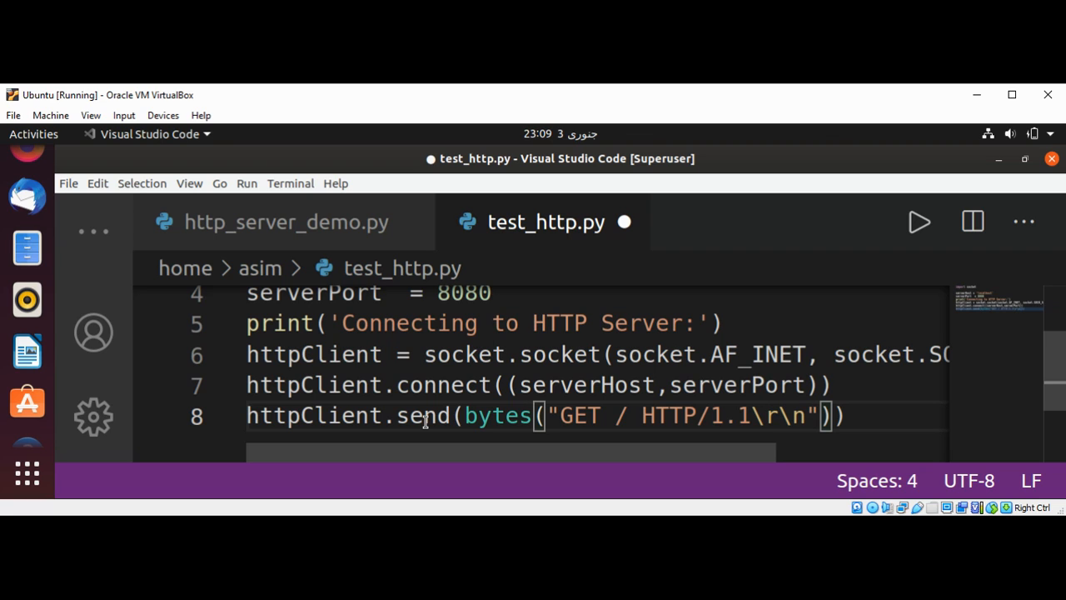
text(H)
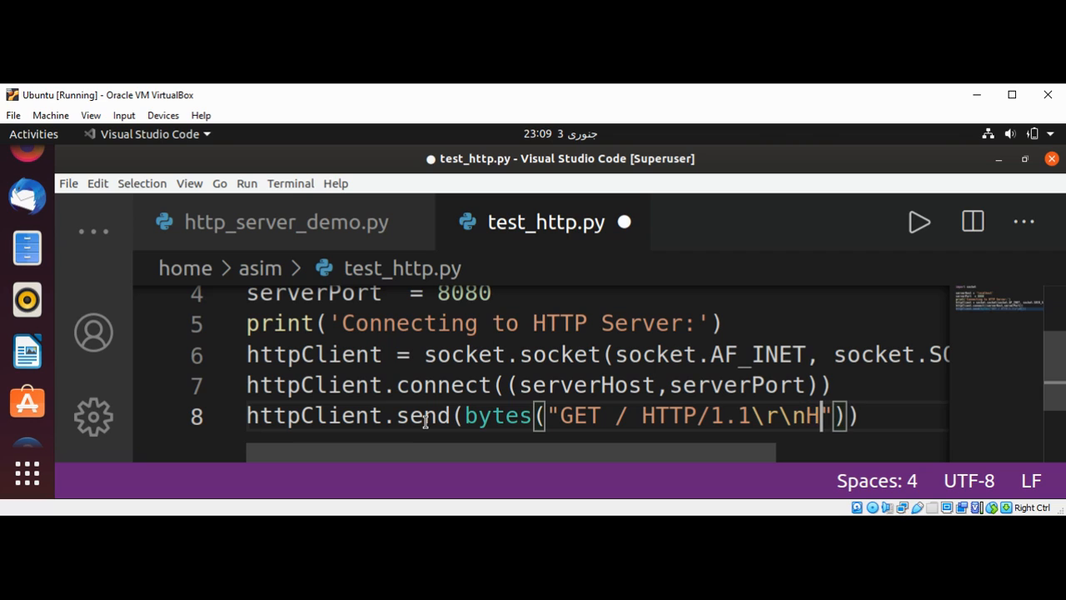
text(ost)
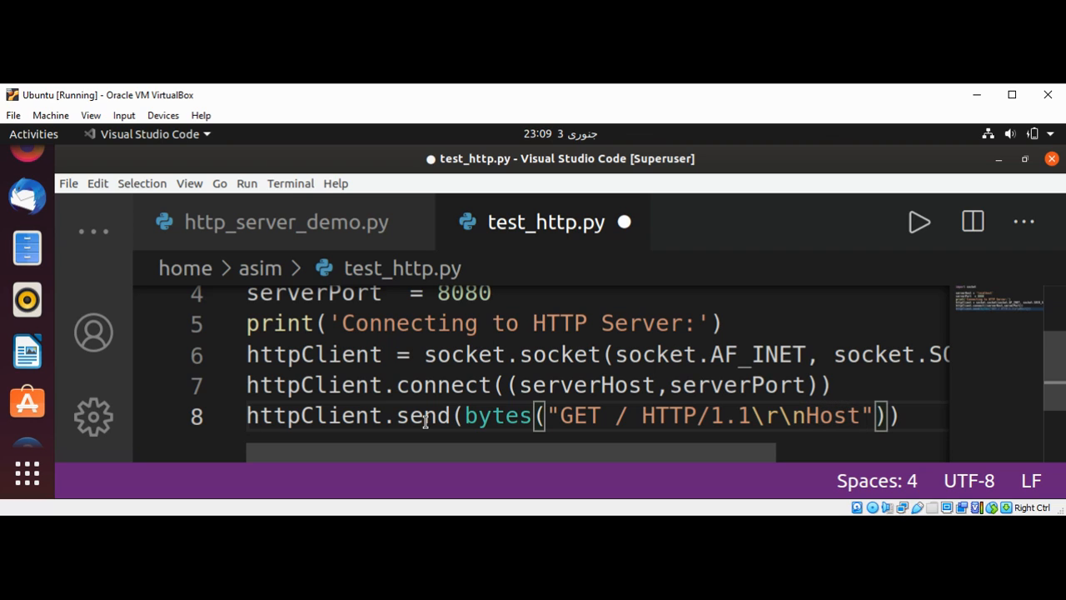
text(:localhost)
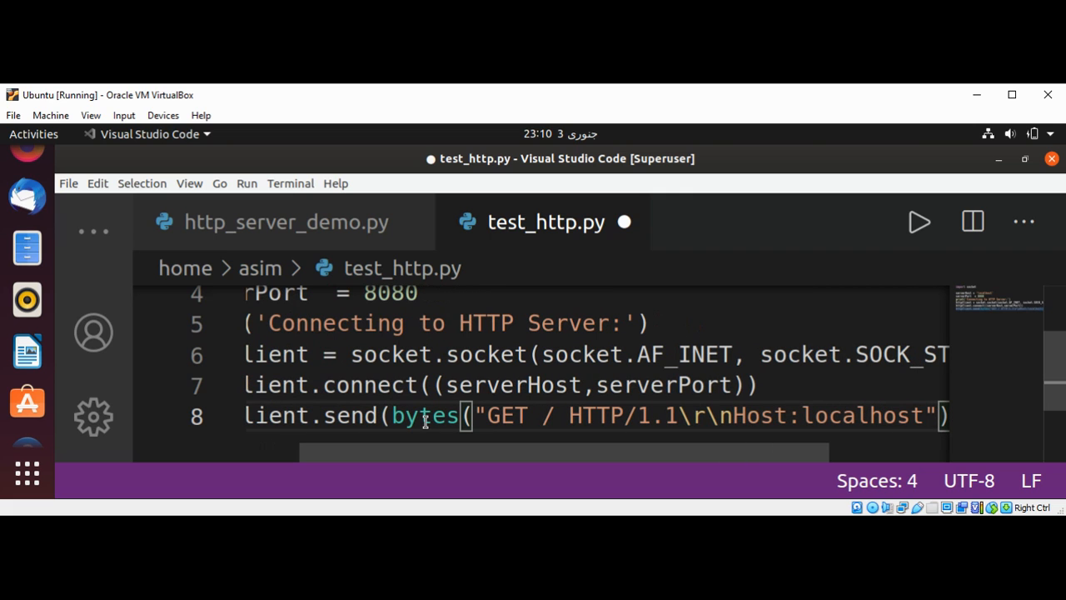
text(\r\n)
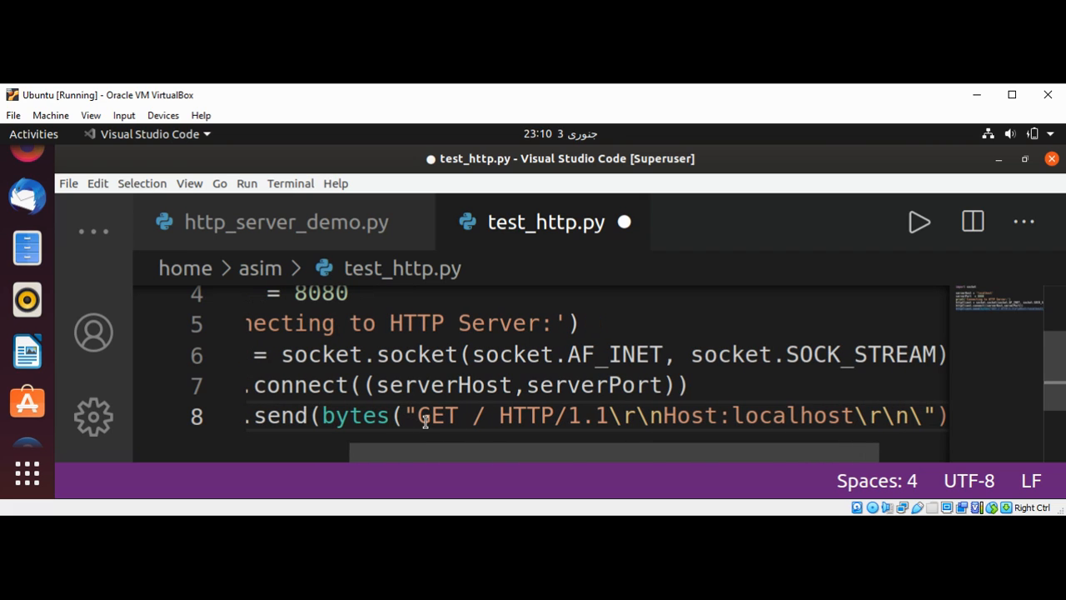
text(\r\n.)
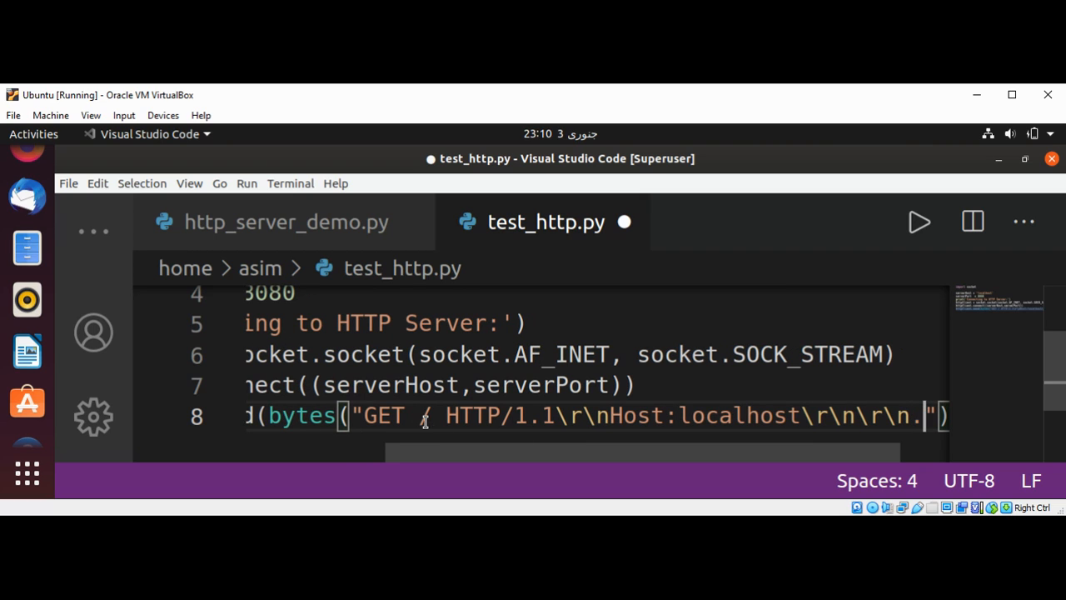
text(en)
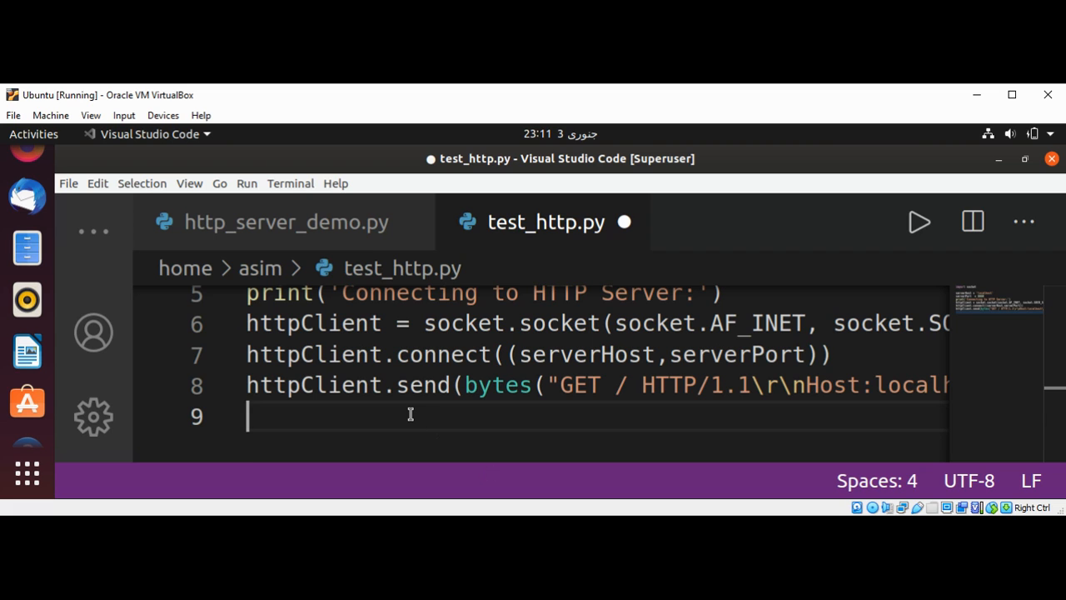
Assign resp = httpClient.recv(4096) on line 9 of test_http.py
text(resp =)
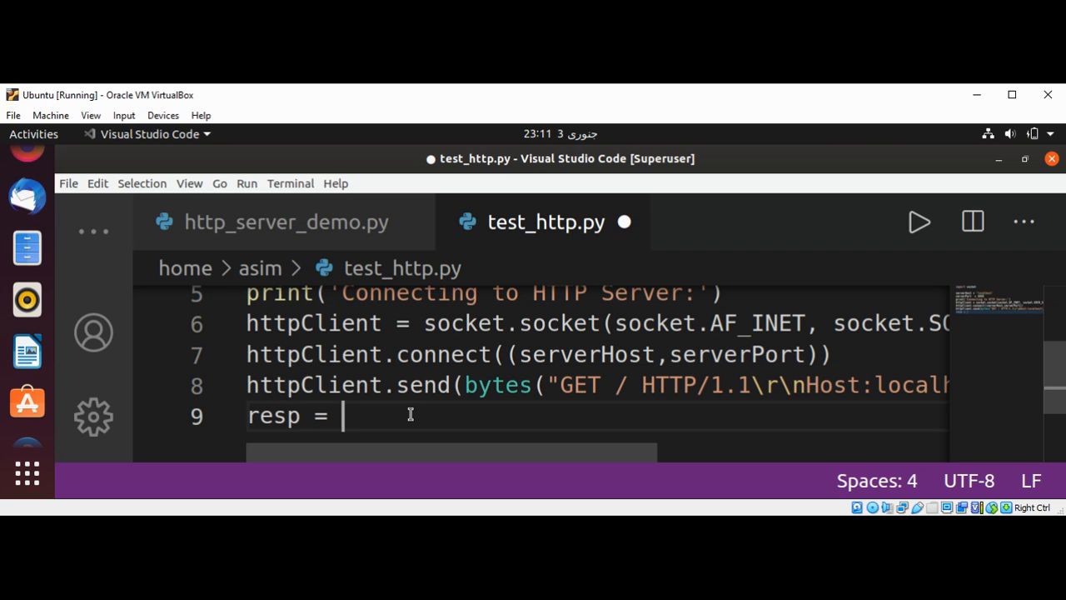
text(httpClient.)
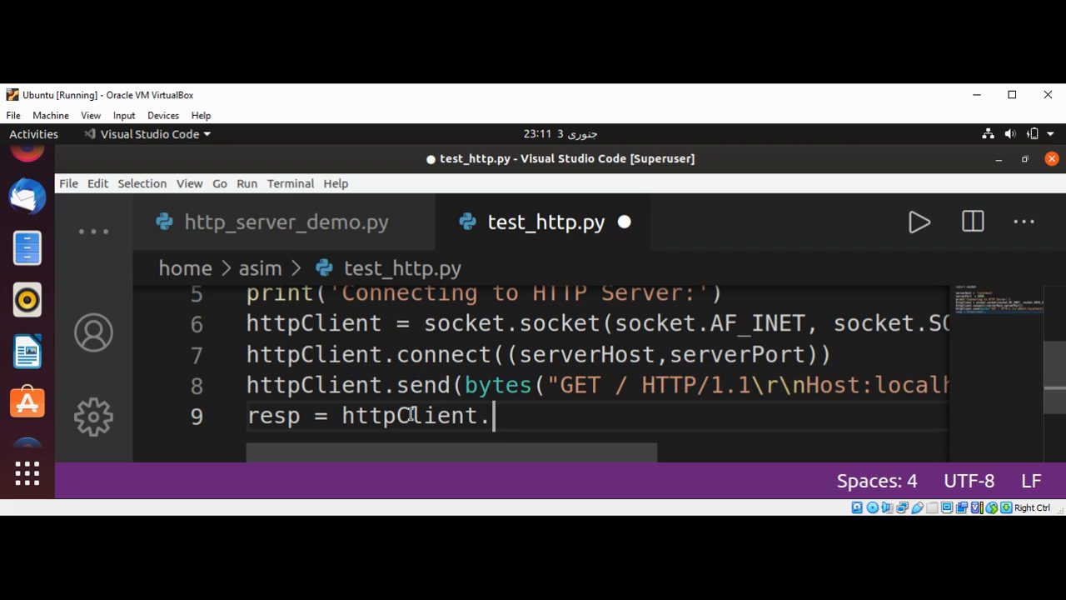
text(recv()
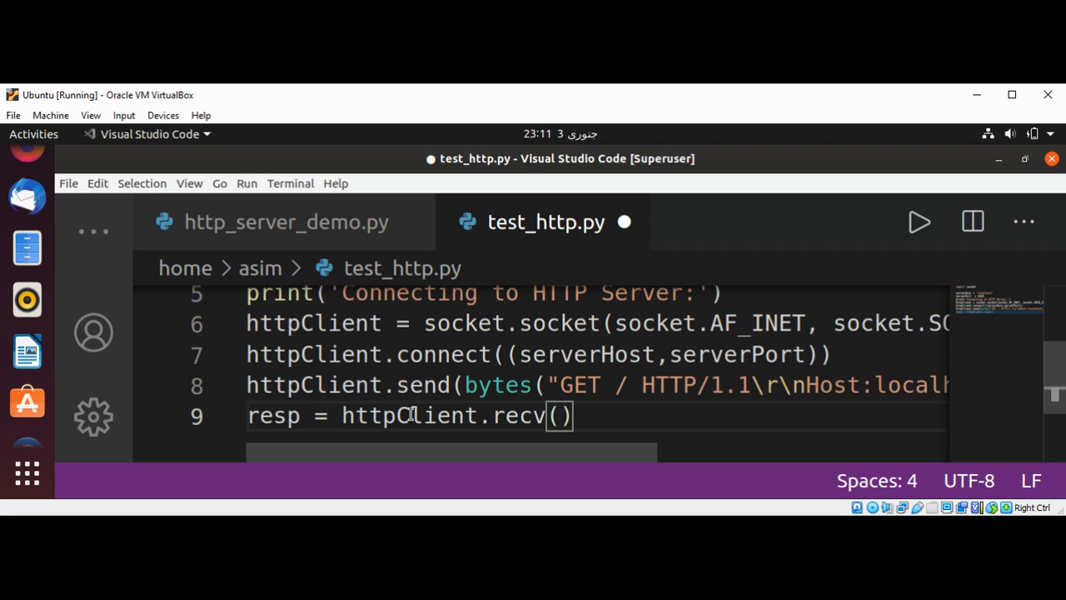
text(4)
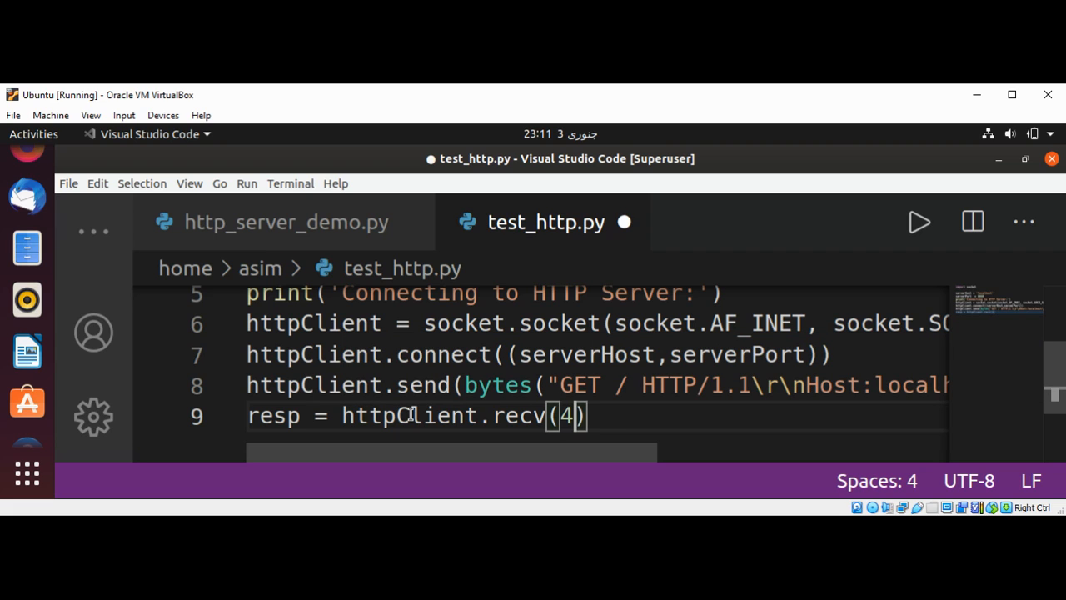
text(096)
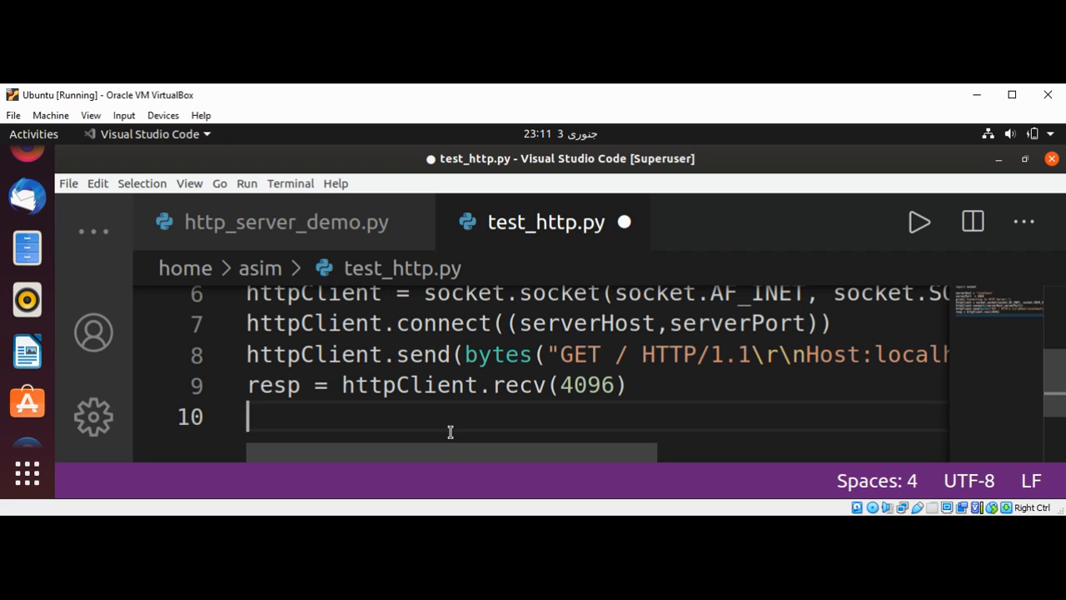
mouse_move(449, 418)
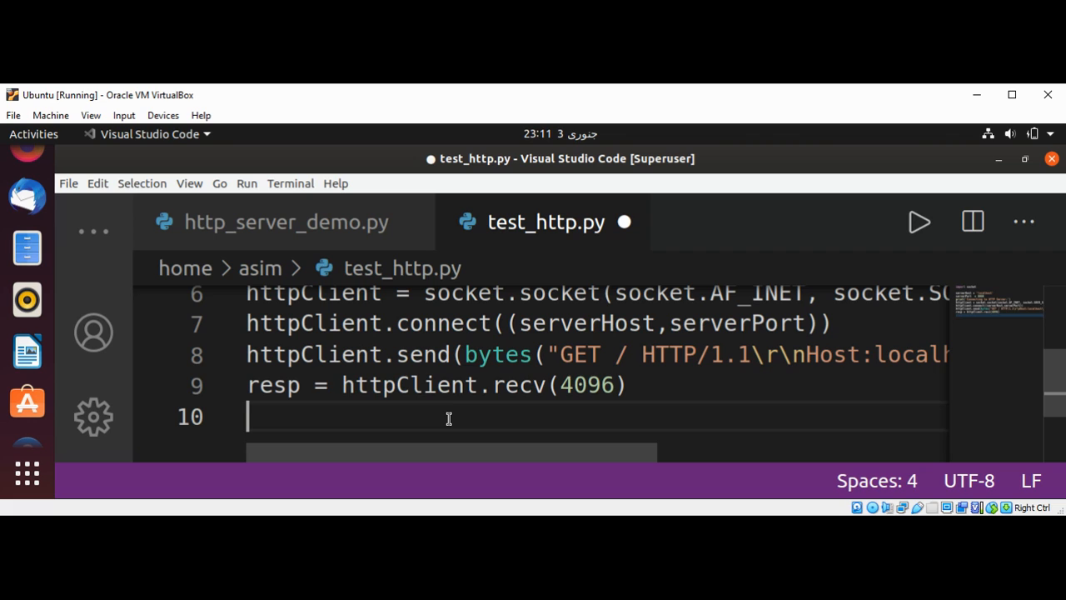
Print the heading 'Response from HTTP Server:' on line 10
text(print)
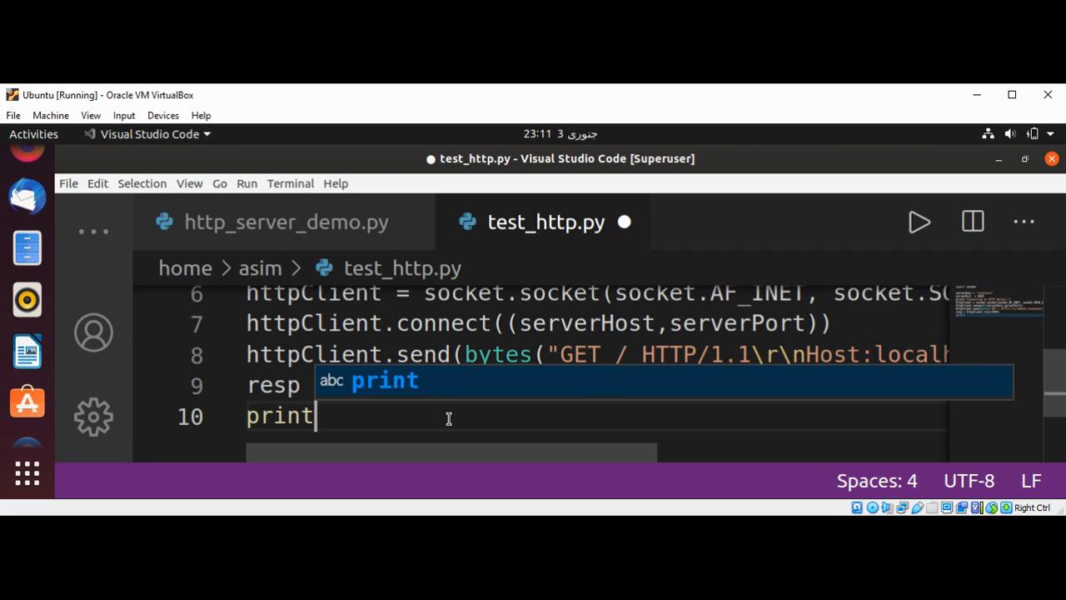
text(("Re"))
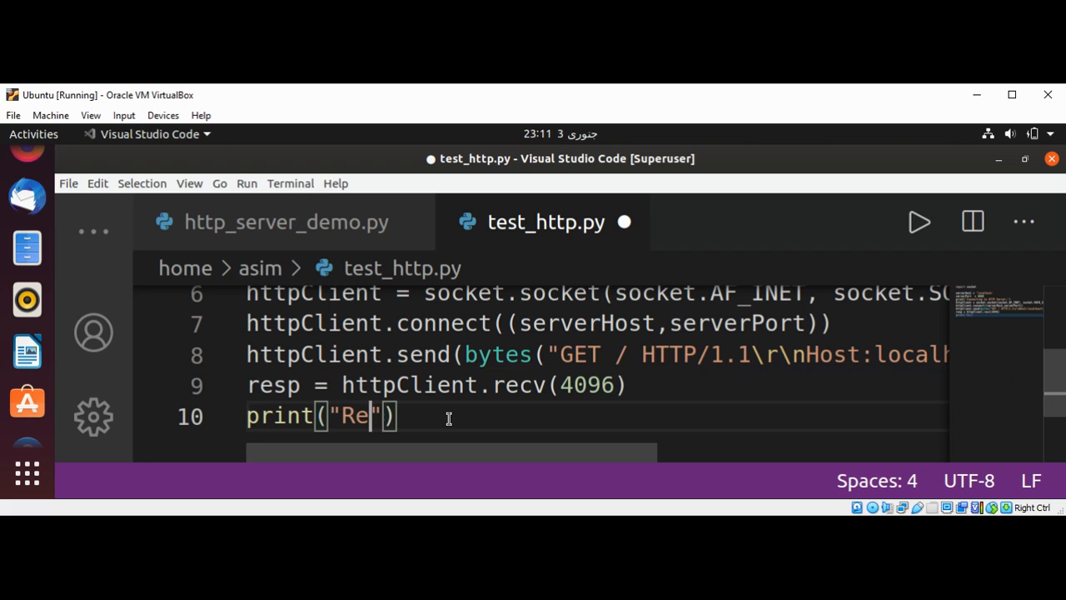
text(sponse from H)
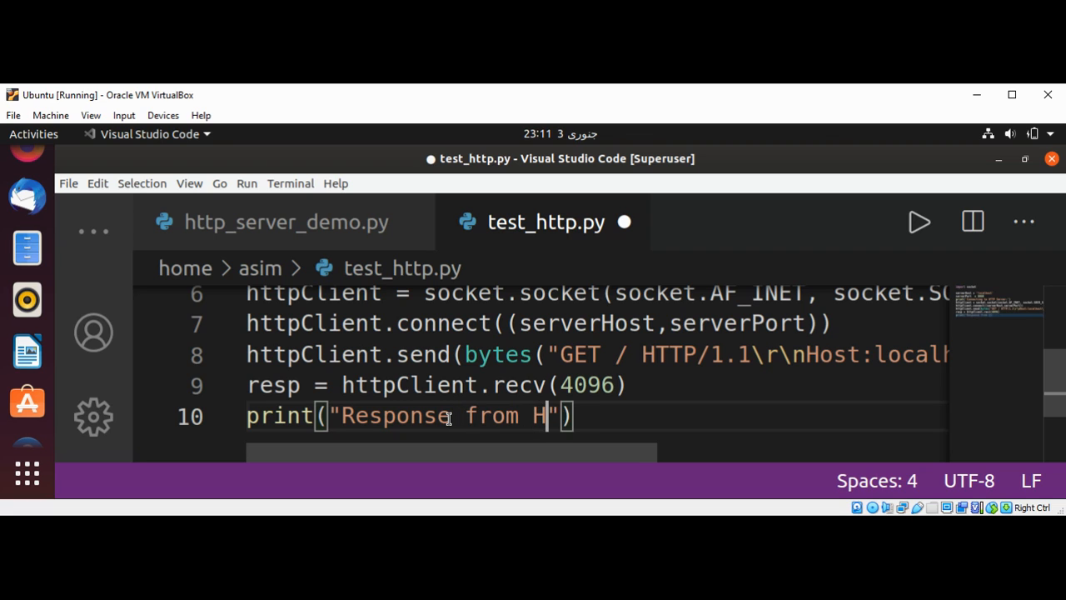
text(TP)
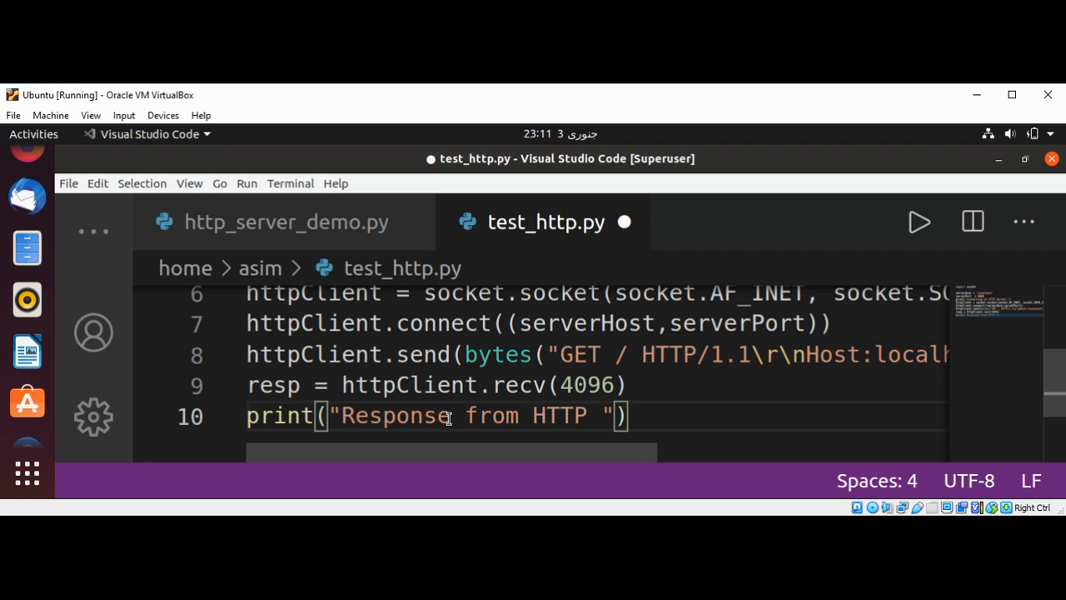
text(Server)
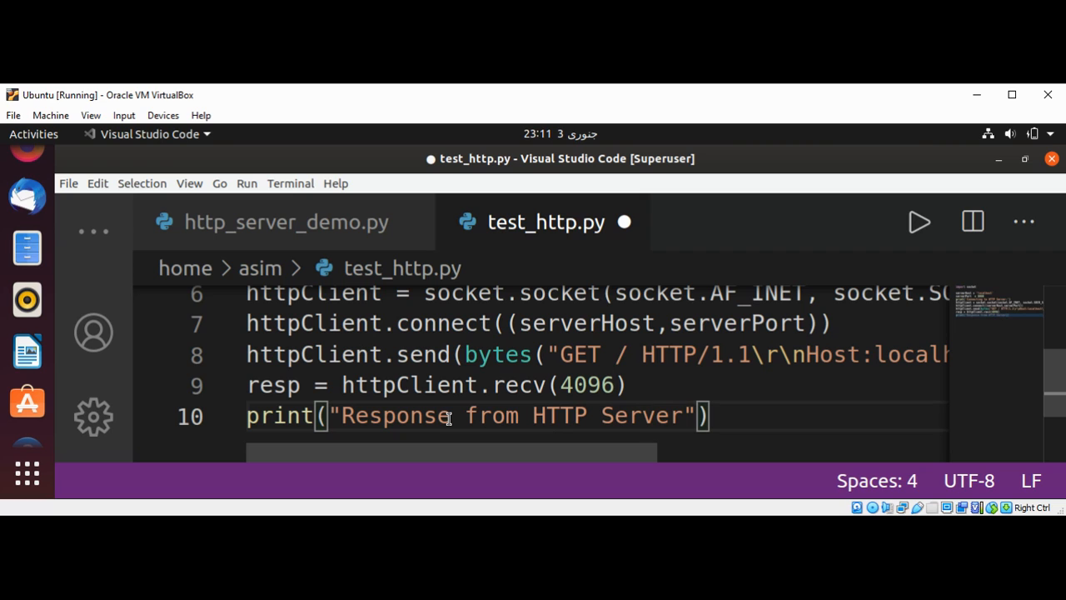
text(:)
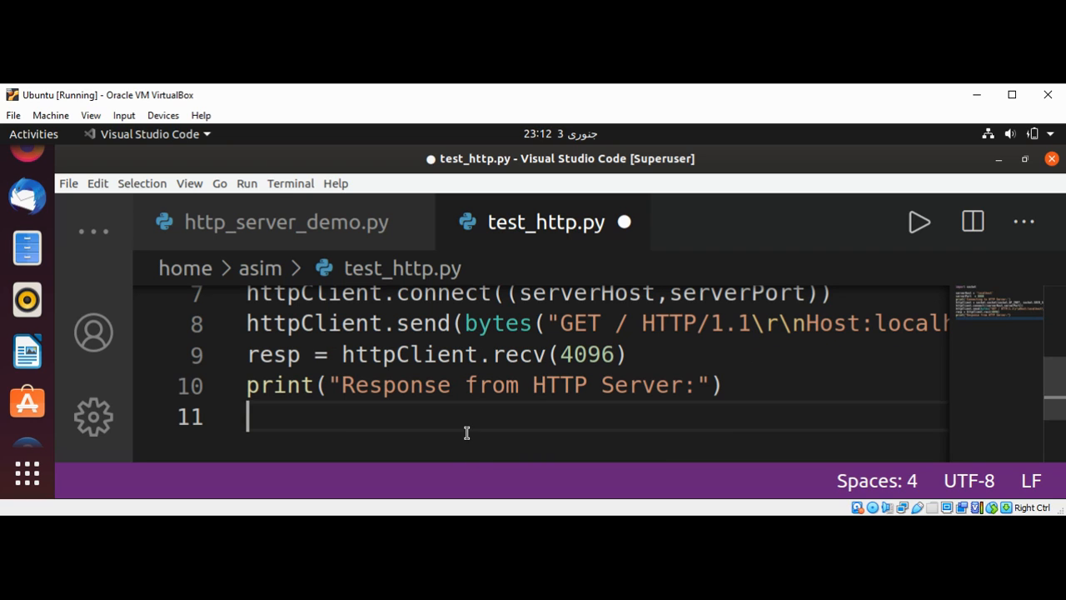
Print the decoded reply with print(resp.decode()) on line 11
text(p)
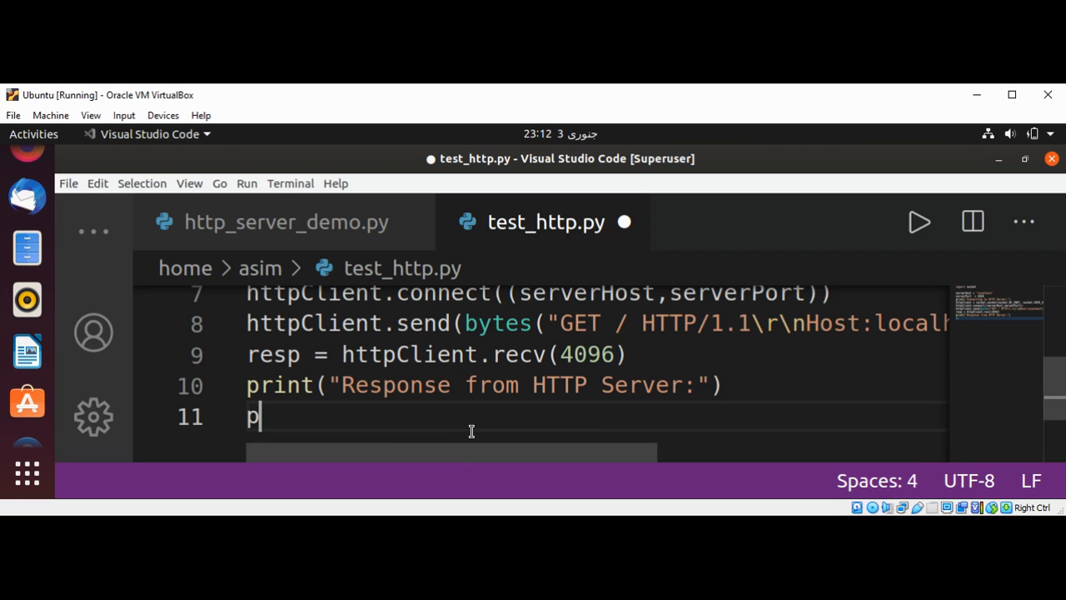
text(rint())
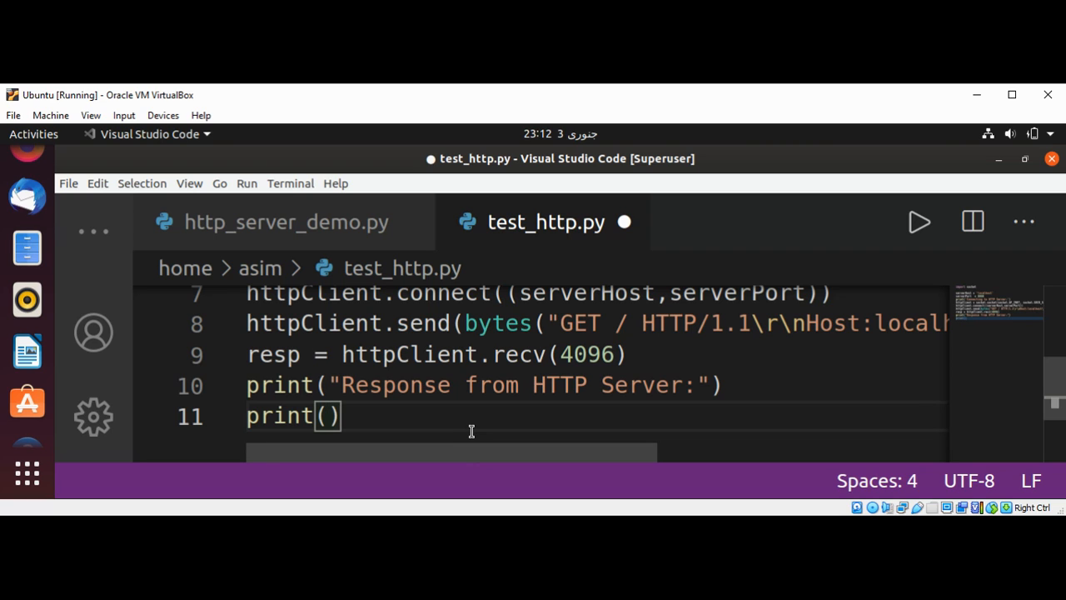
text(resp.)
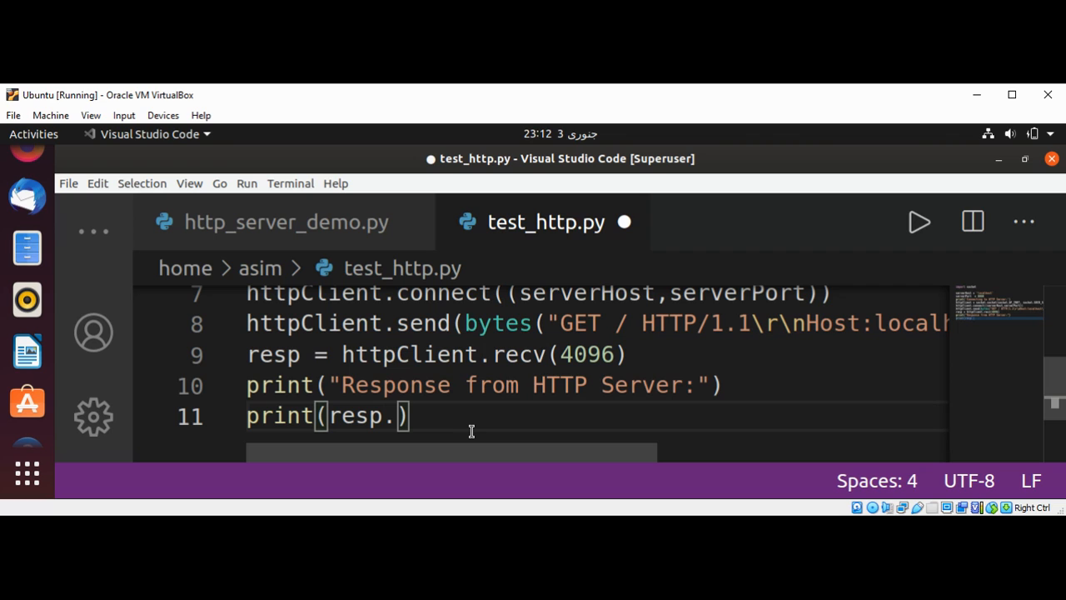
text(decode)
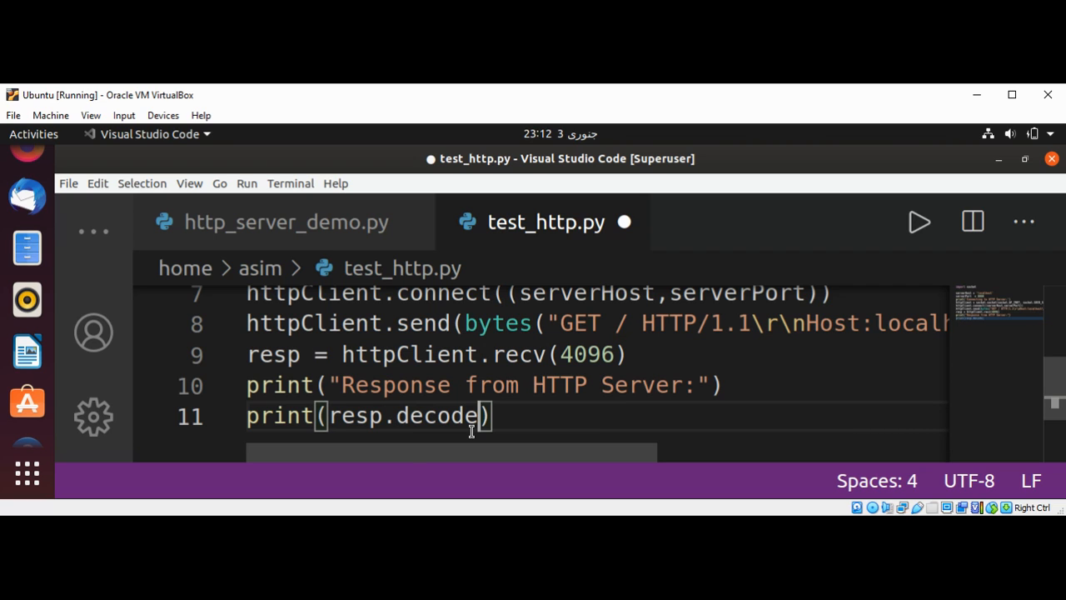
text(())
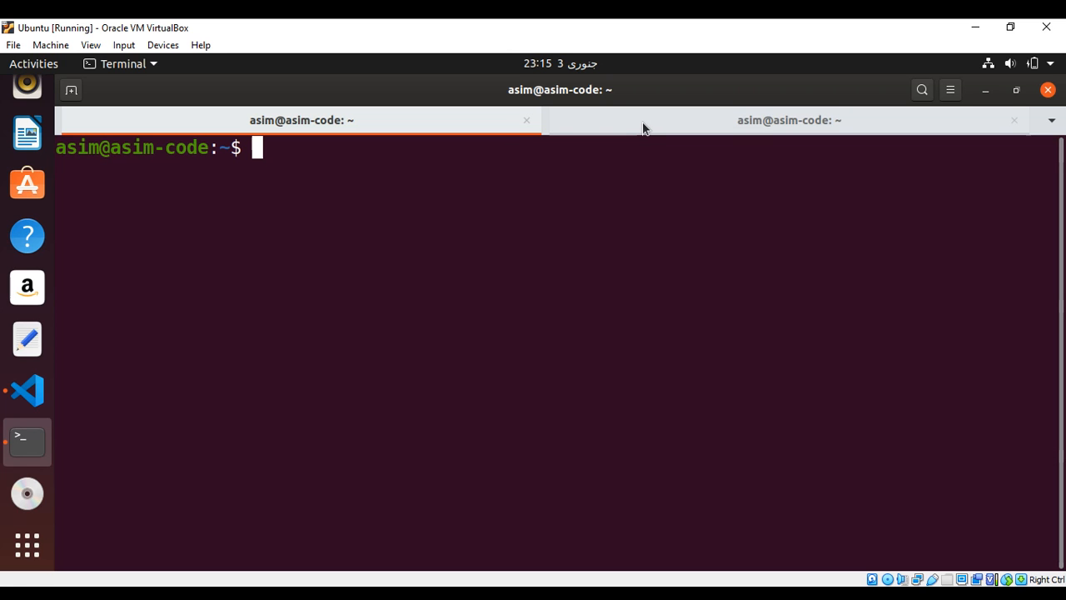
mouse_move(646, 125)
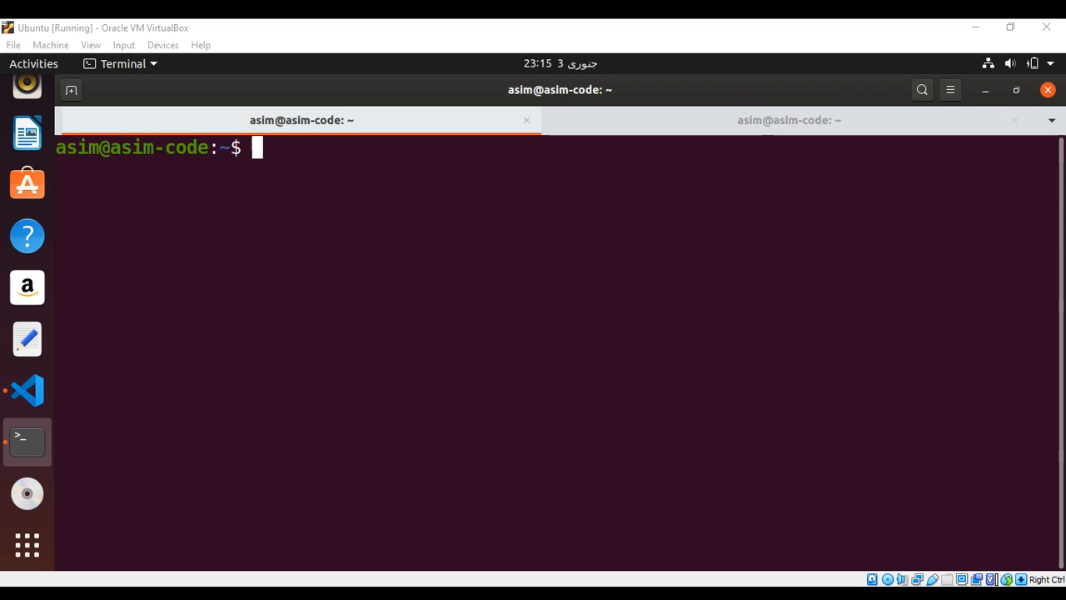
Run python3 http_server_demo.py, rerunning it after the address-already-in-use error
text(python3 http_server_demo.py)
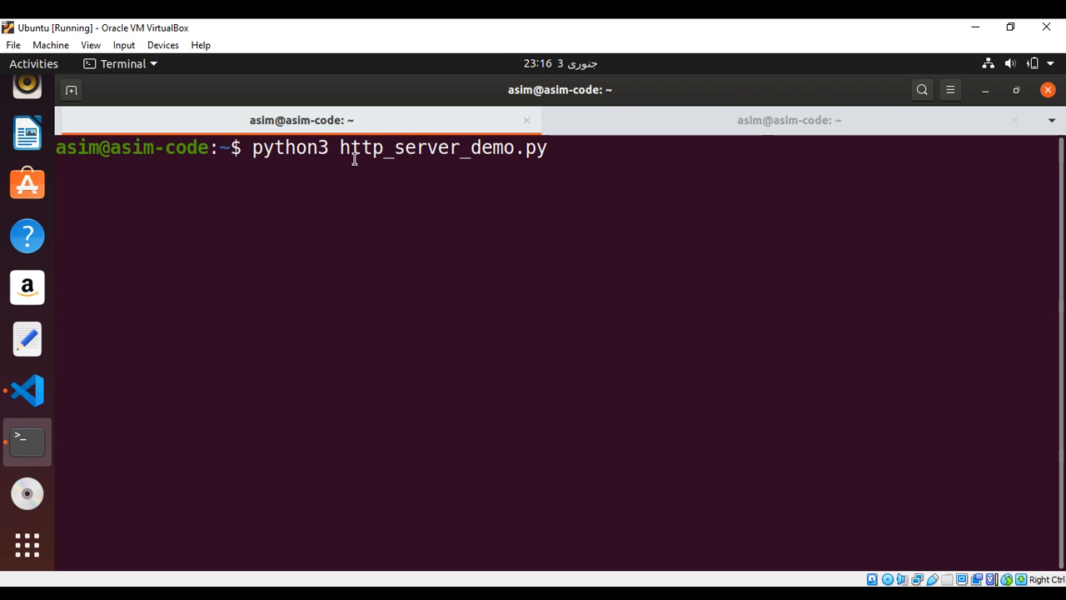
mouse_move(517, 160)
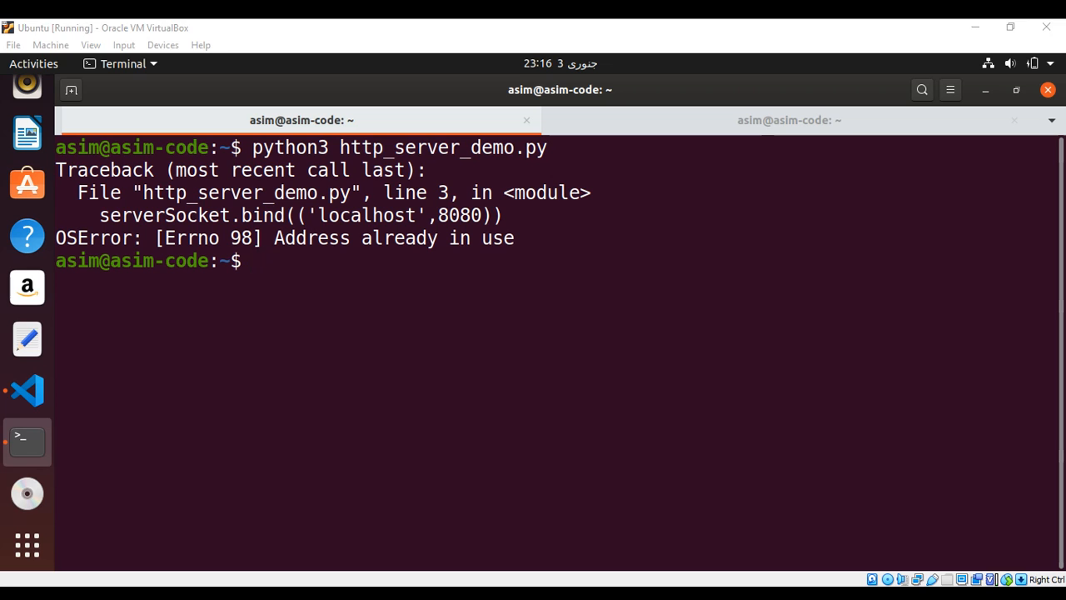
key(Return)
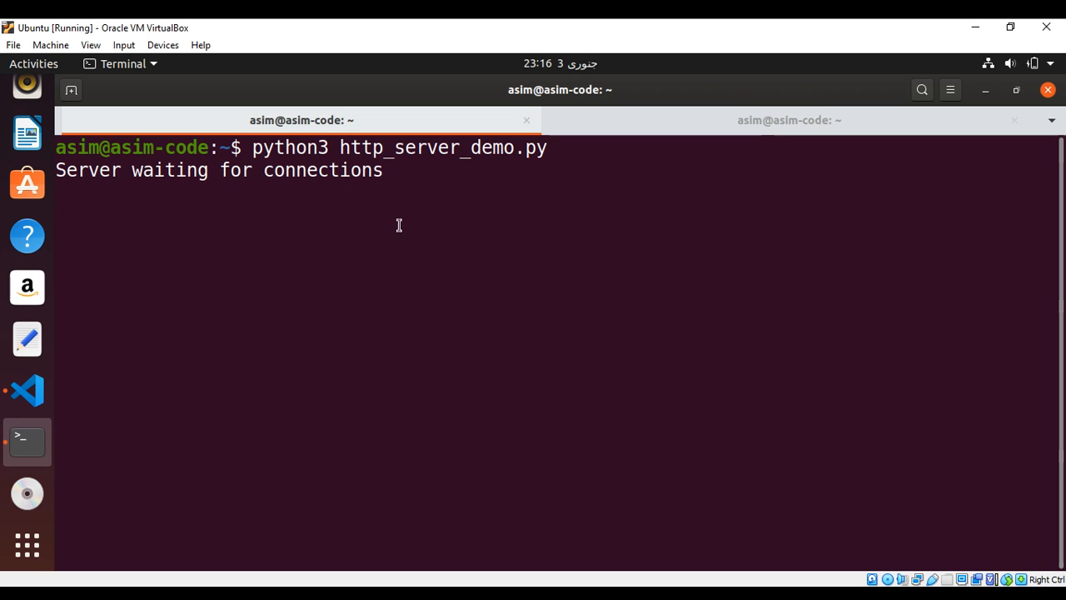
mouse_move(153, 180)
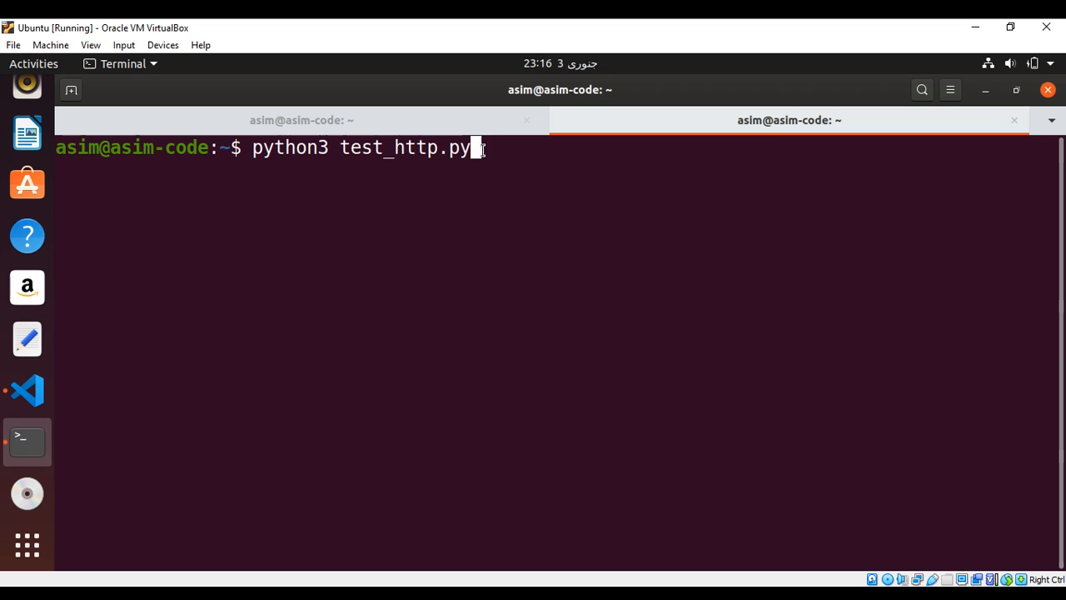
mouse_move(511, 150)
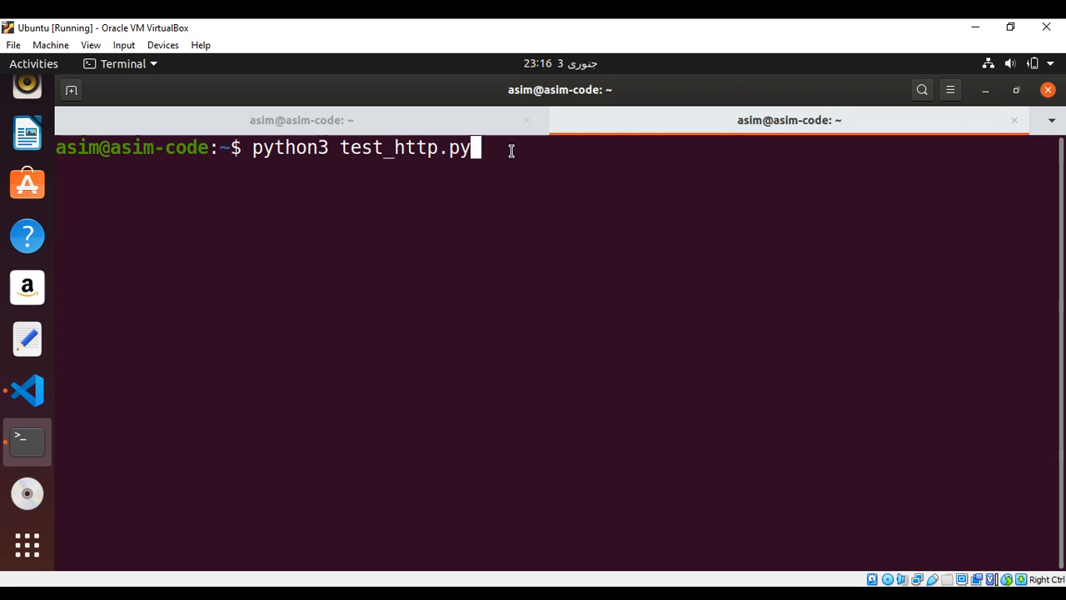
Run python3 test_http.py for a 200 OK Hello World reply, then view the server's GET log
key(Return)
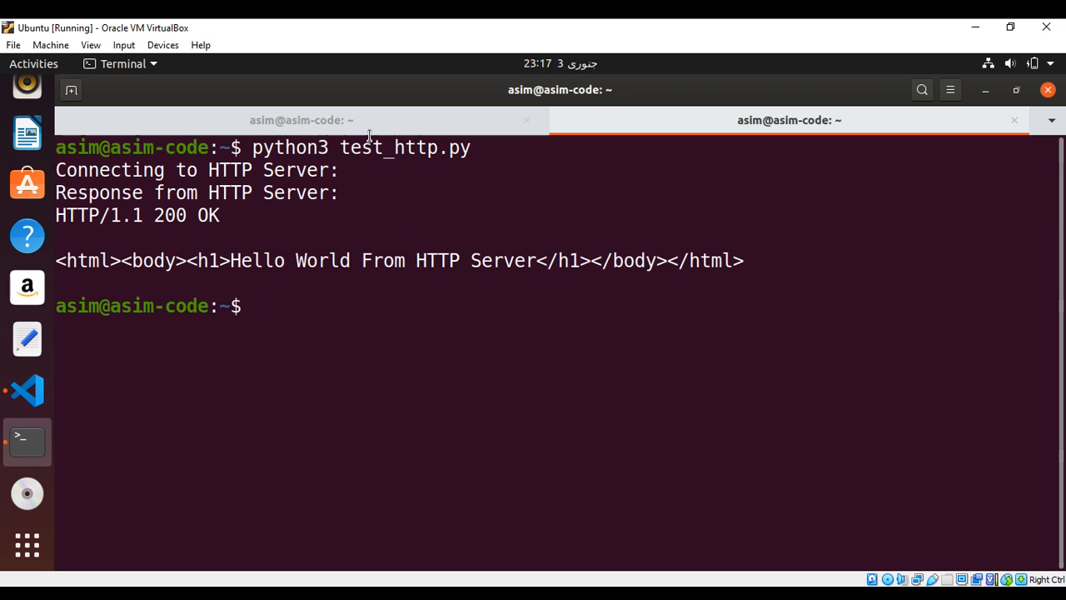
click(302, 120)
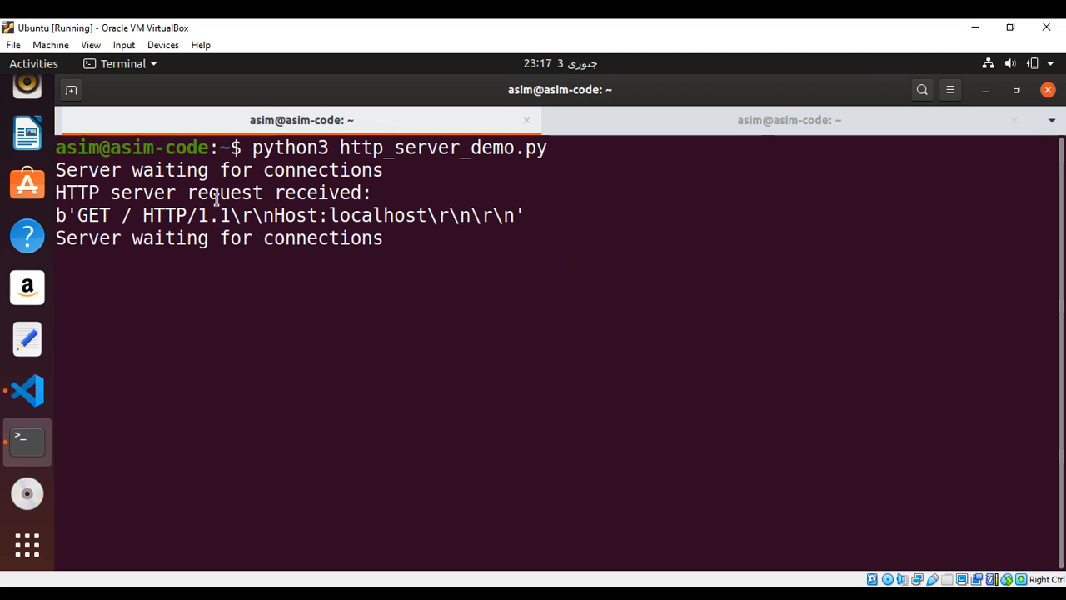
mouse_move(338, 231)
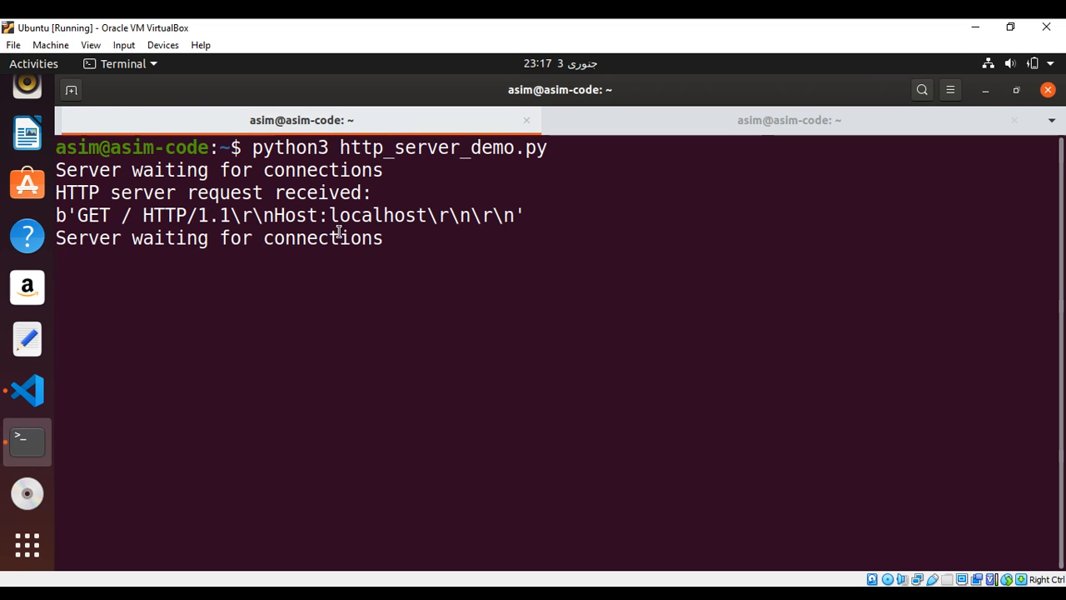